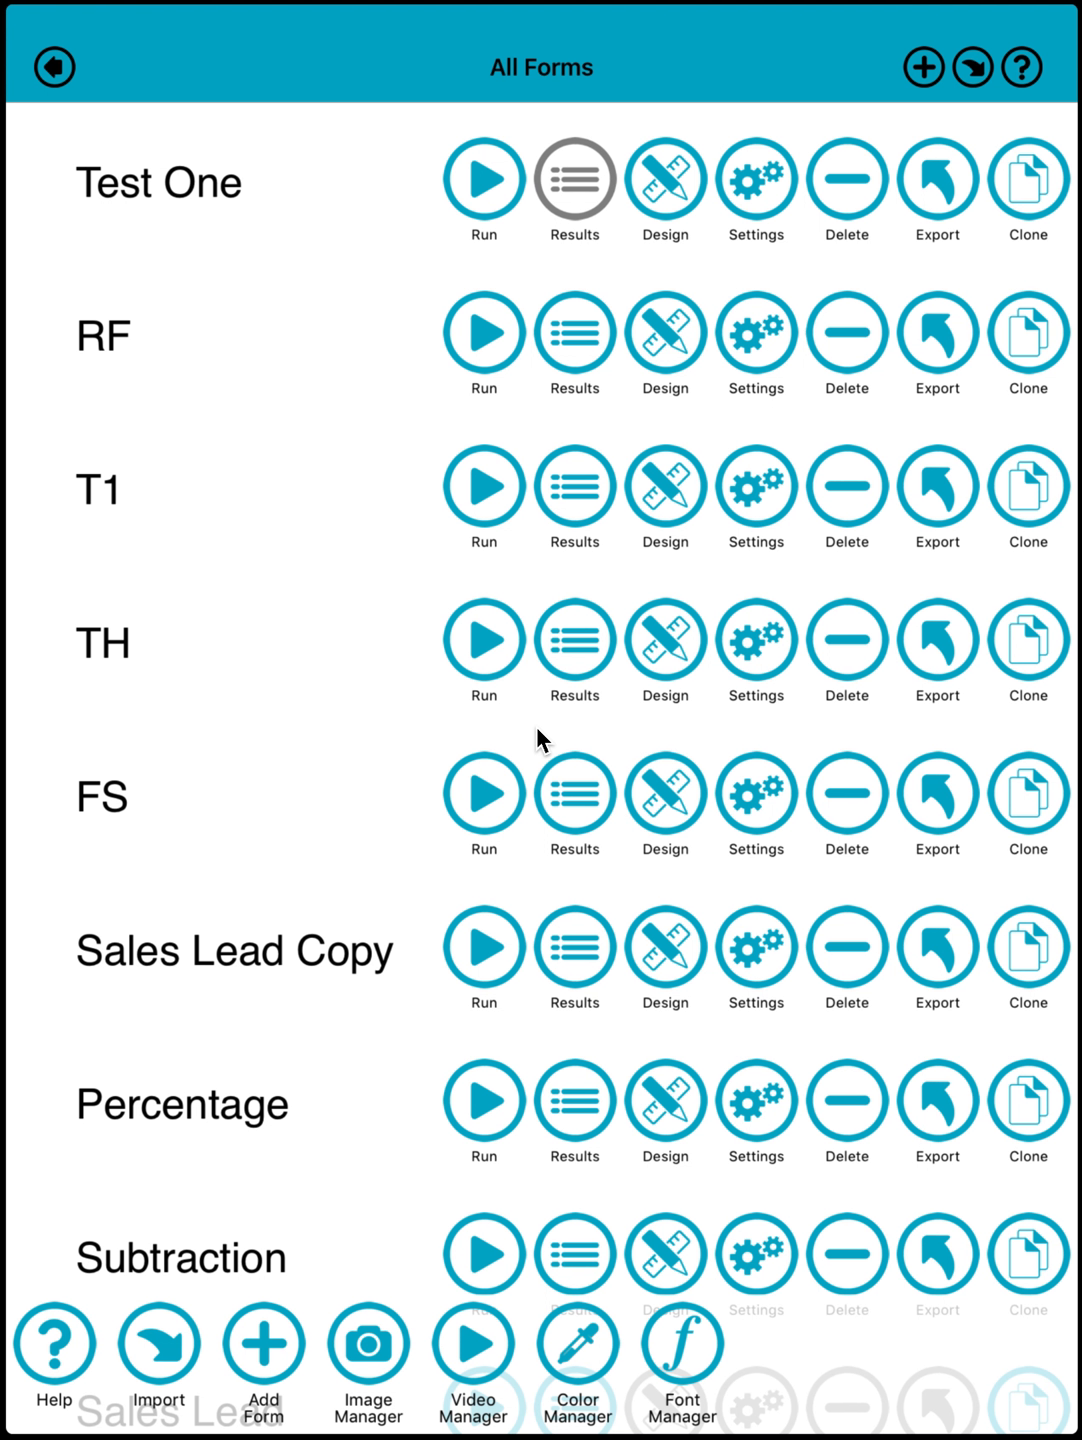
pyautogui.moveTo(598, 295)
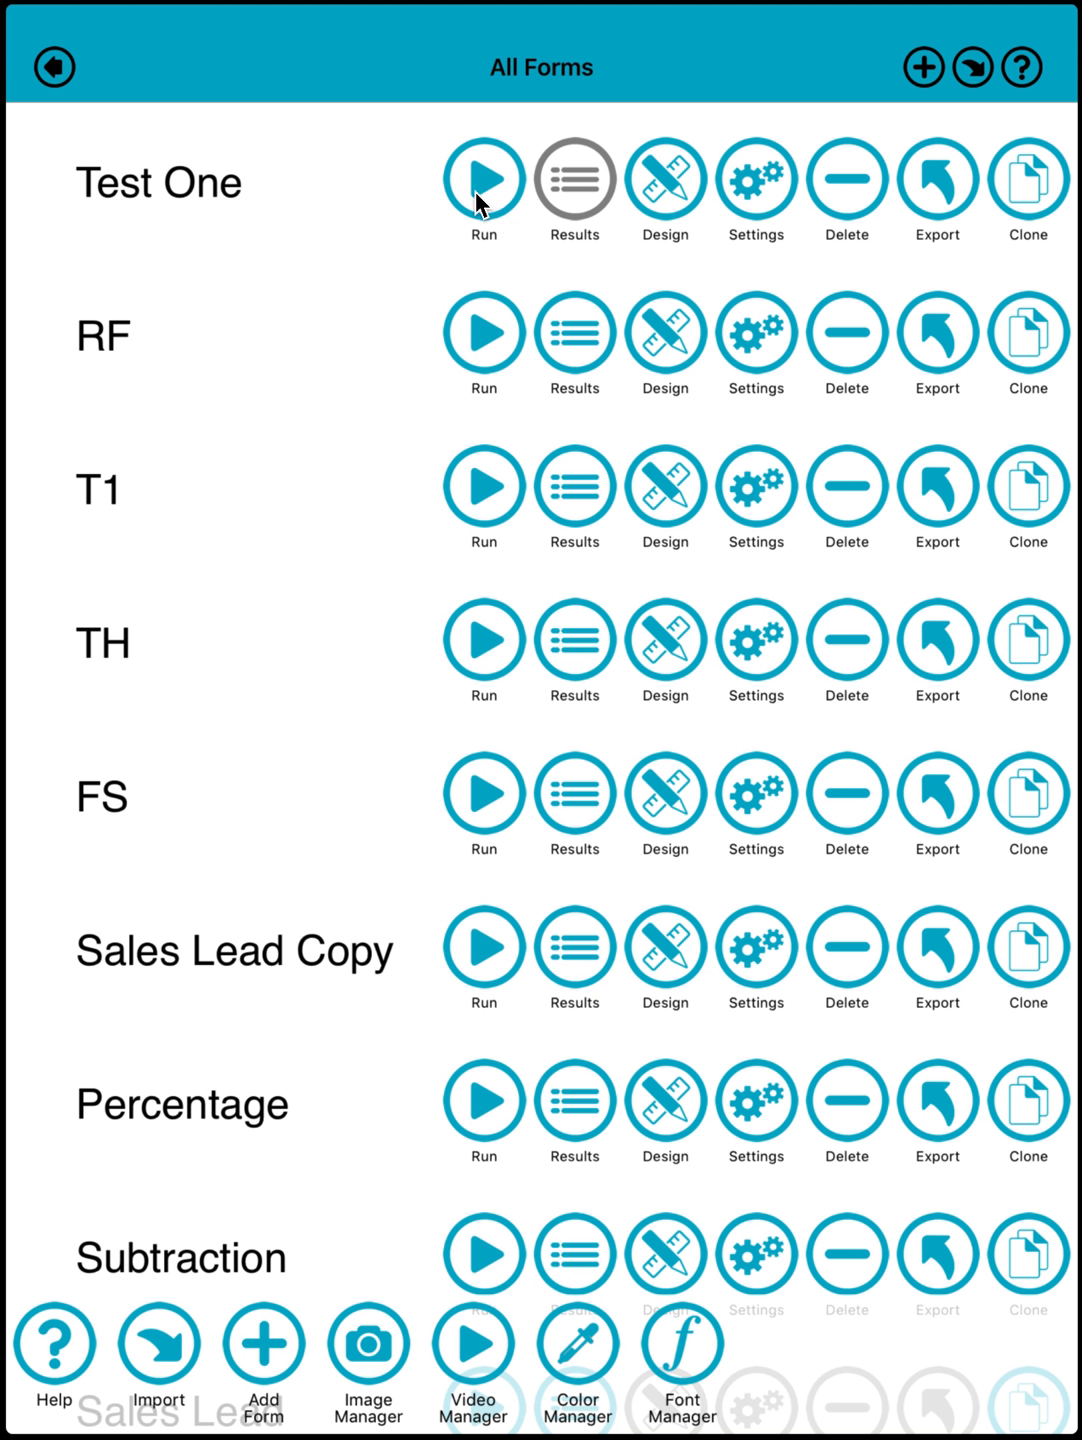
pyautogui.moveTo(680, 192)
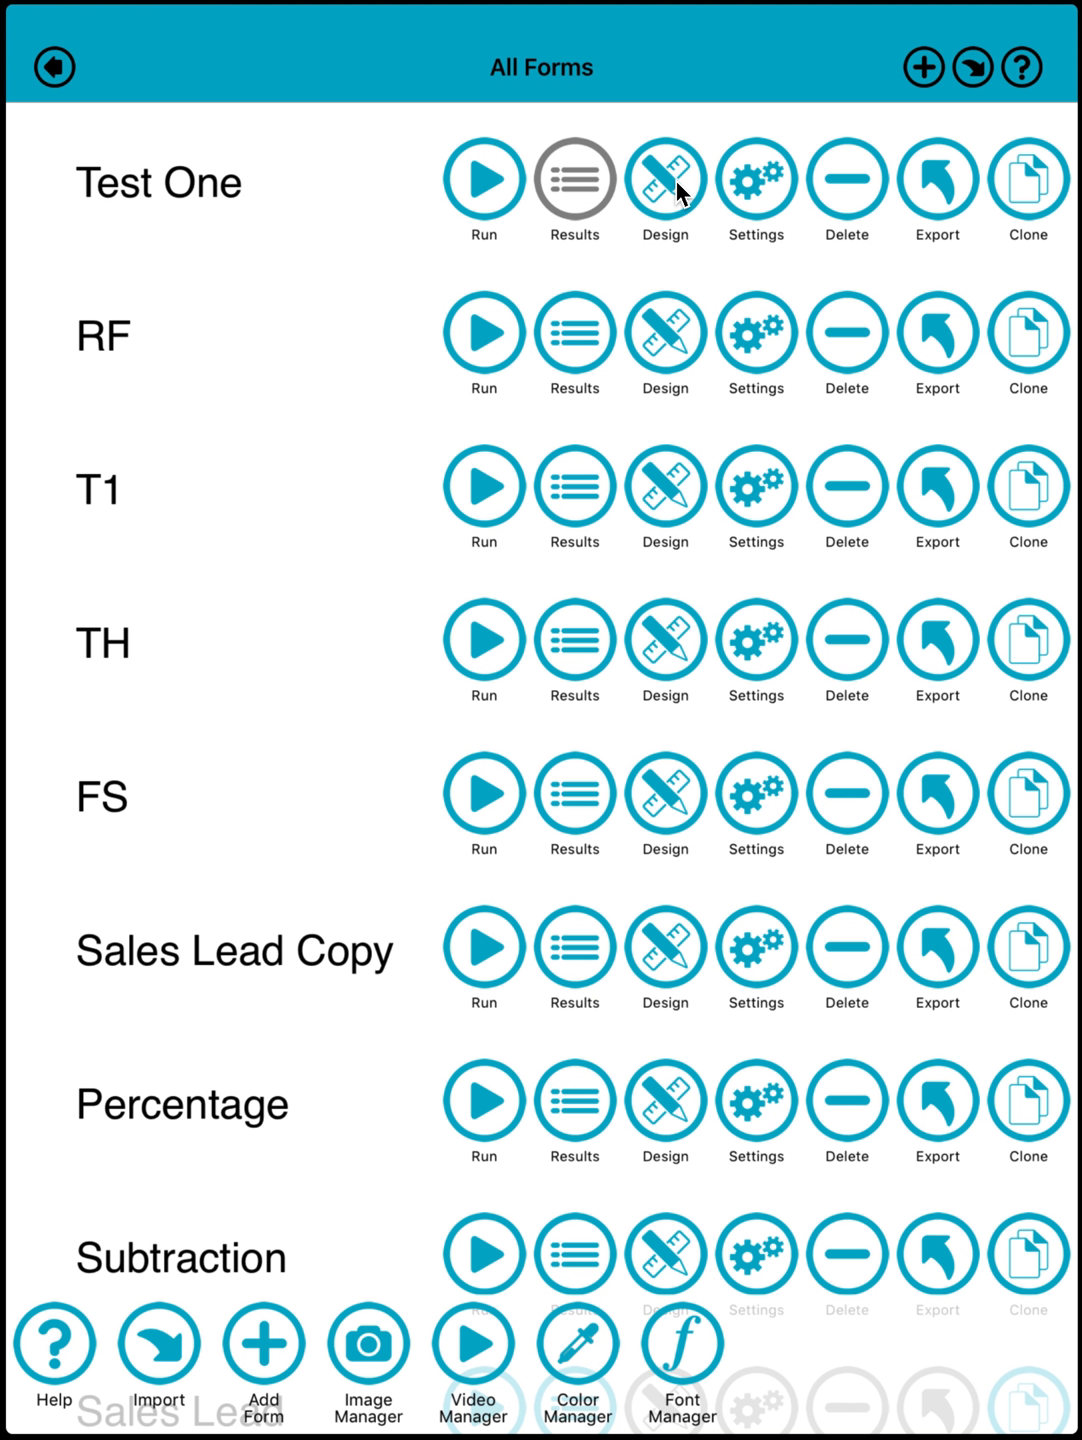
pyautogui.moveTo(128, 245)
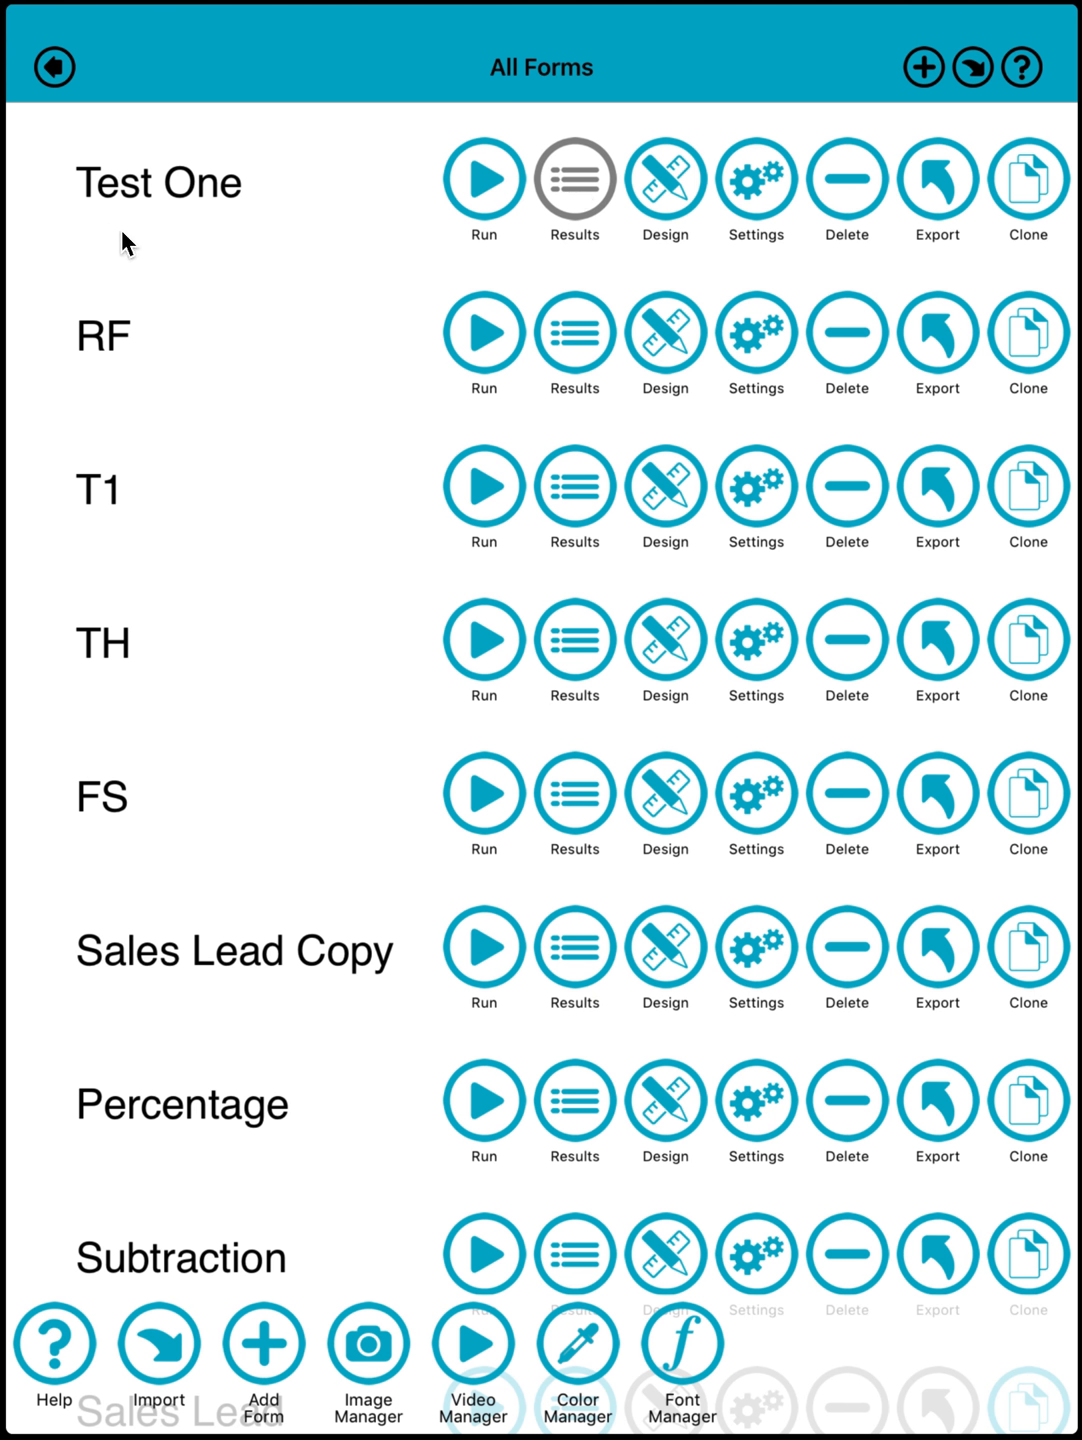
pyautogui.moveTo(819, 188)
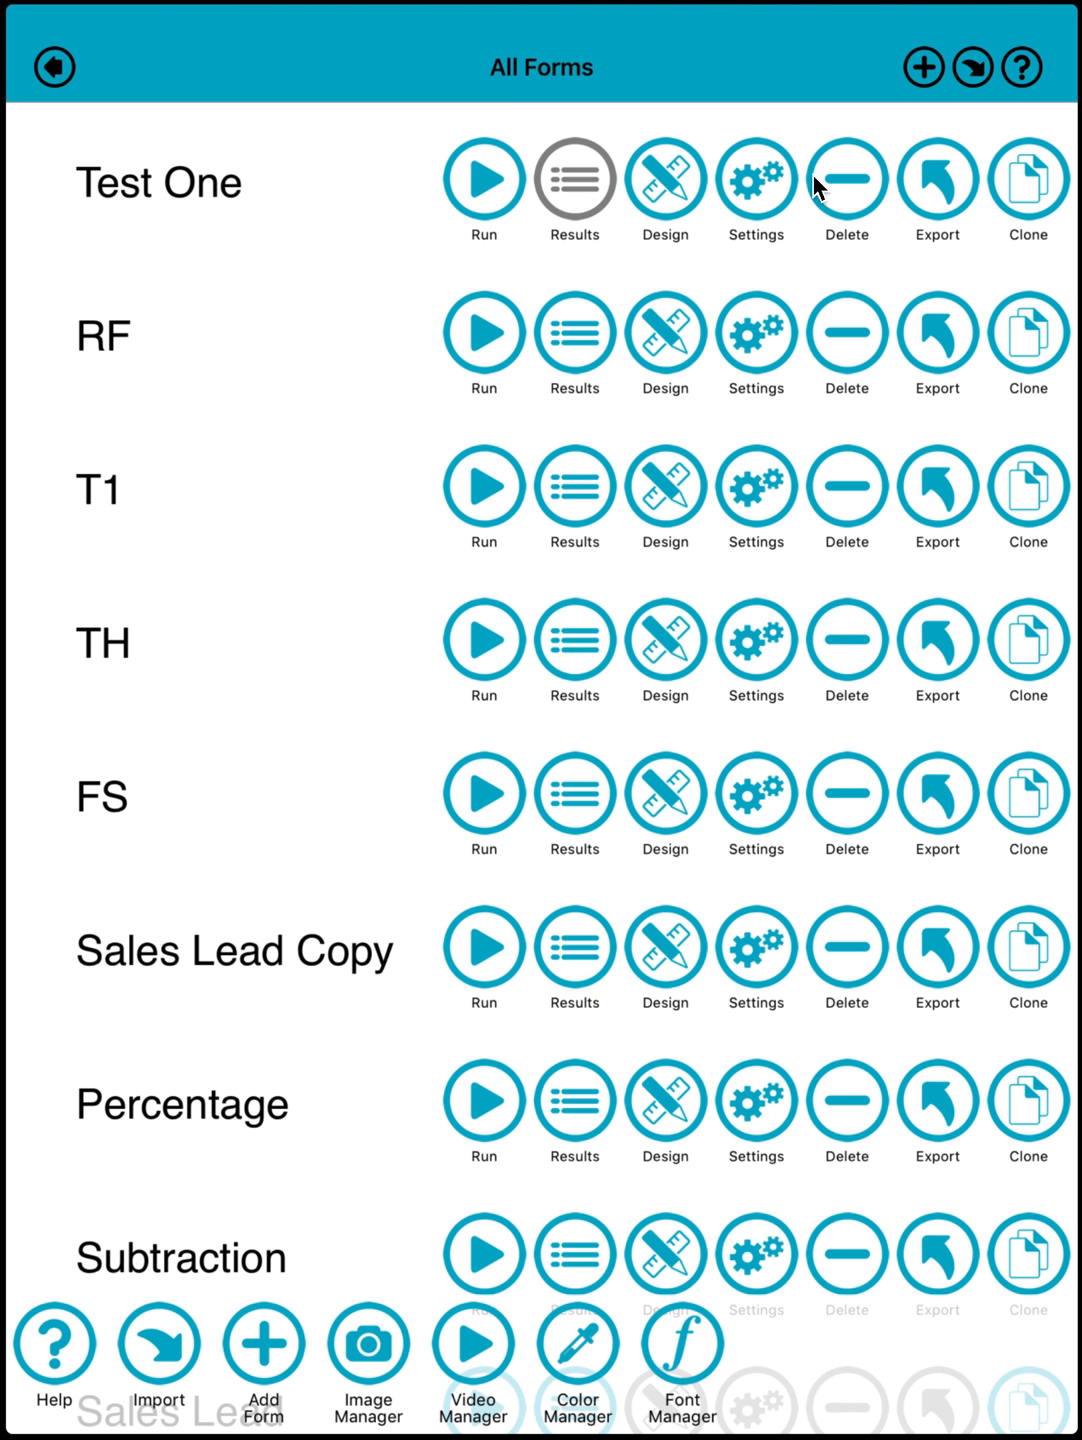
# Look at the Test One form's design and leave the editor without saving
pyautogui.click(663, 178)
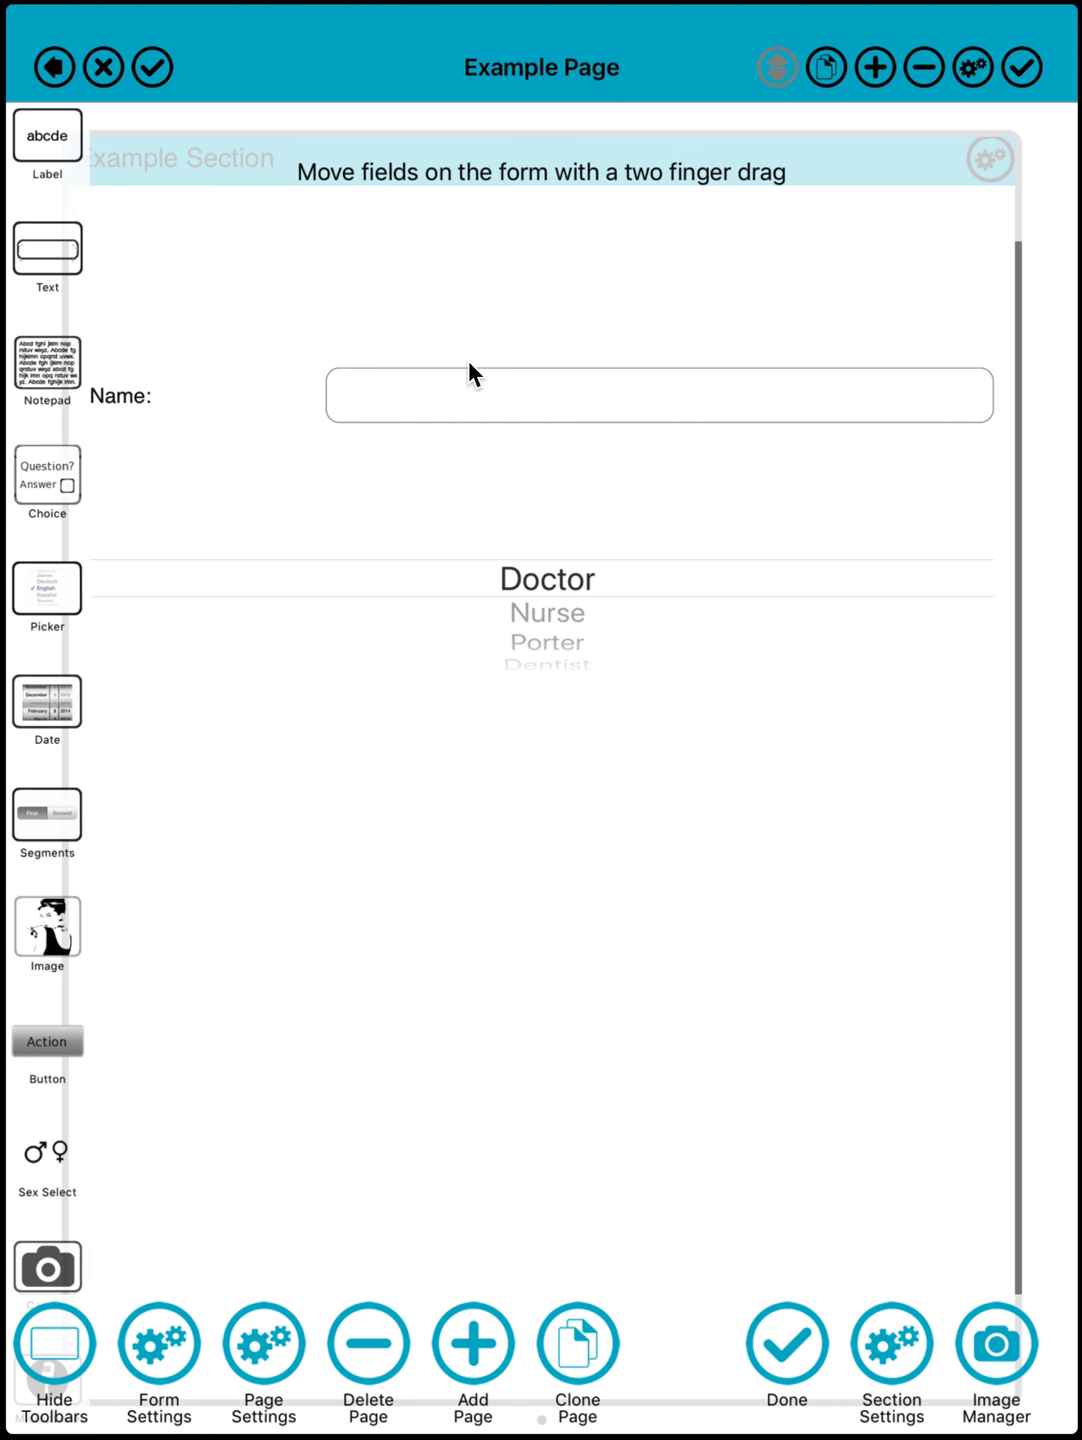
pyautogui.moveTo(455, 420)
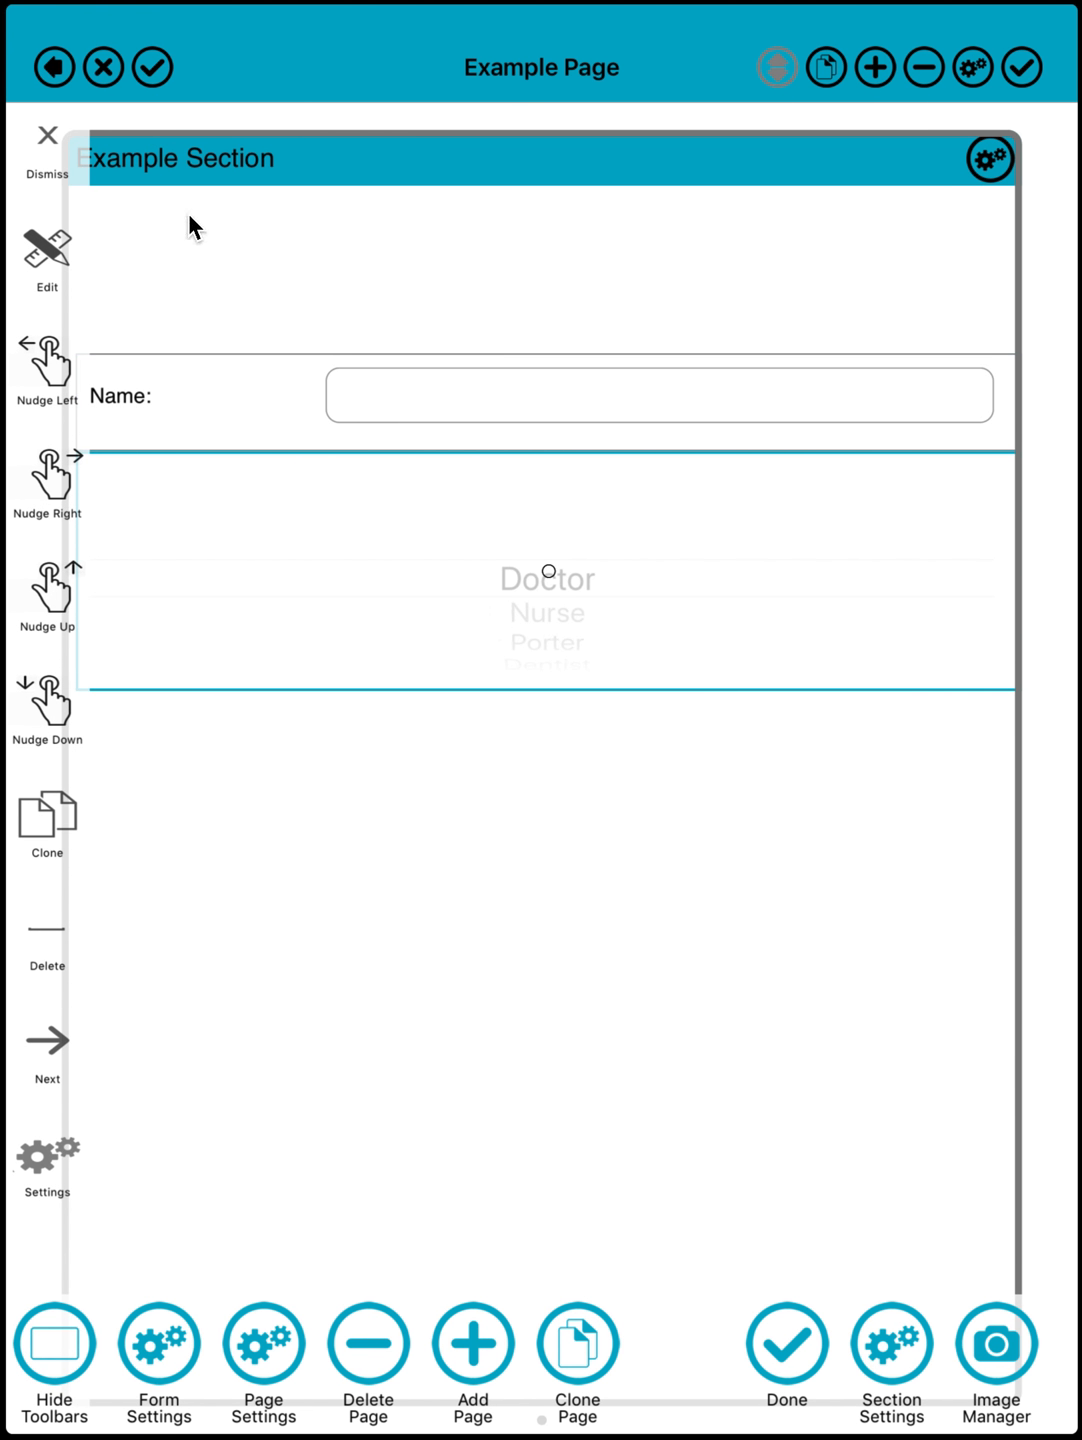
pyautogui.click(102, 66)
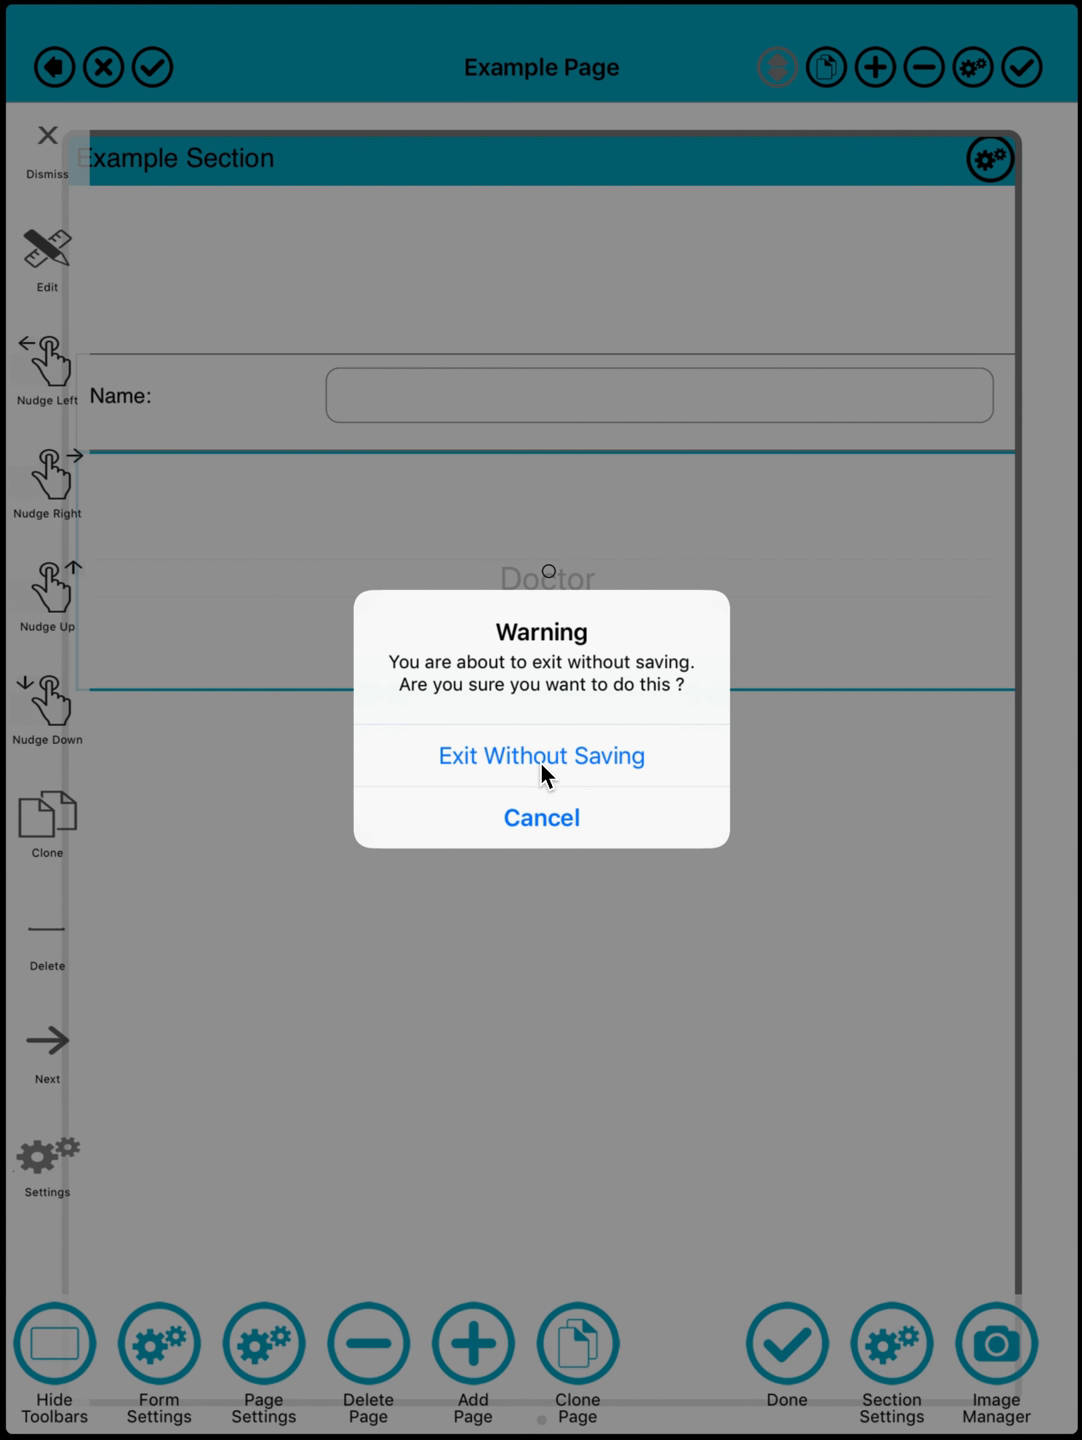
pyautogui.click(541, 755)
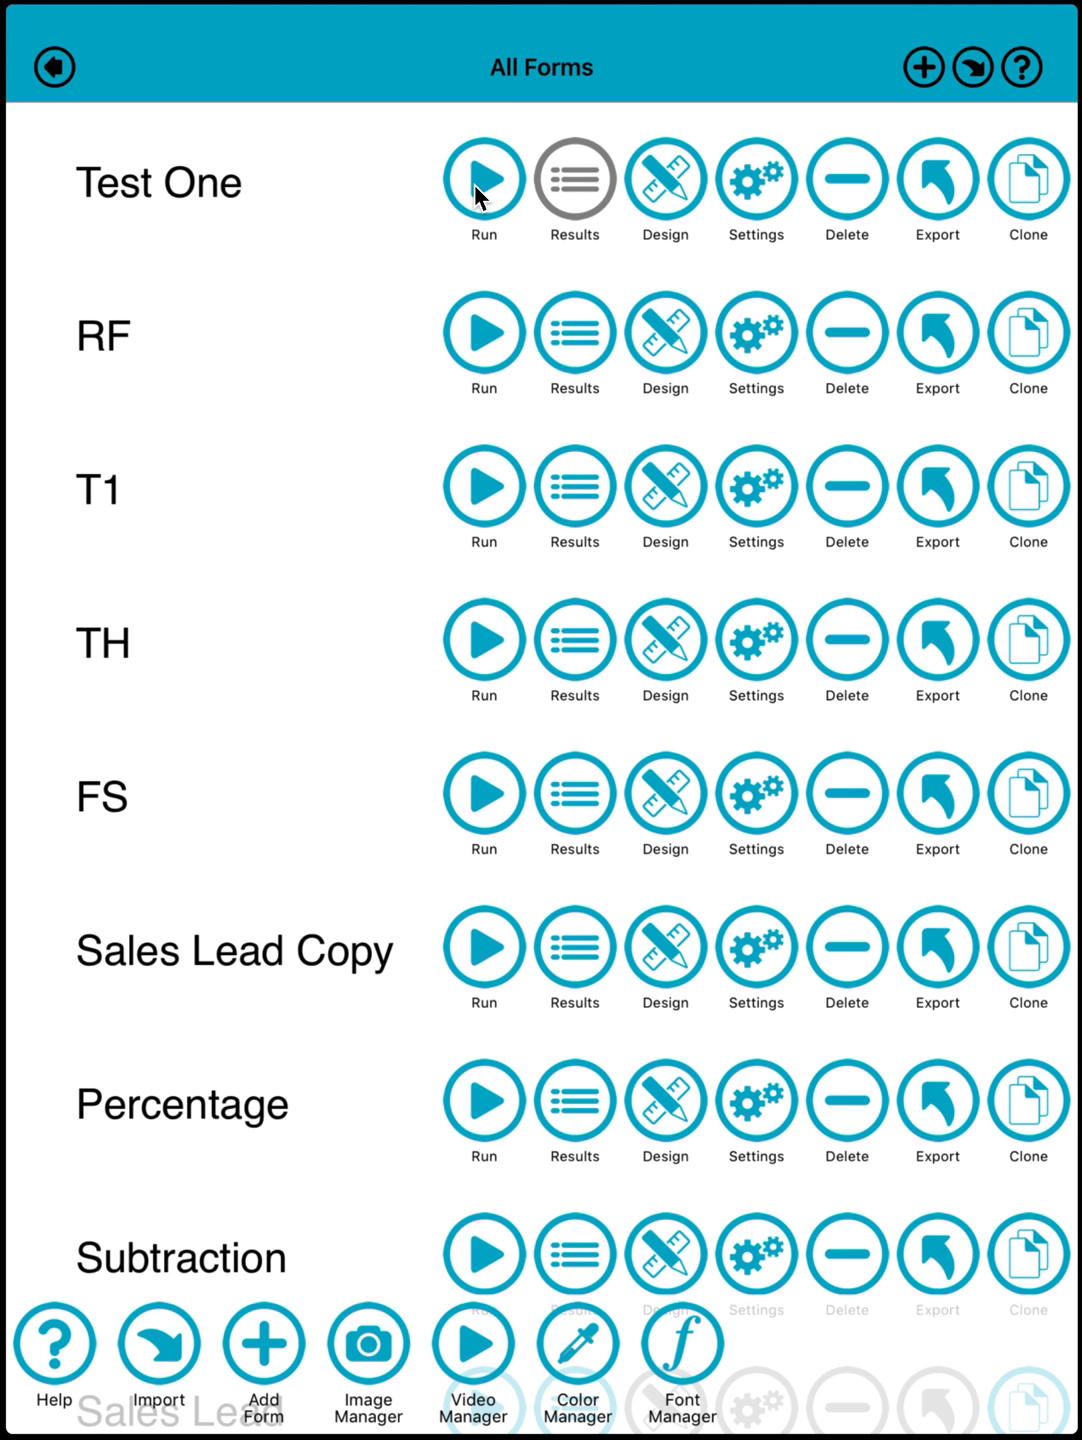
# Run Test One and enter responses for the names Derick and Tom
pyautogui.click(483, 180)
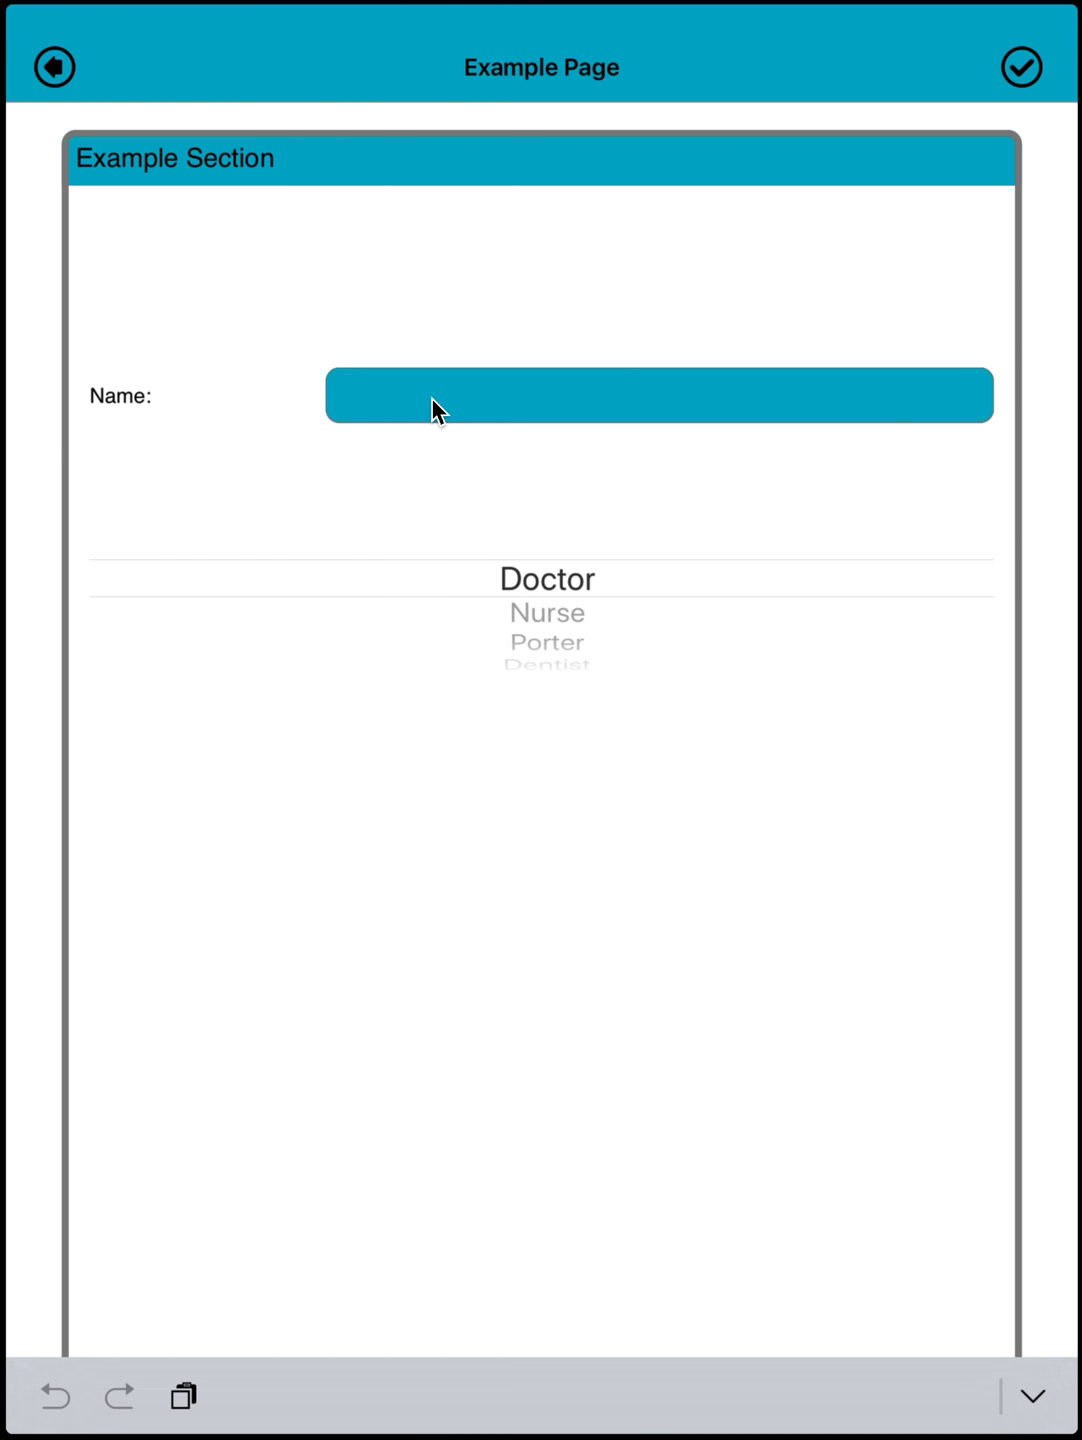
pyautogui.write('Derick')
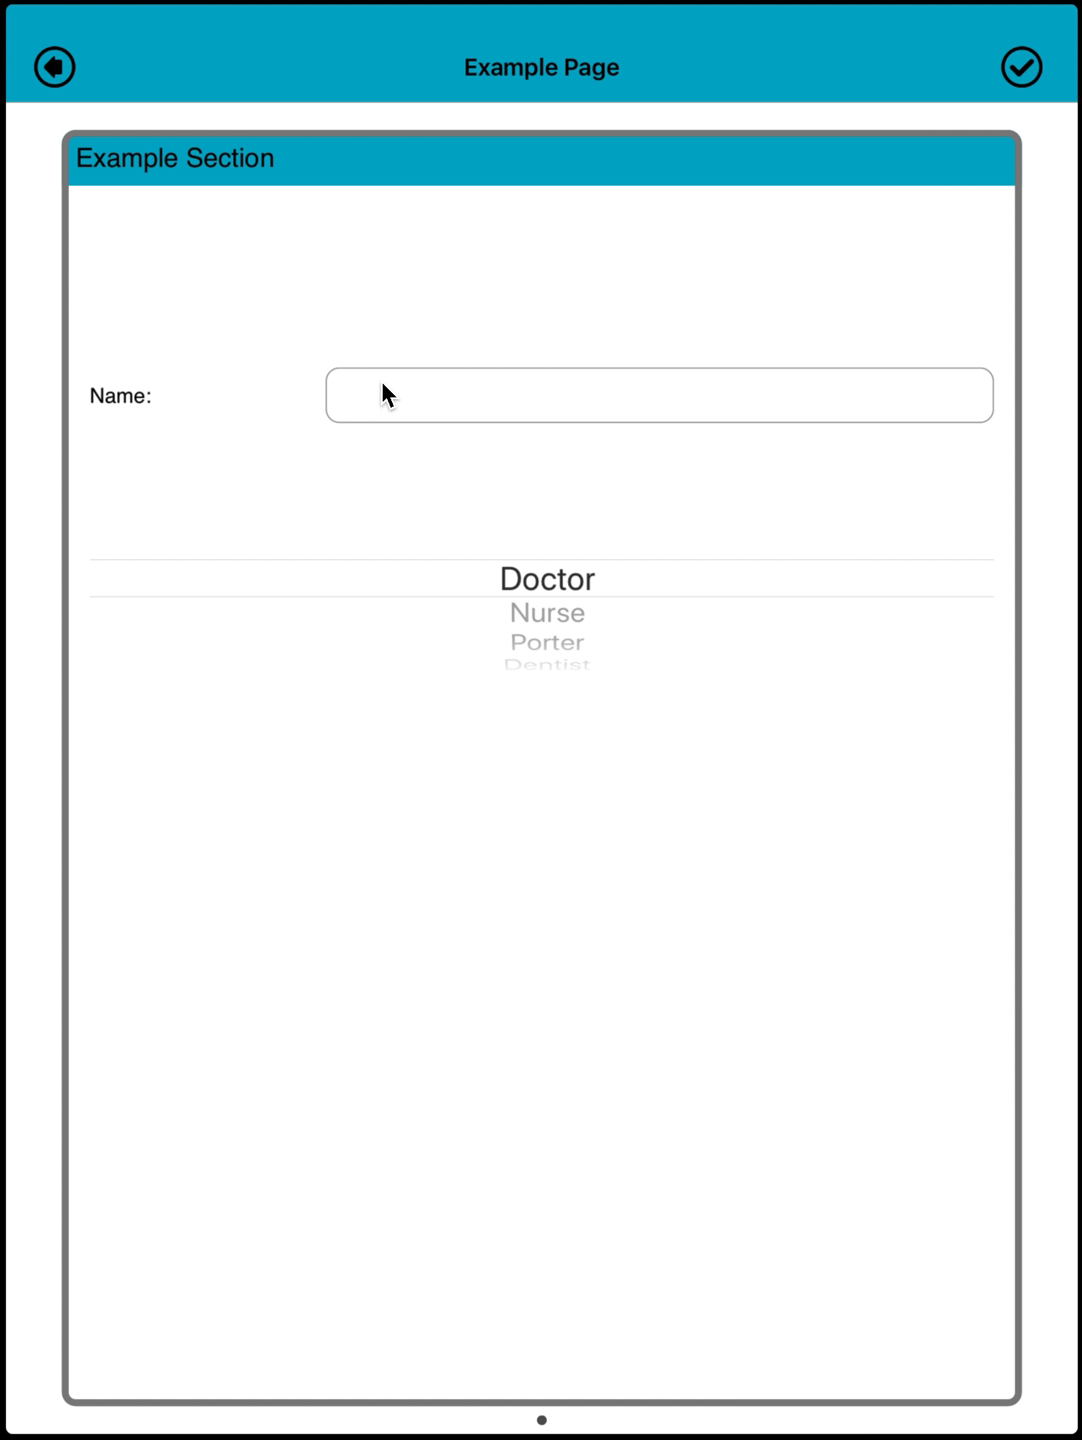
pyautogui.write('T')
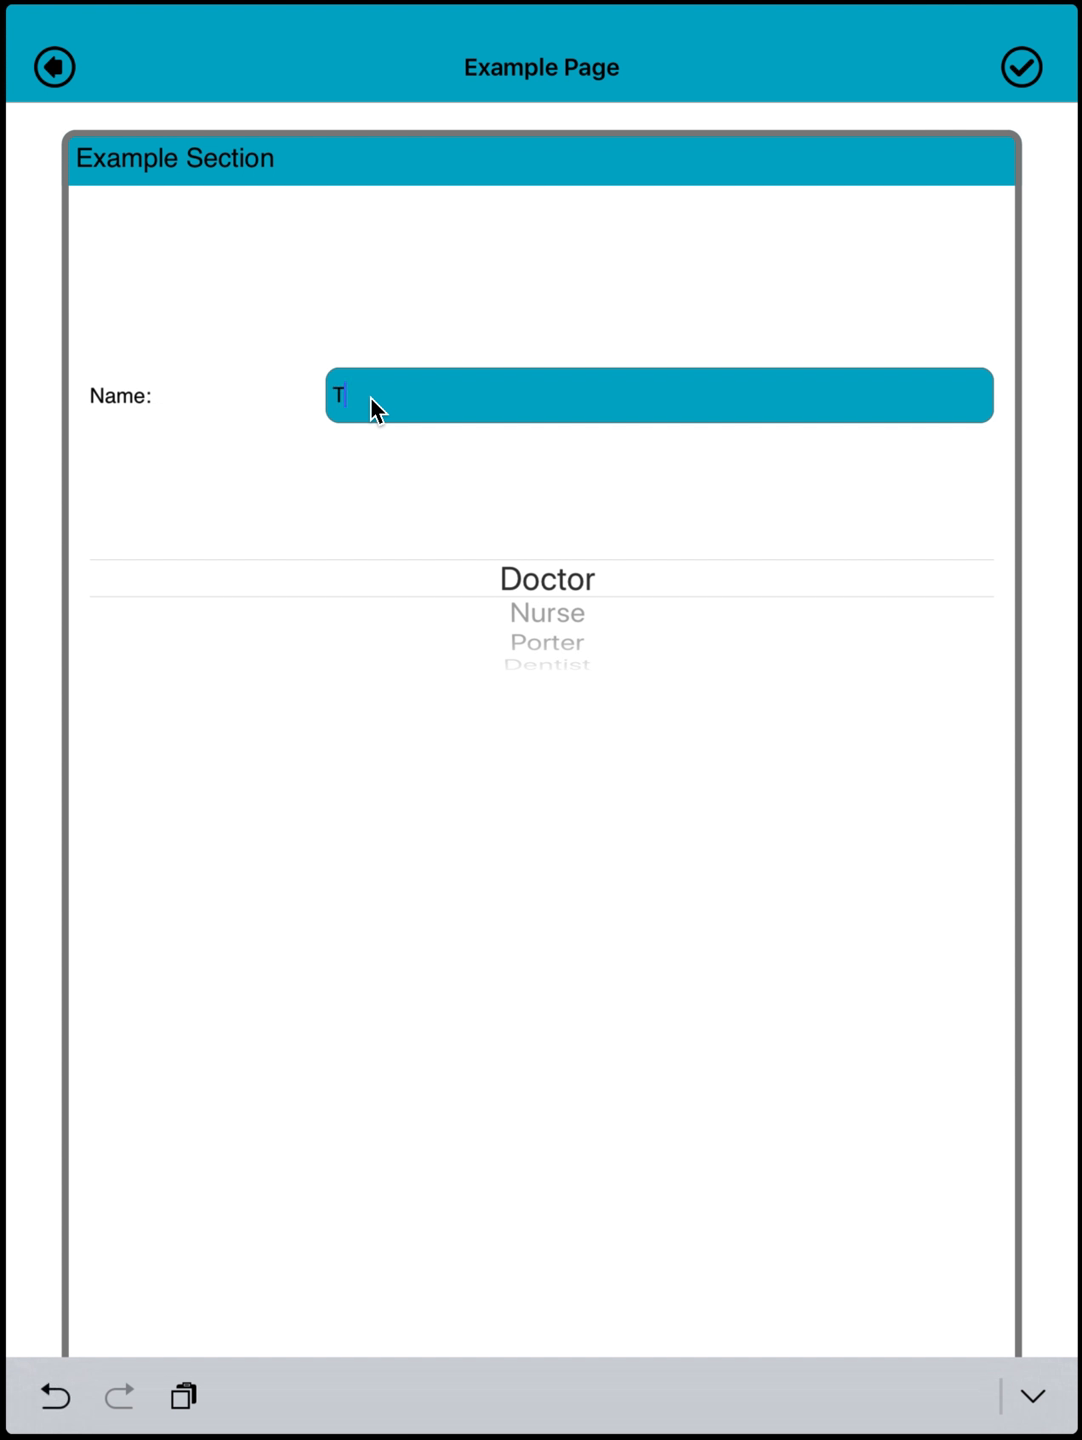
pyautogui.write('om')
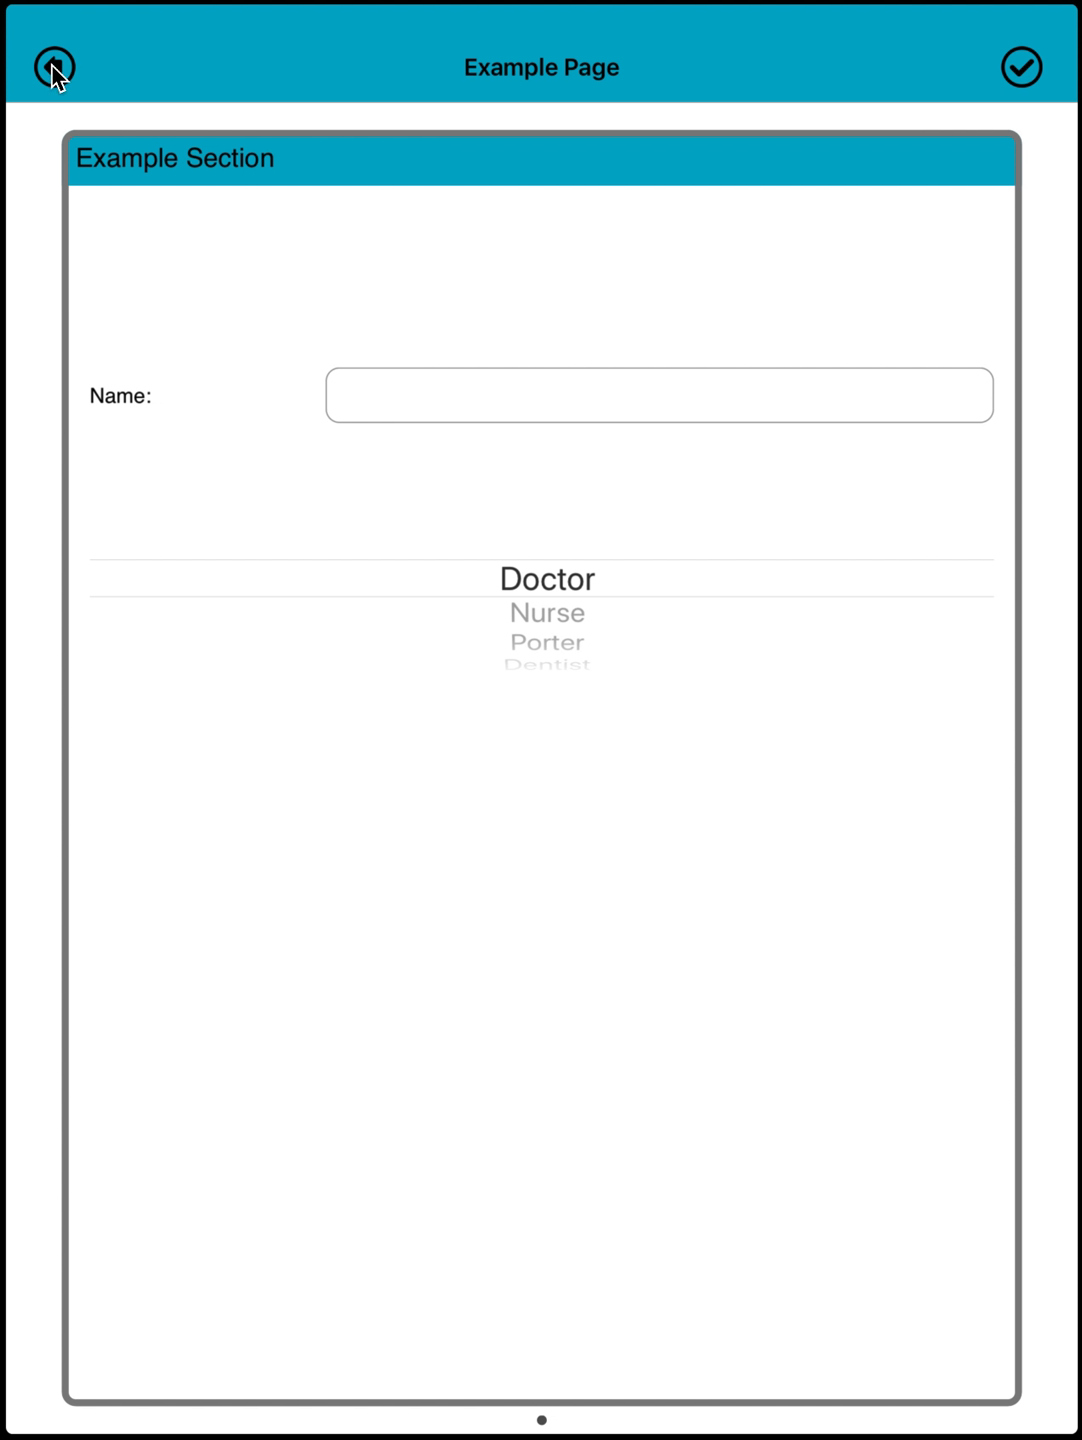
# Close the running form to see Test One's results listing Derick and Tom
pyautogui.click(56, 66)
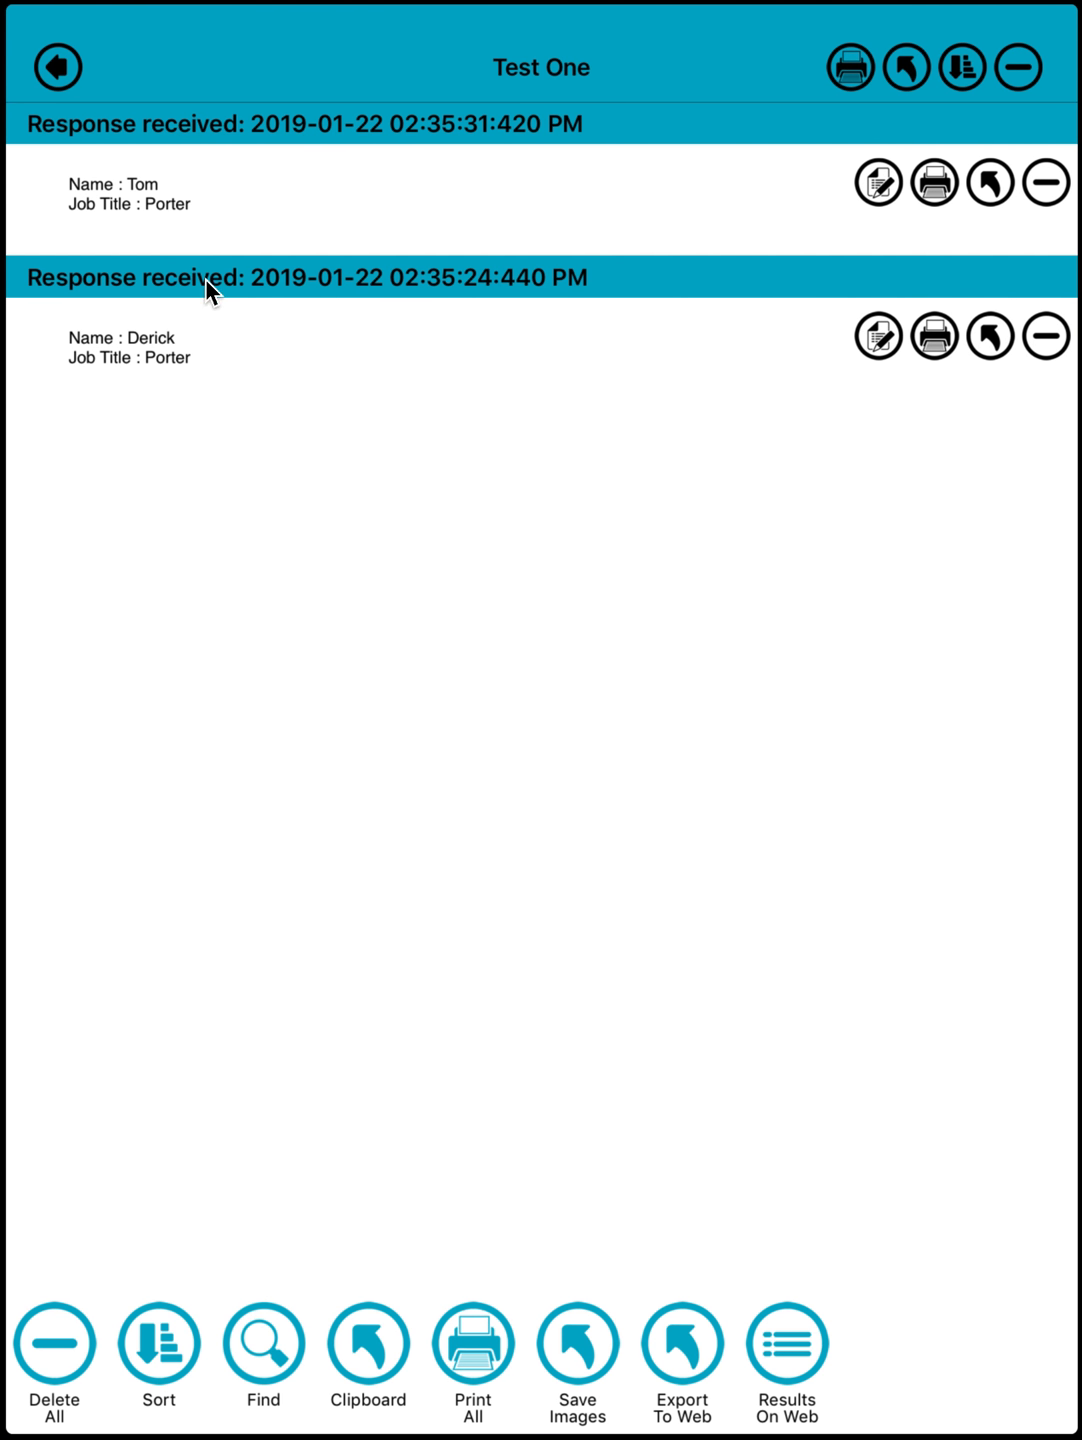
pyautogui.moveTo(167, 300)
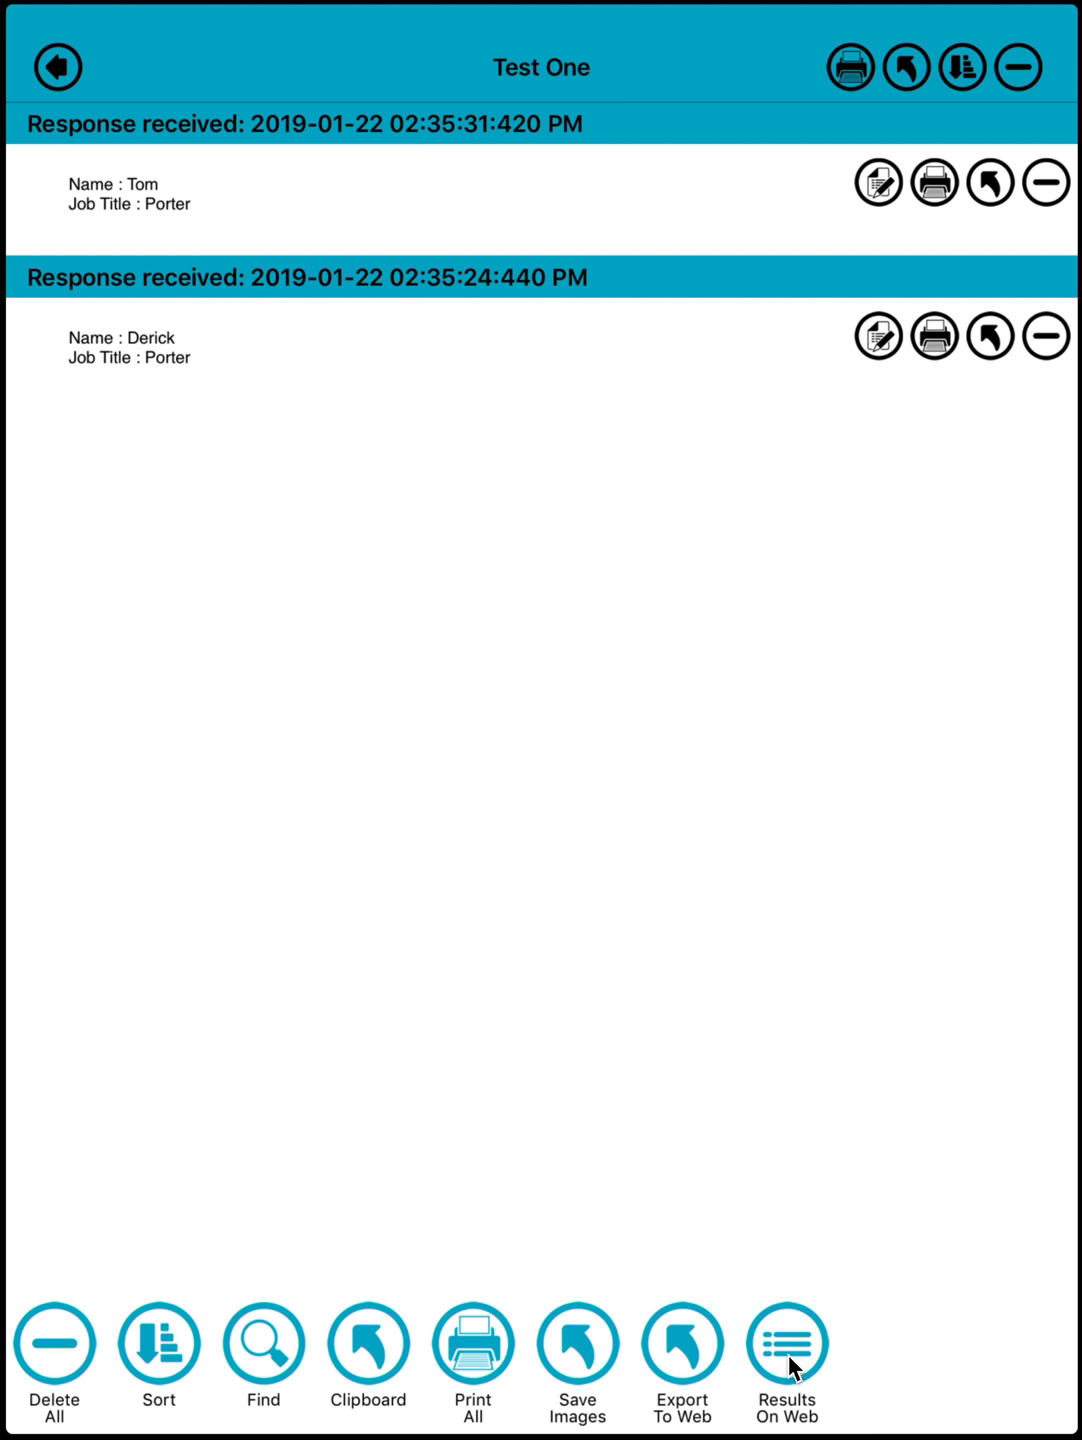
pyautogui.moveTo(683, 1362)
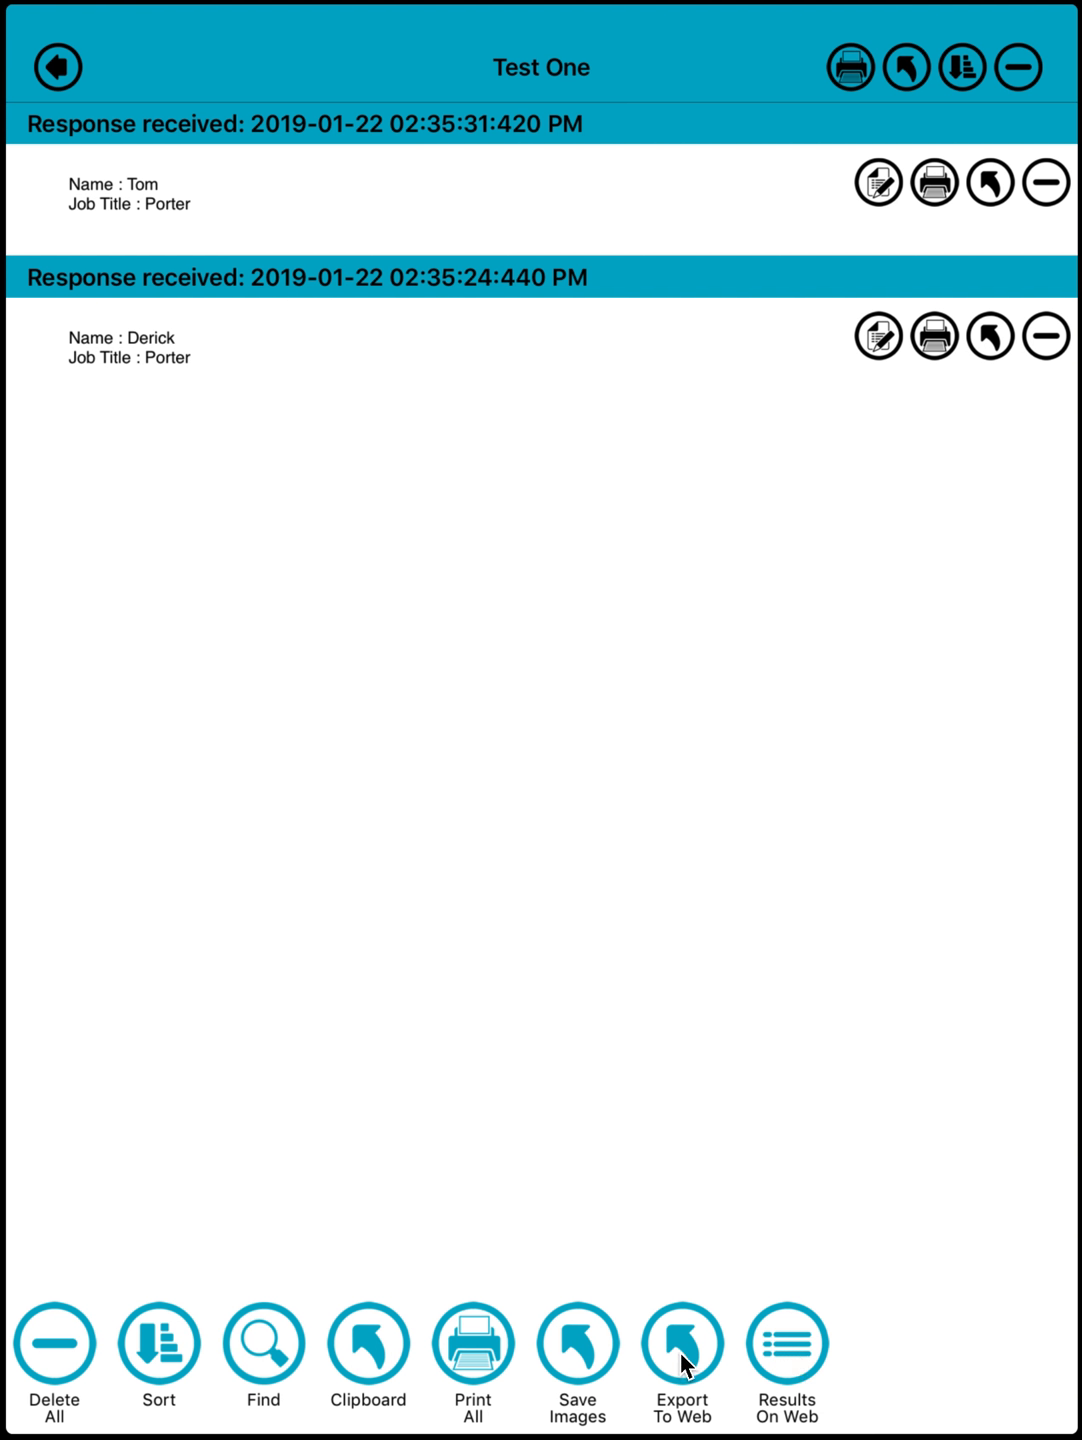
pyautogui.moveTo(685, 1365)
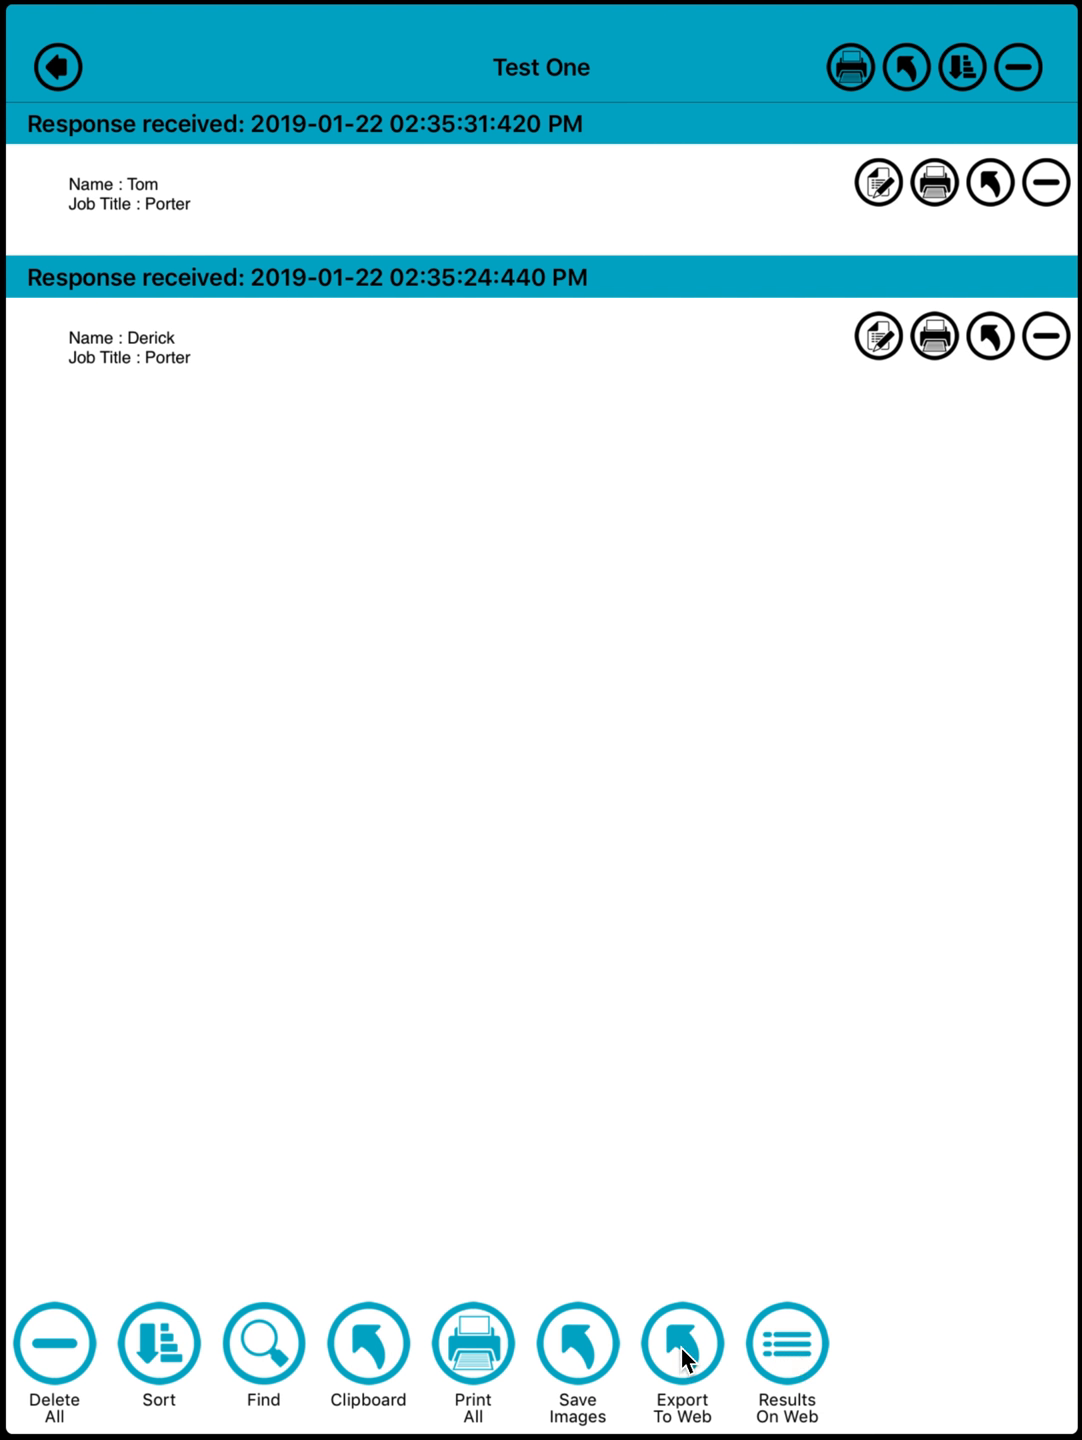
# Start exporting Test One's results to the web, prompting for a Web Group
pyautogui.click(680, 1342)
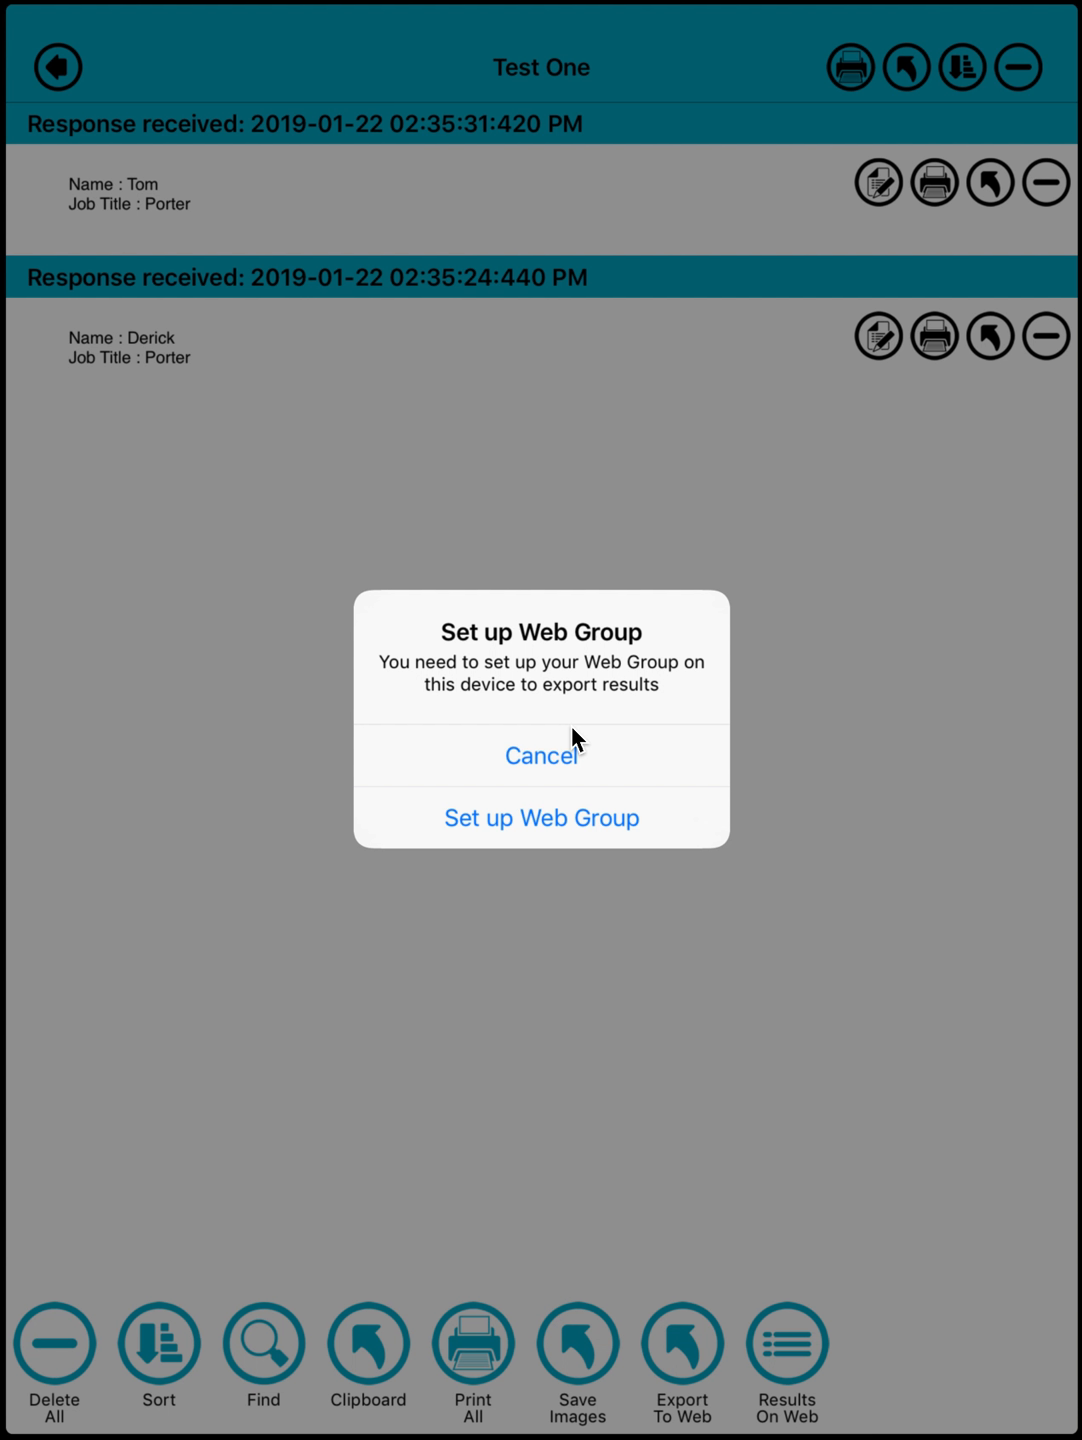
pyautogui.moveTo(578, 738)
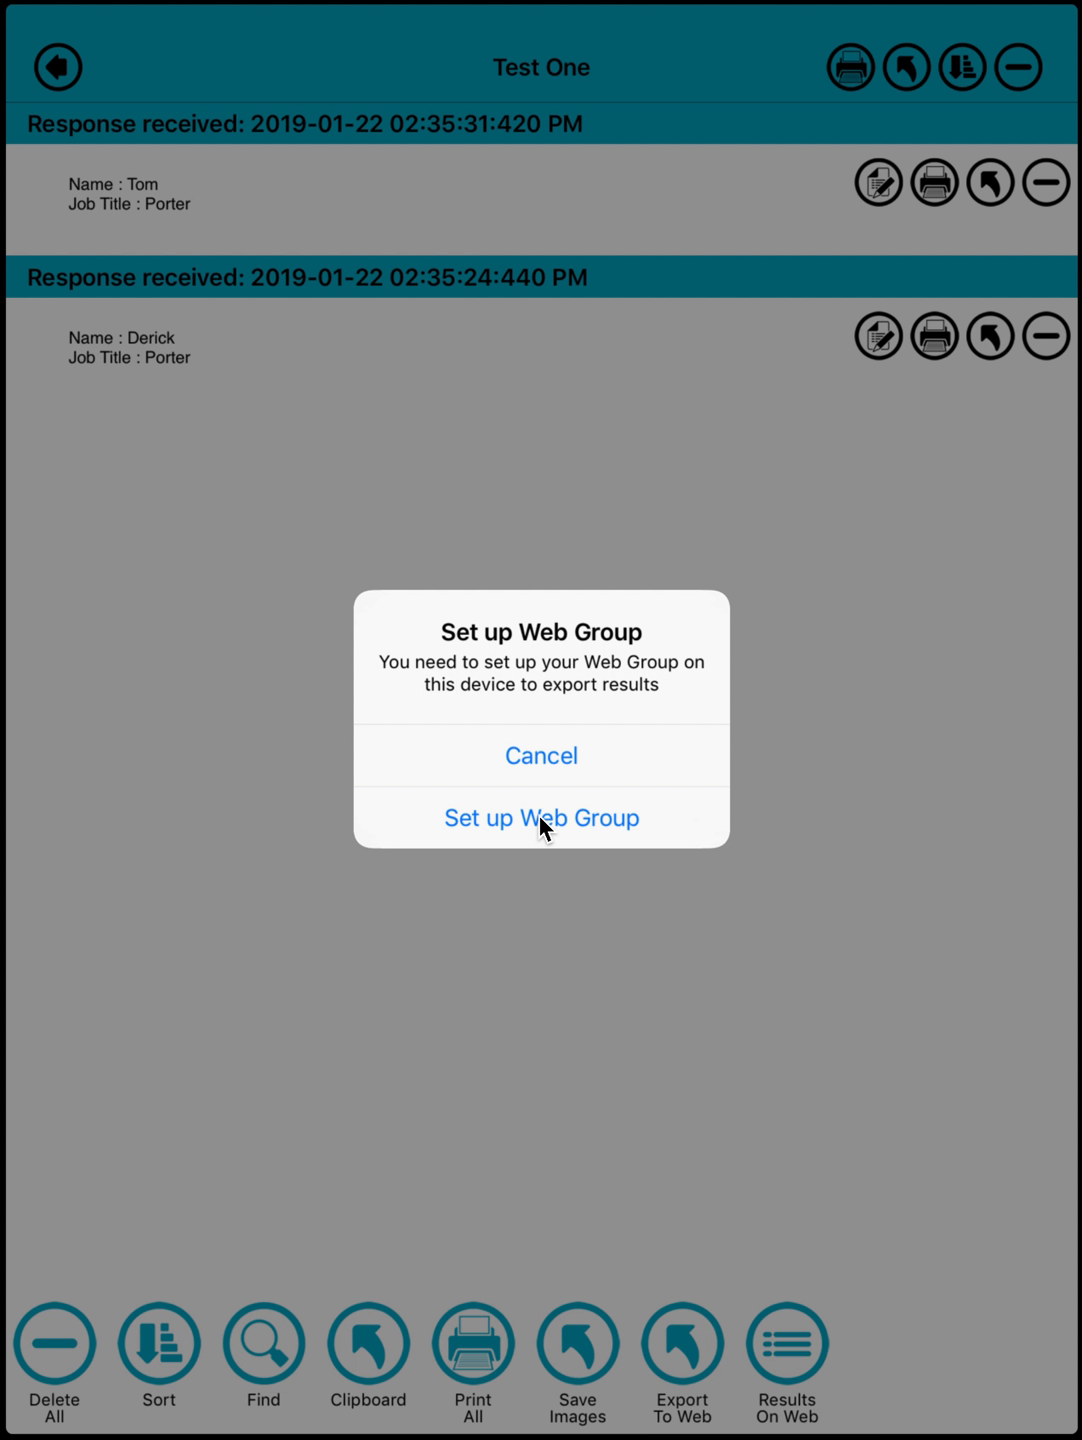
pyautogui.moveTo(538, 668)
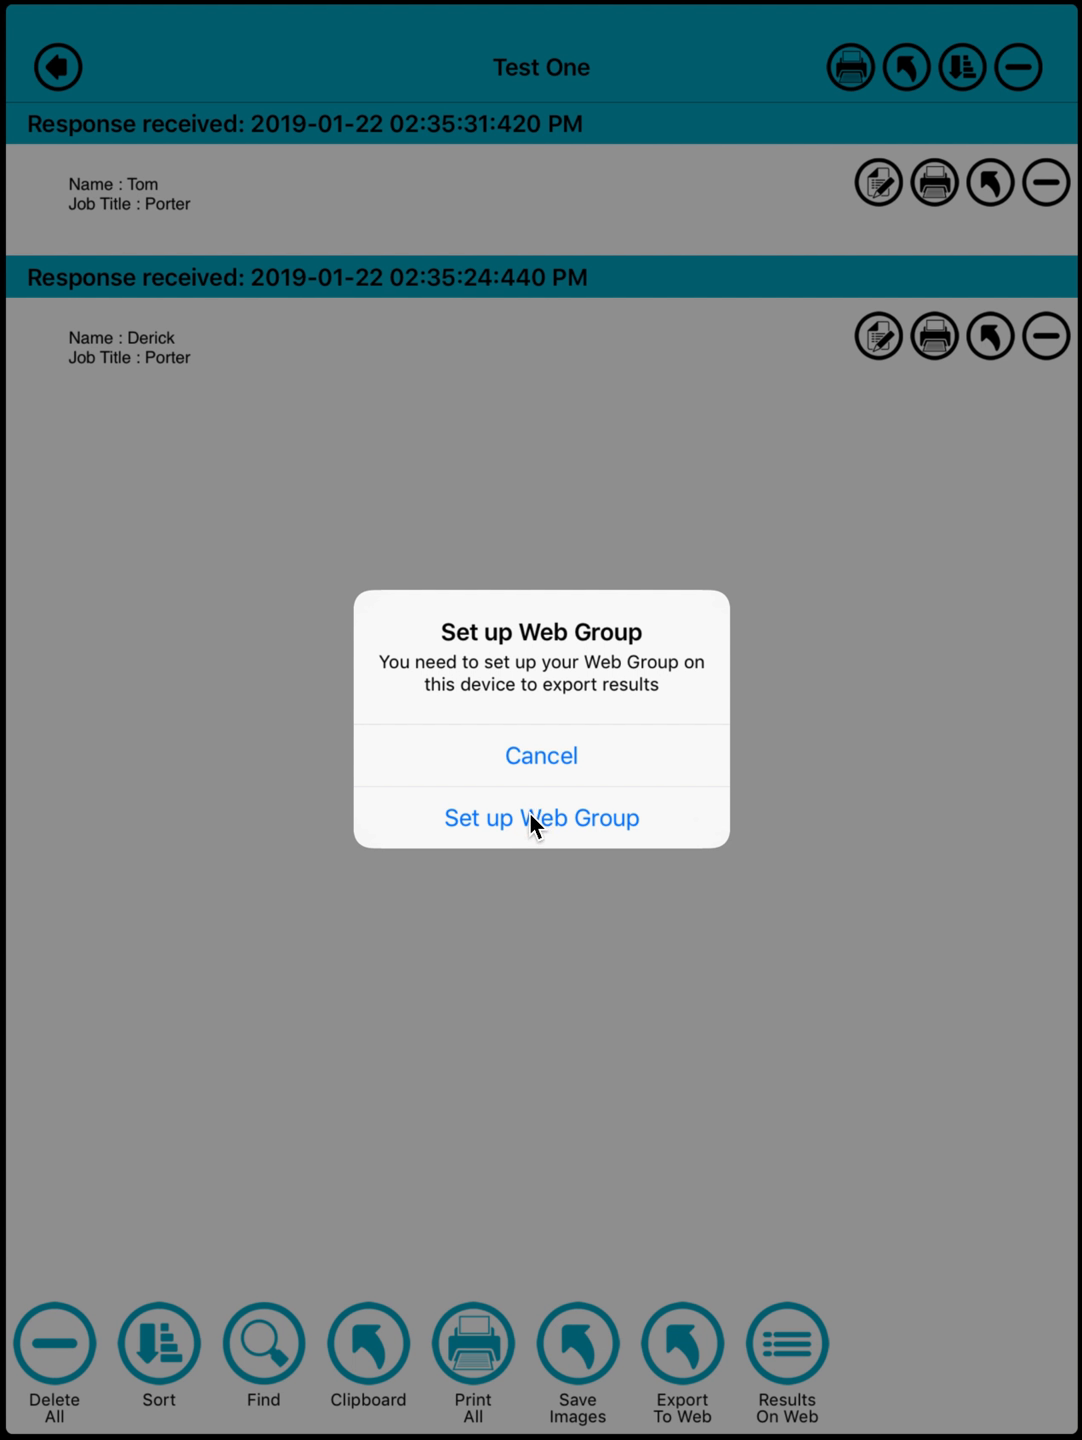
pyautogui.click(541, 818)
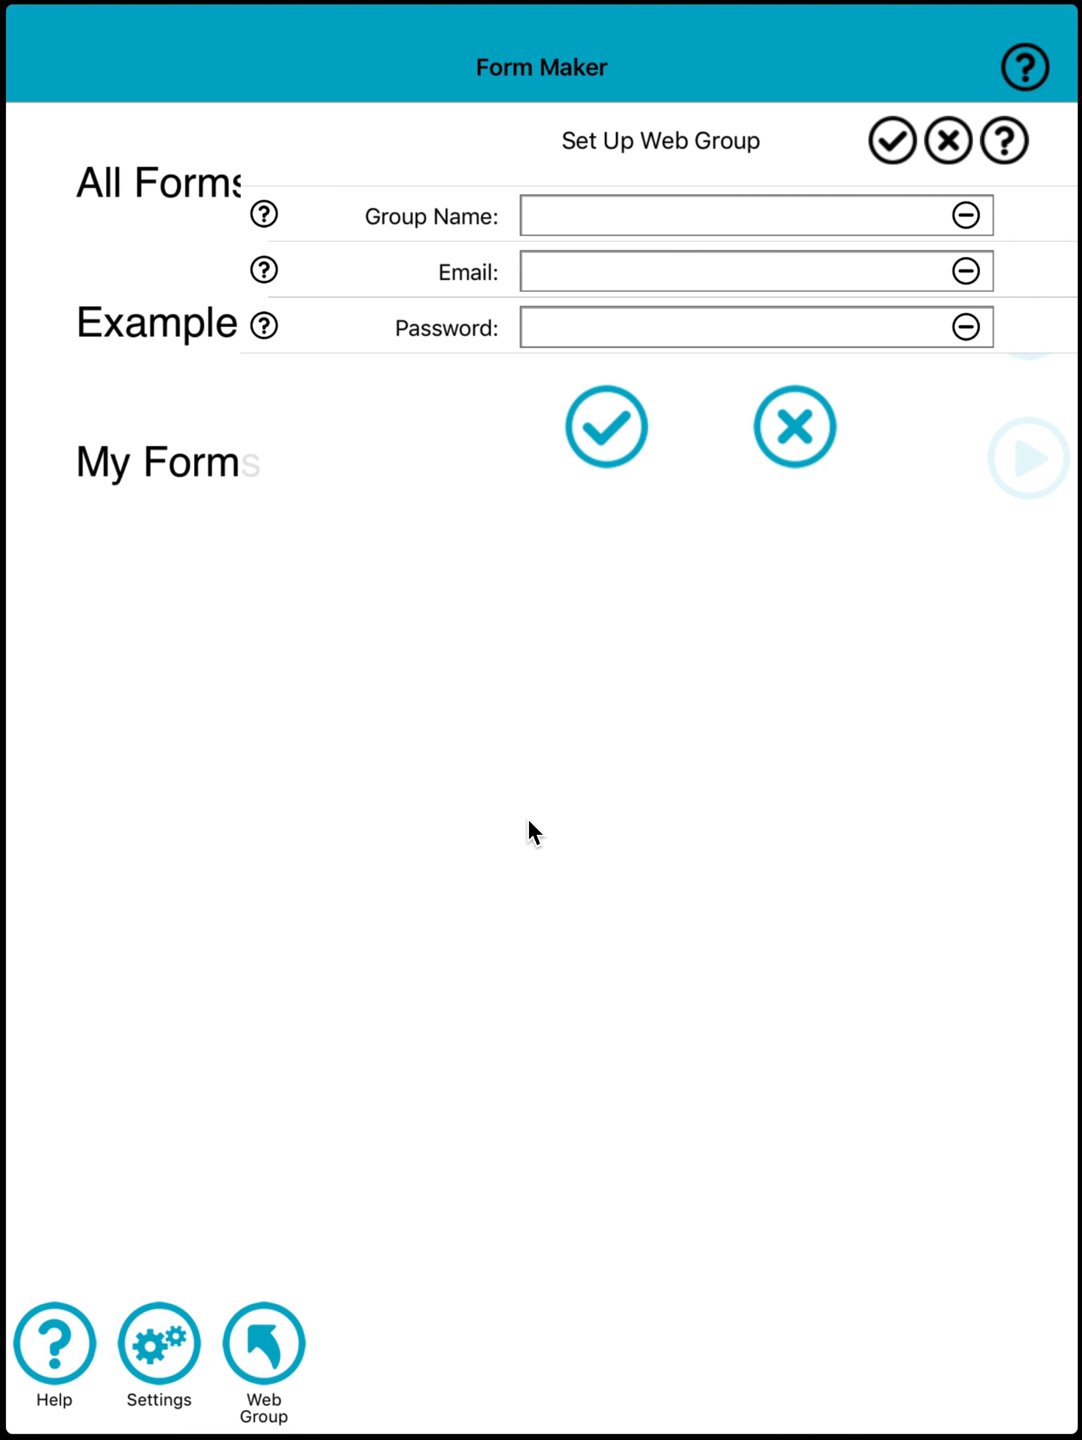
pyautogui.moveTo(258, 1088)
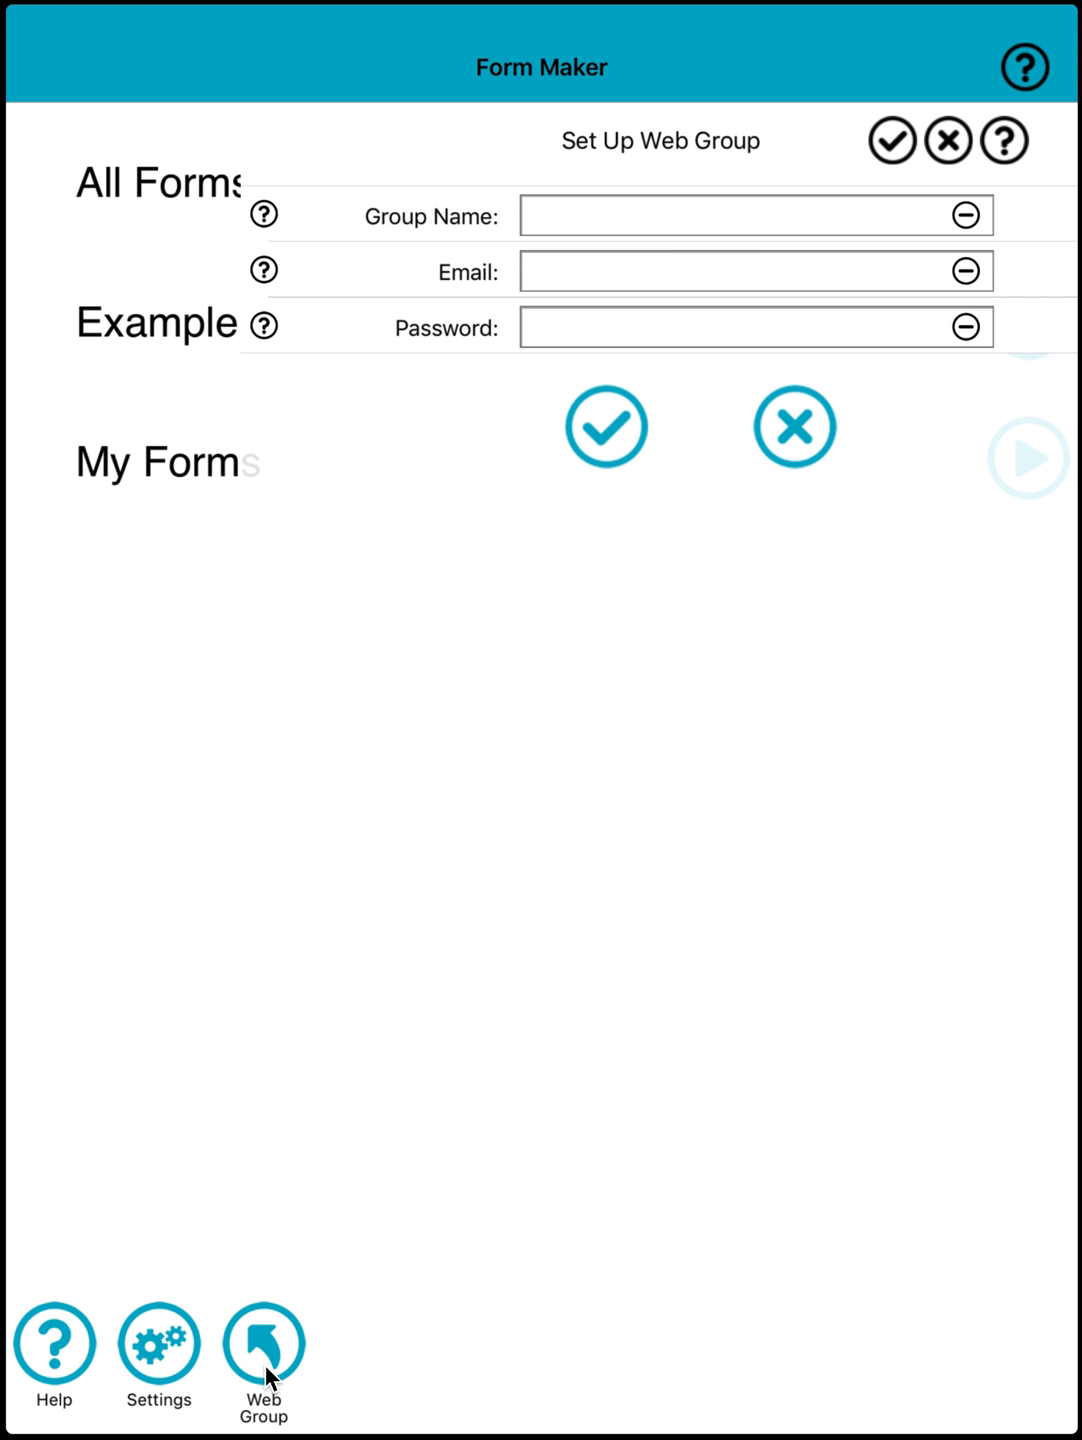
pyautogui.moveTo(583, 228)
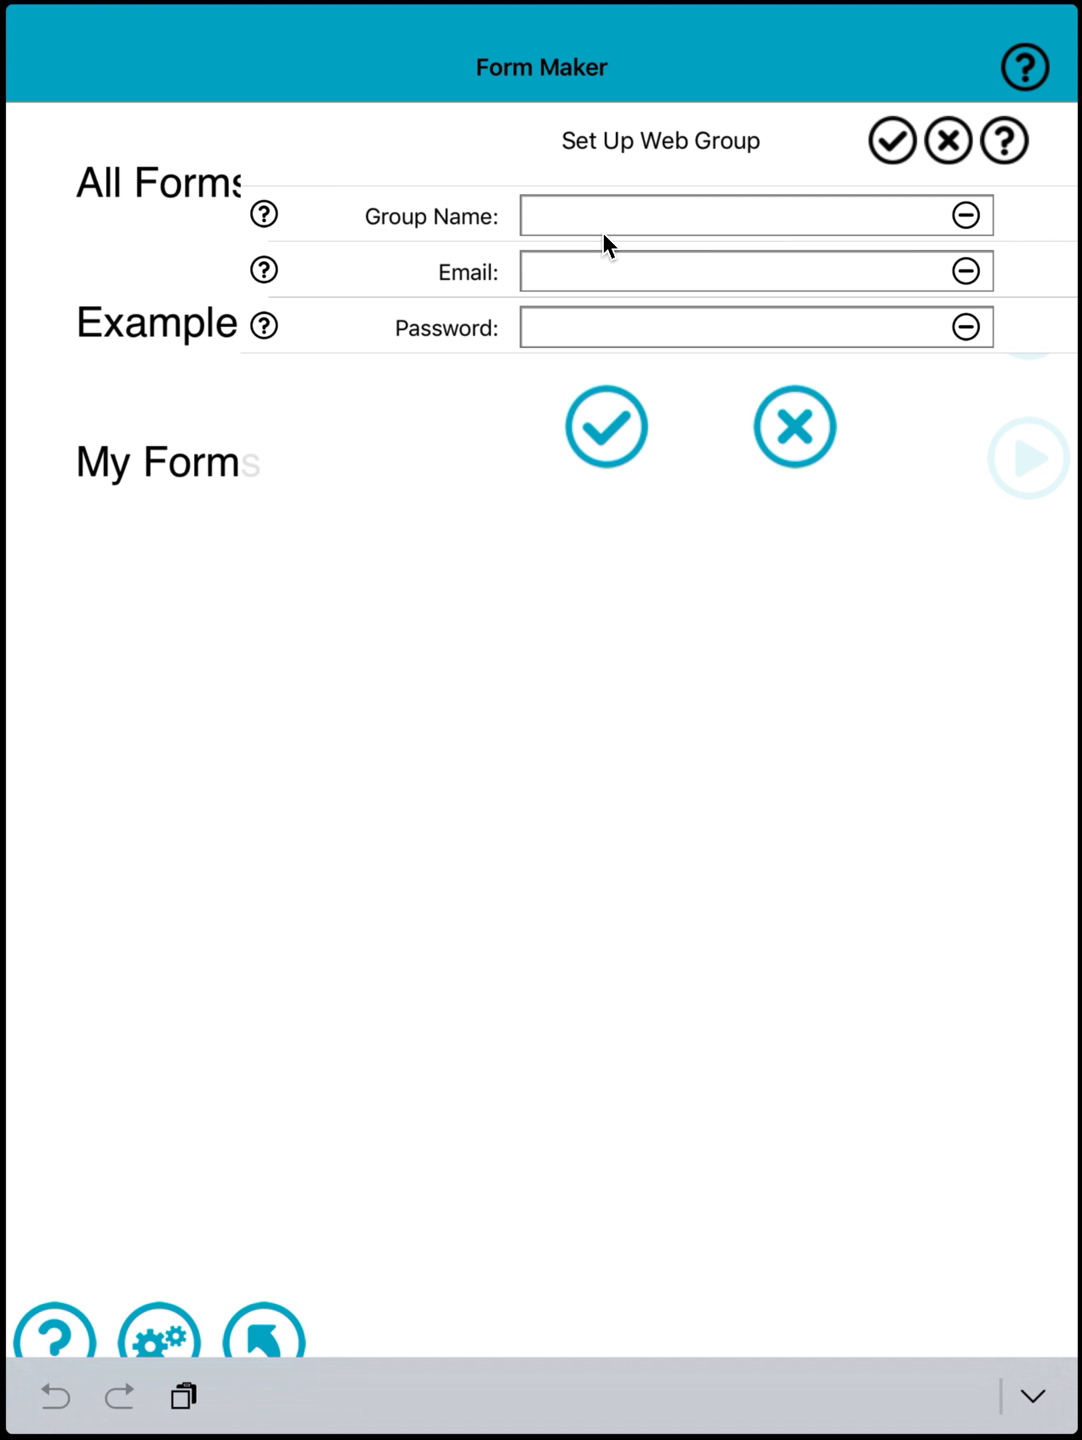
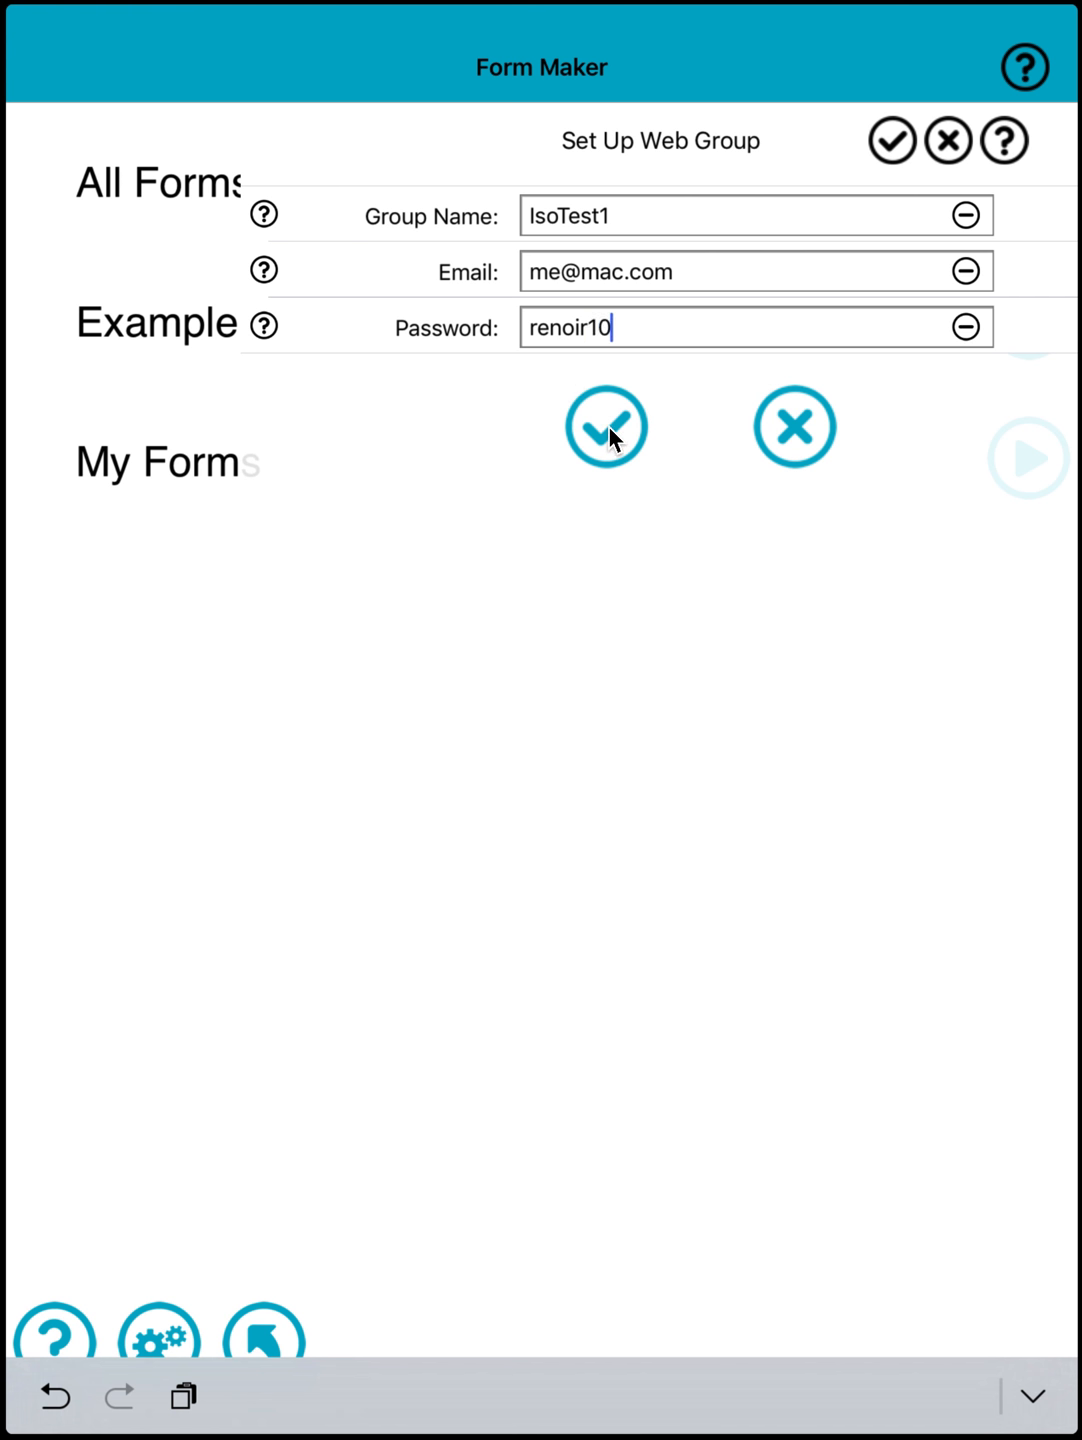
pyautogui.click(606, 426)
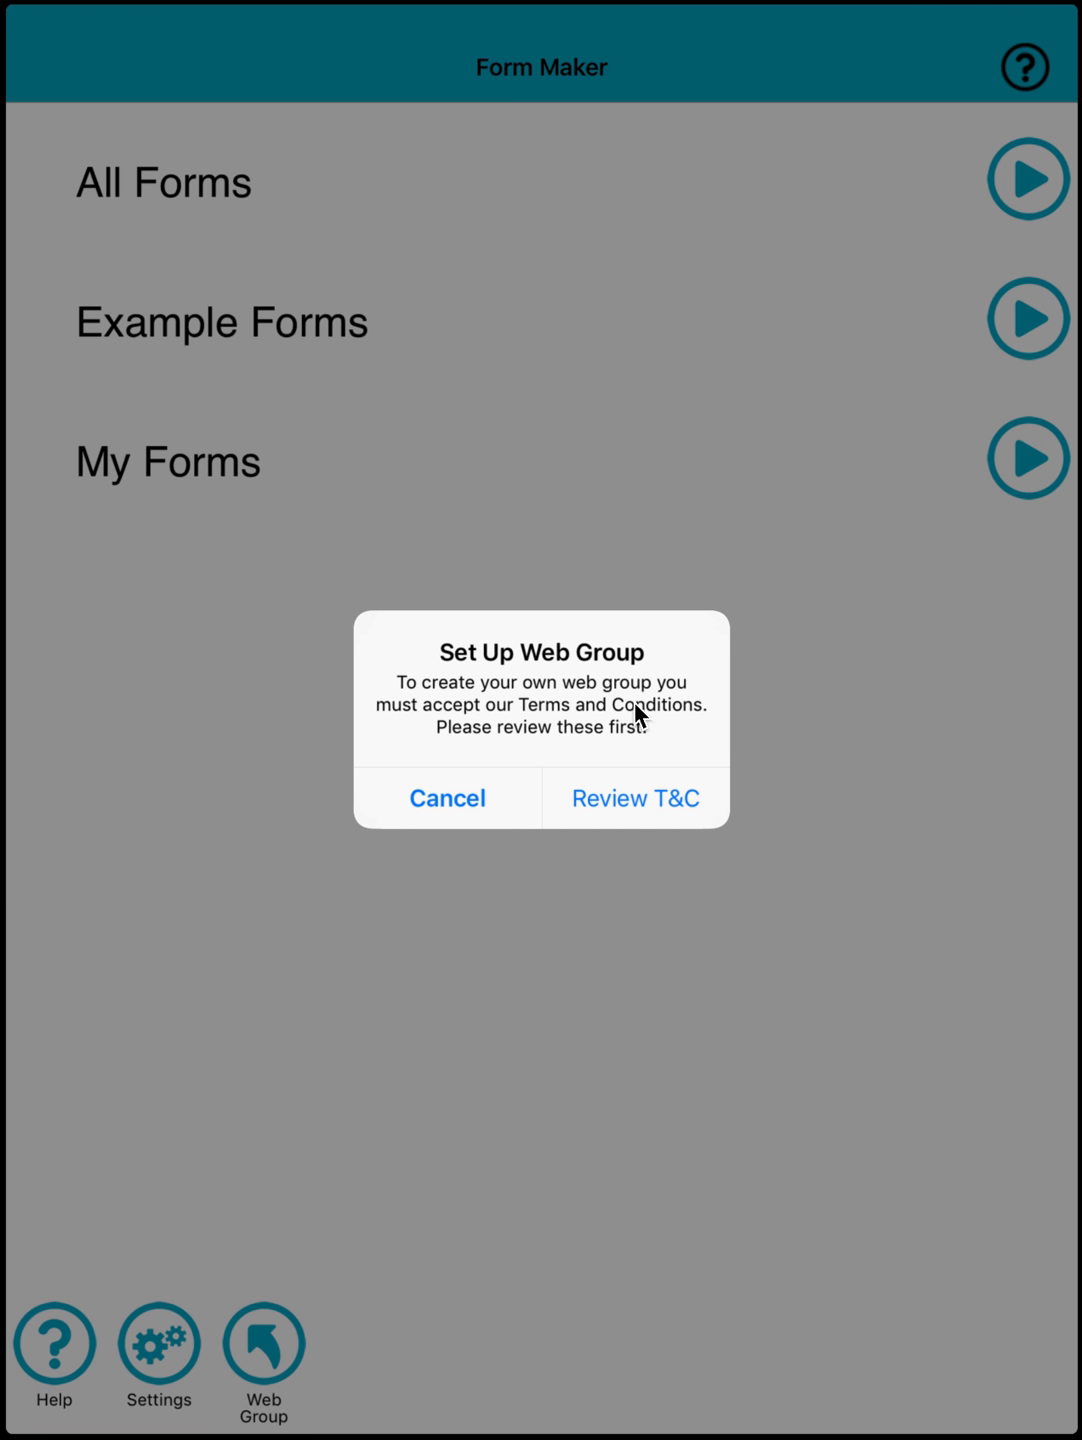
pyautogui.moveTo(620, 820)
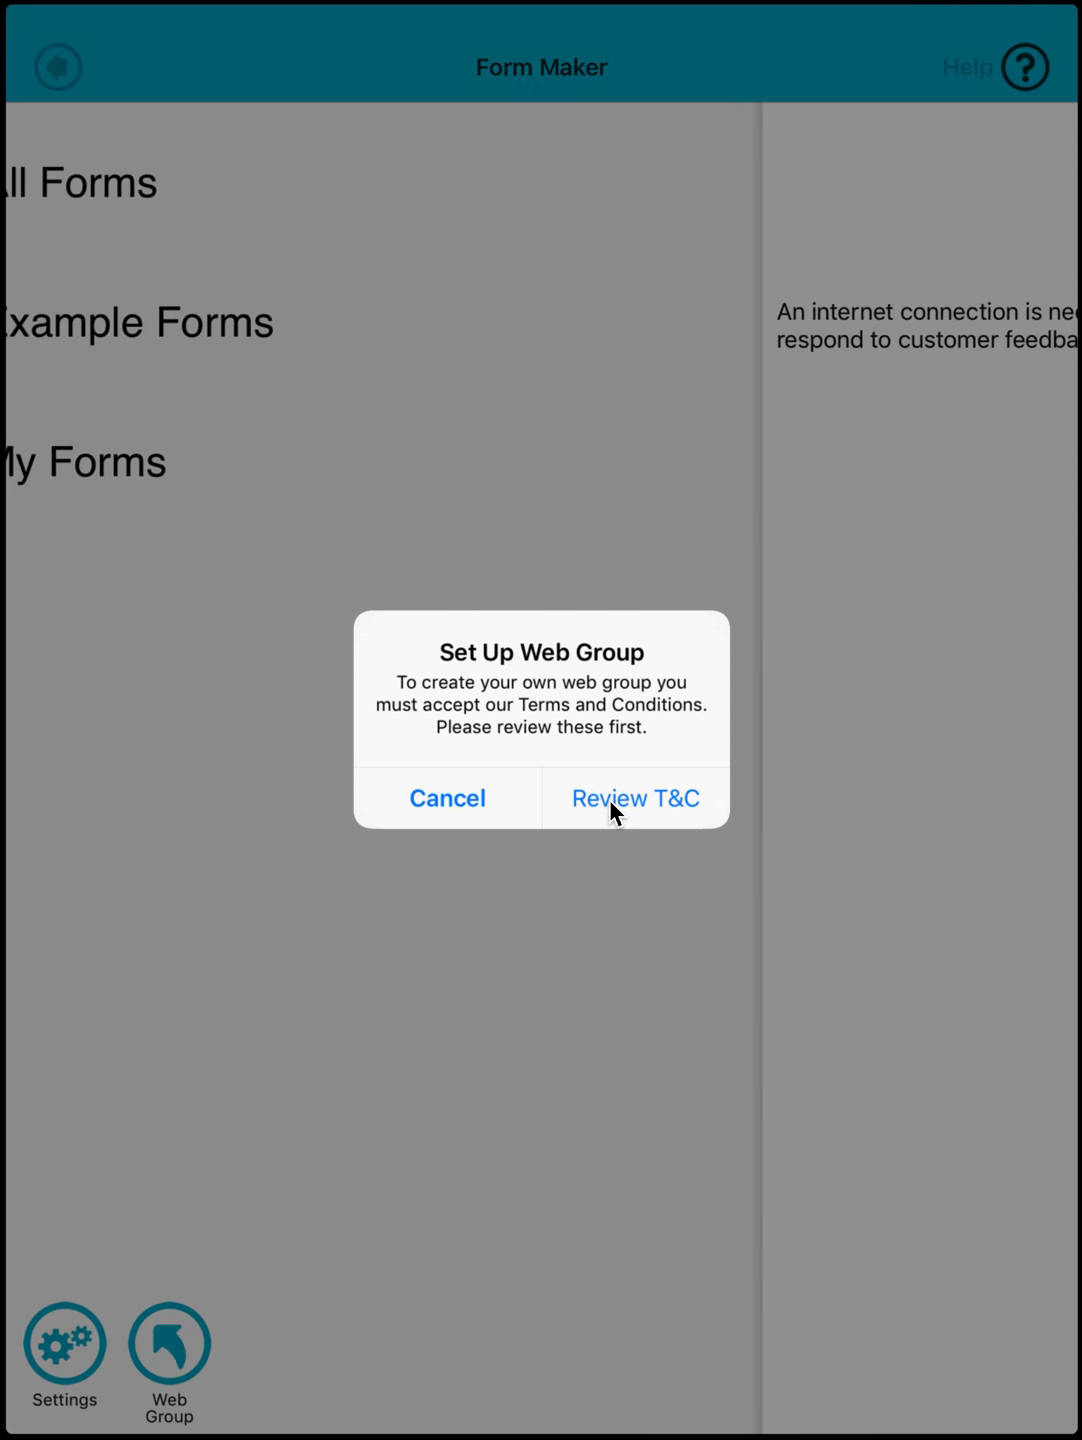
# Read through the Terms and Conditions help page and return to the setup prompt
pyautogui.click(634, 798)
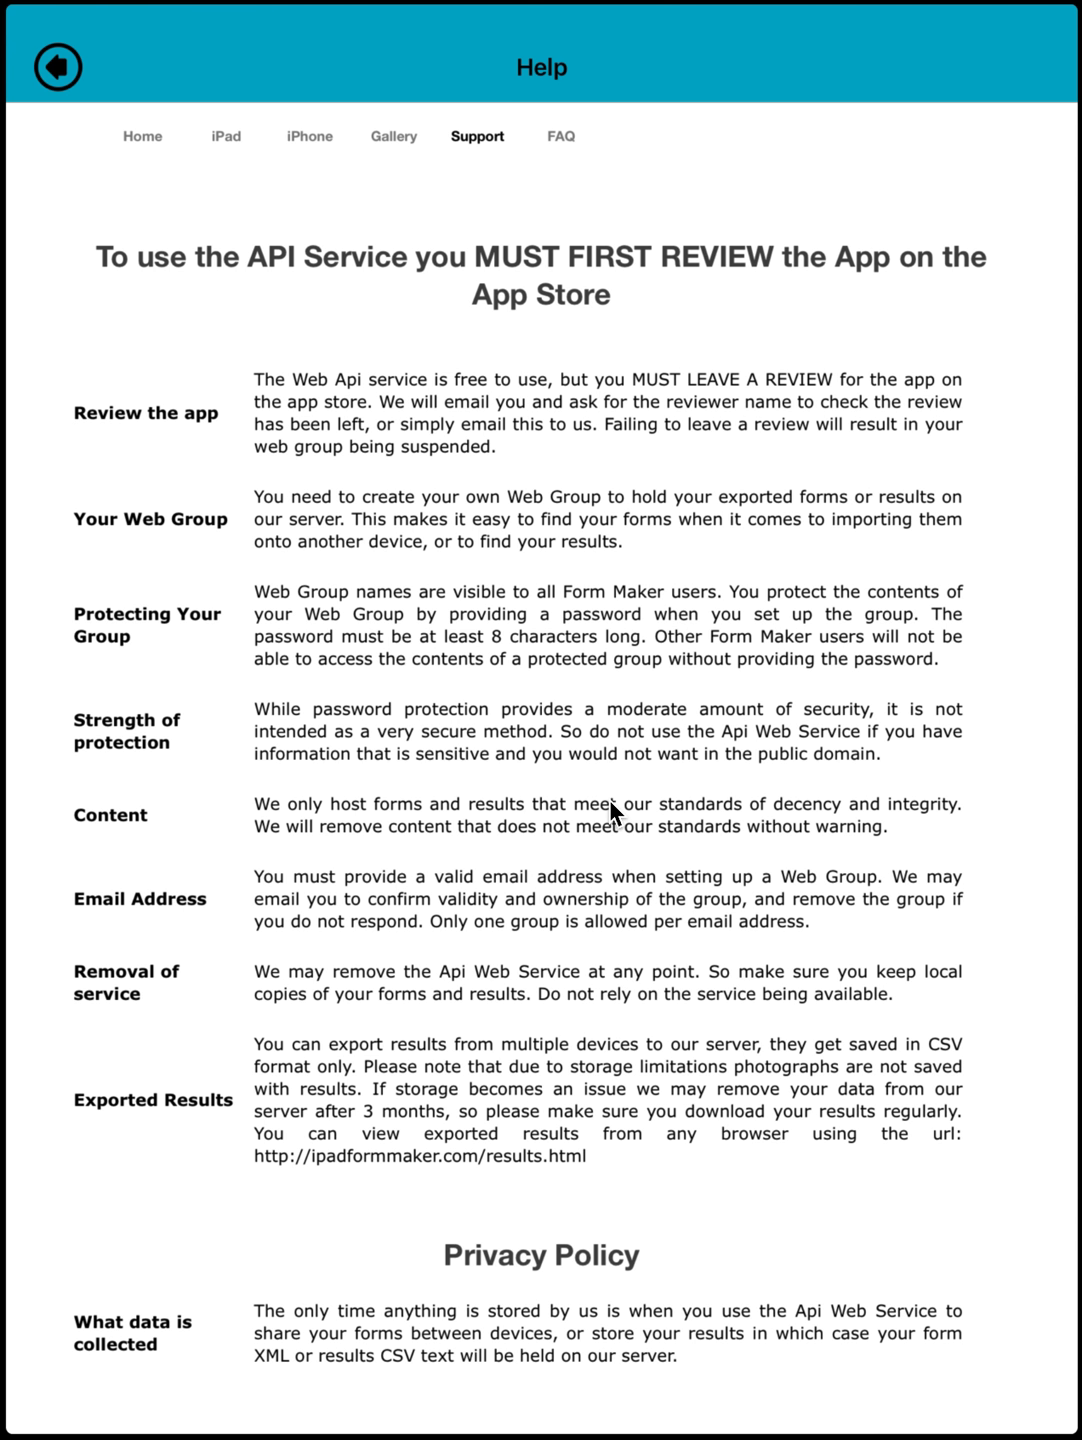
pyautogui.scroll(-3)
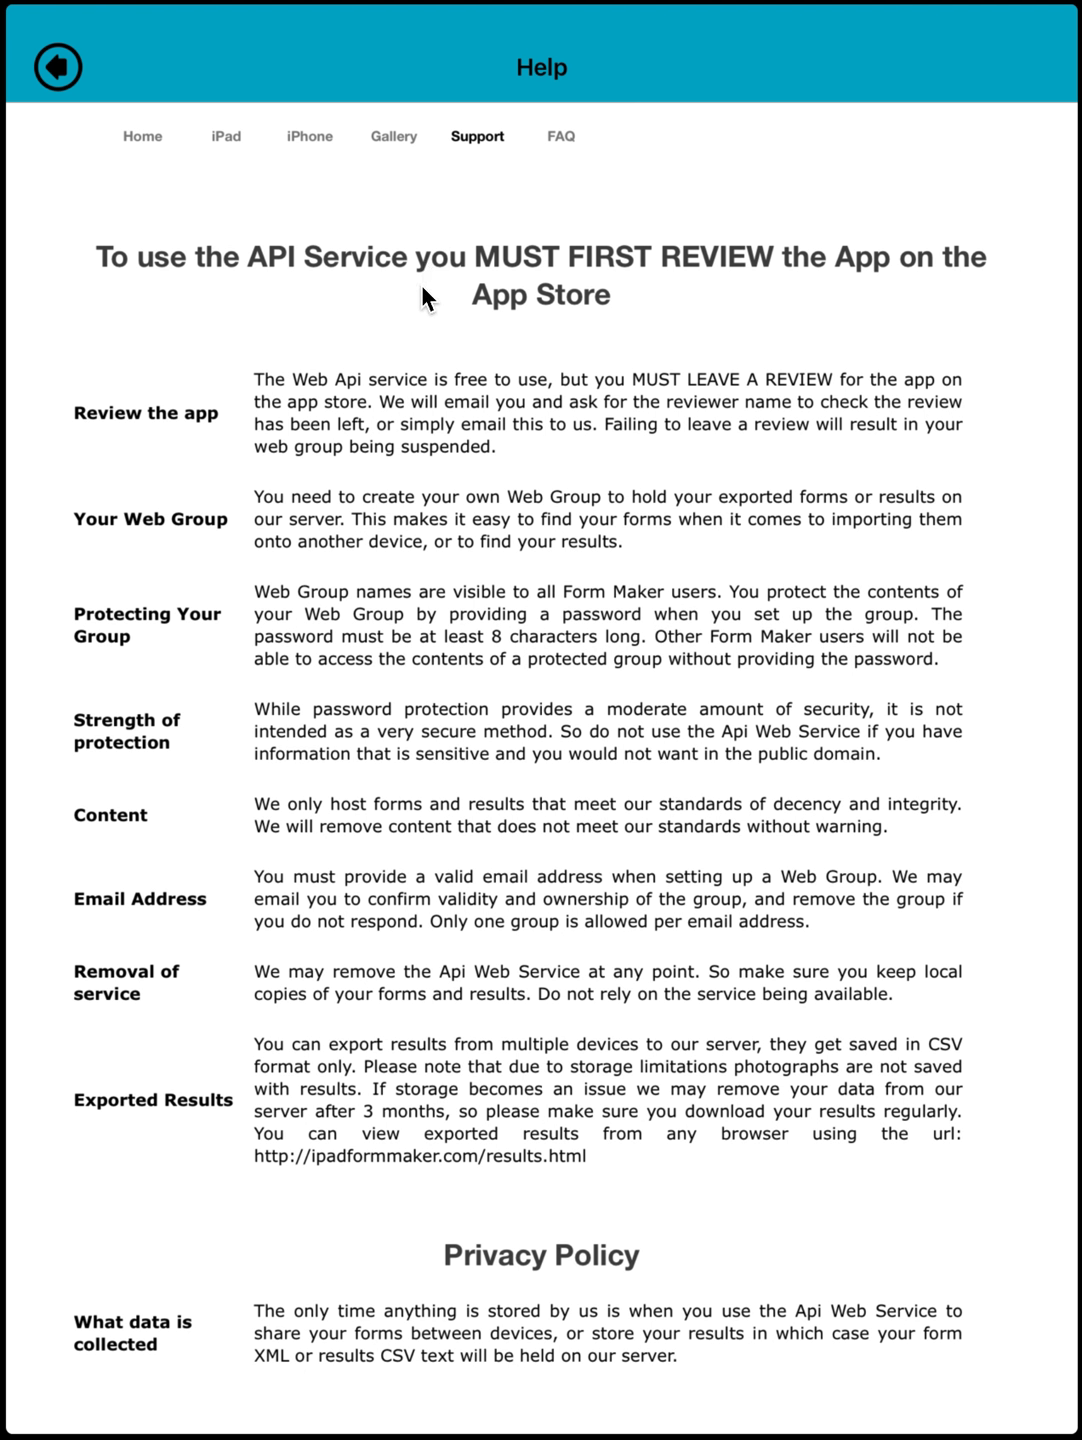
pyautogui.moveTo(500, 278)
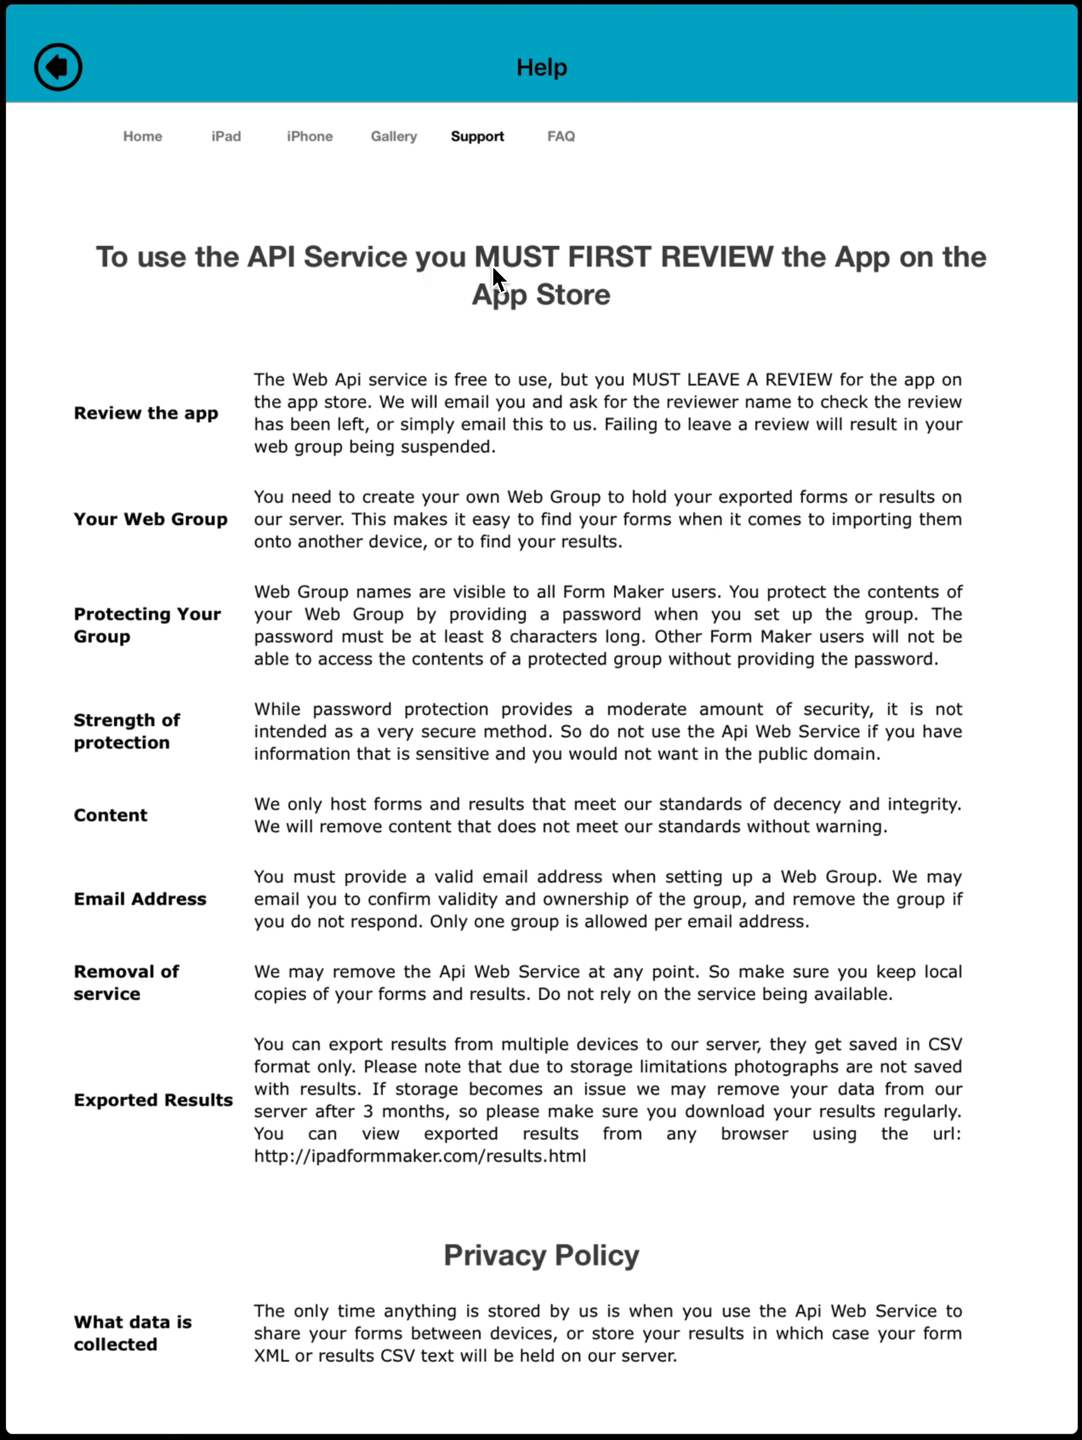
pyautogui.moveTo(540, 283)
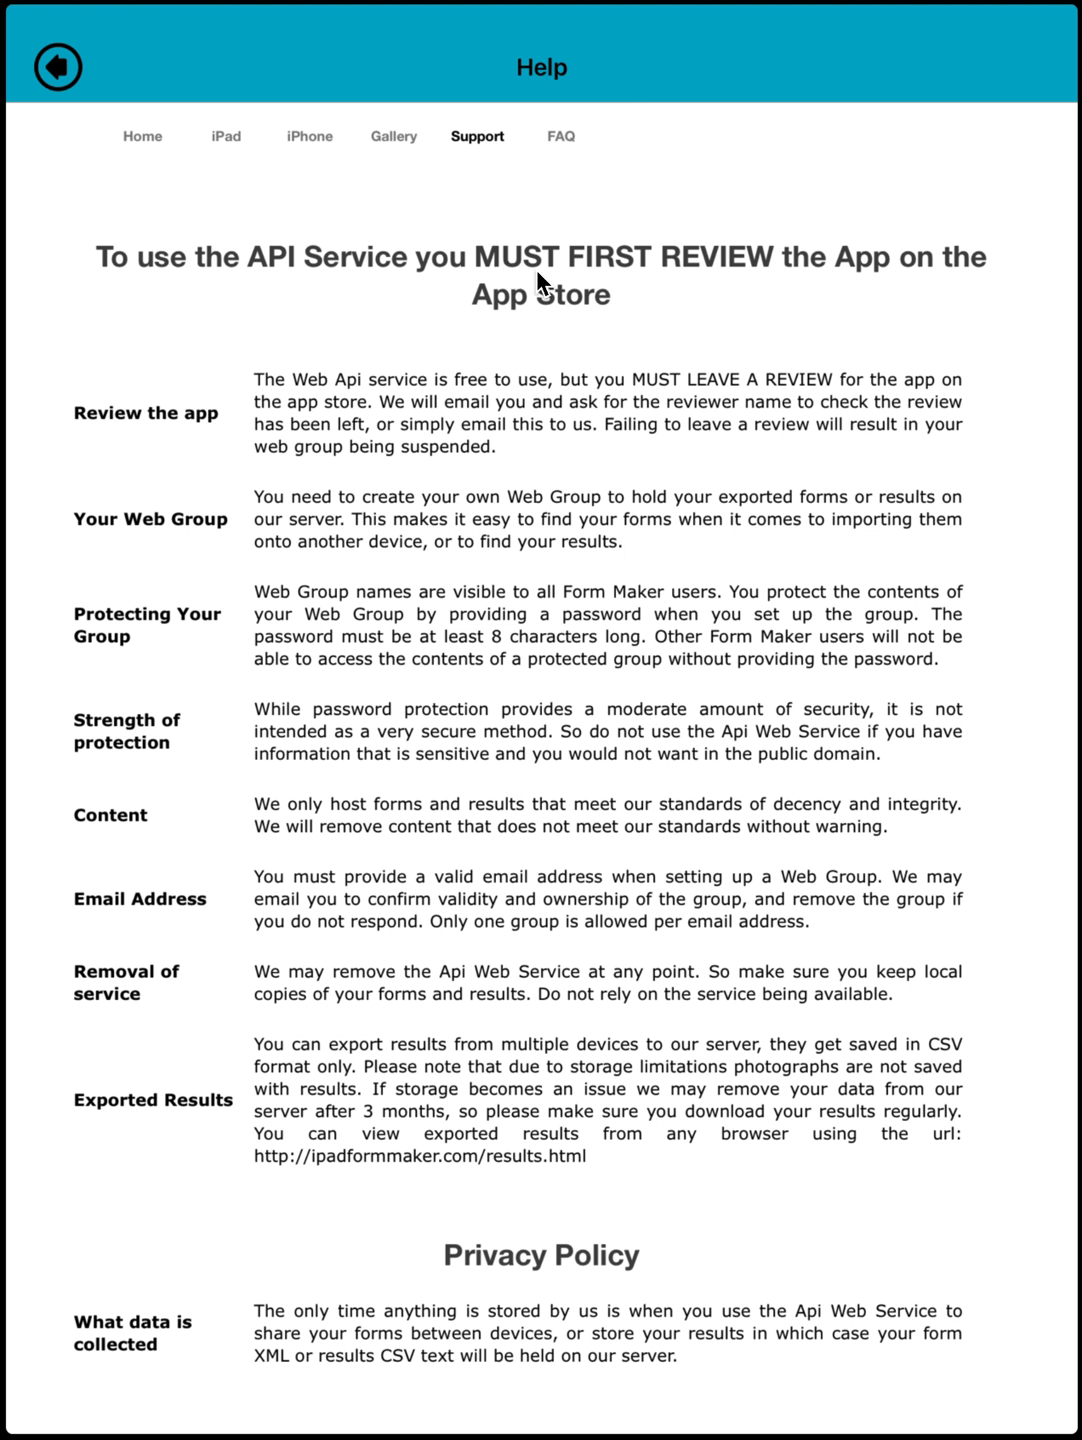
pyautogui.moveTo(650, 278)
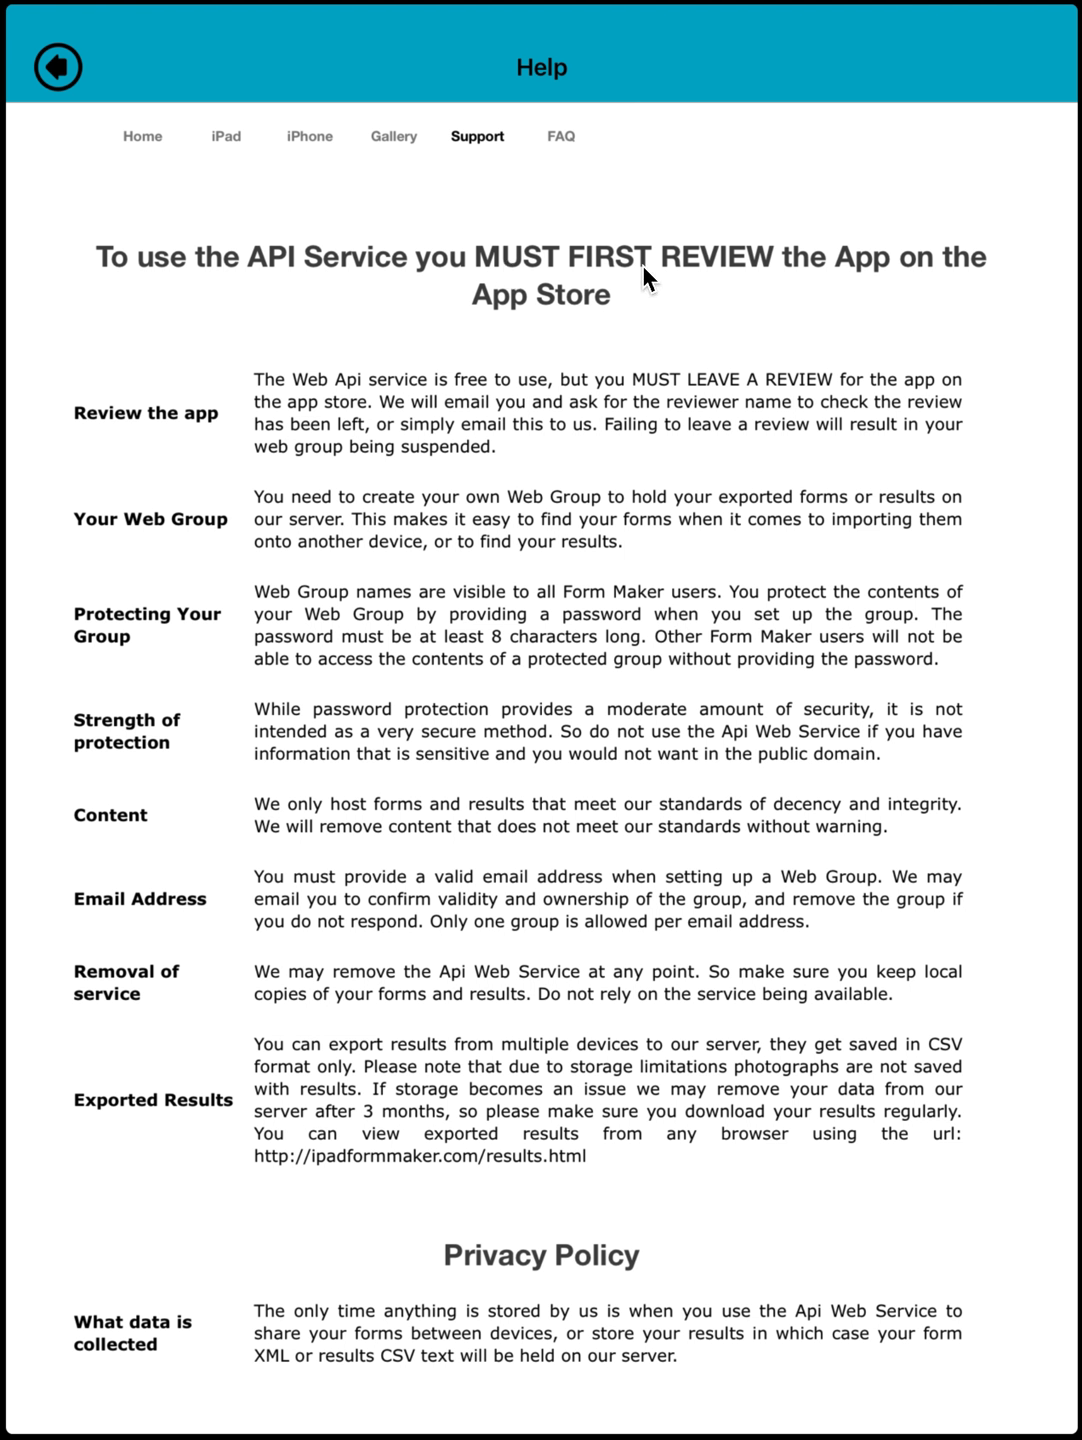
pyautogui.moveTo(705, 278)
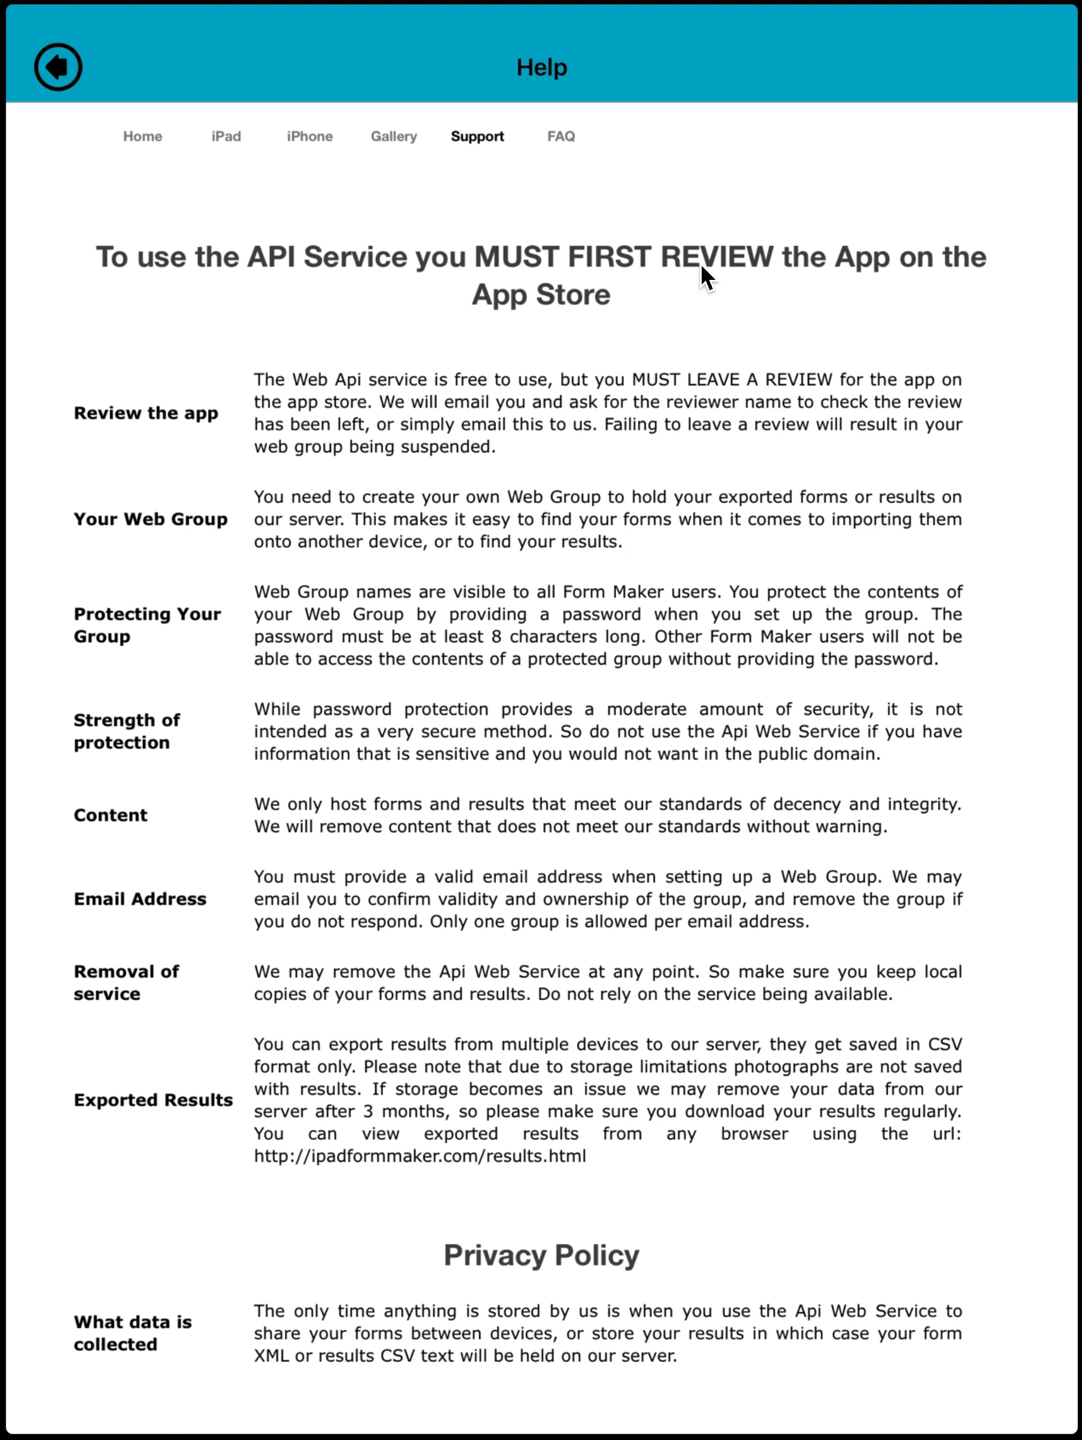
pyautogui.moveTo(678, 283)
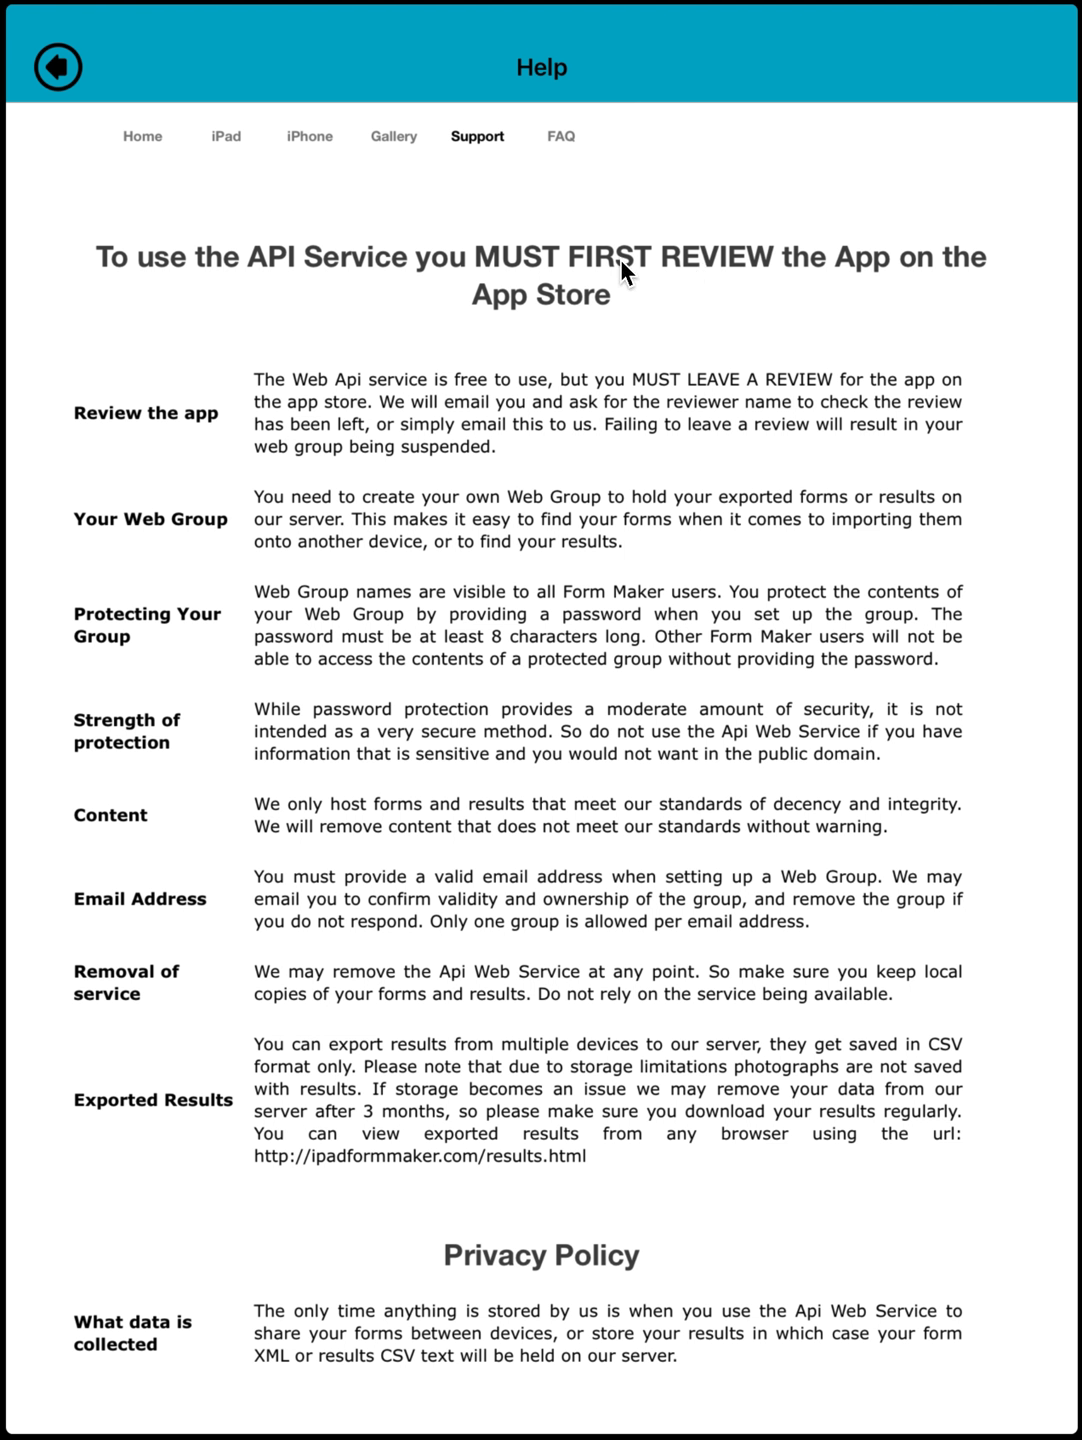
pyautogui.moveTo(660, 275)
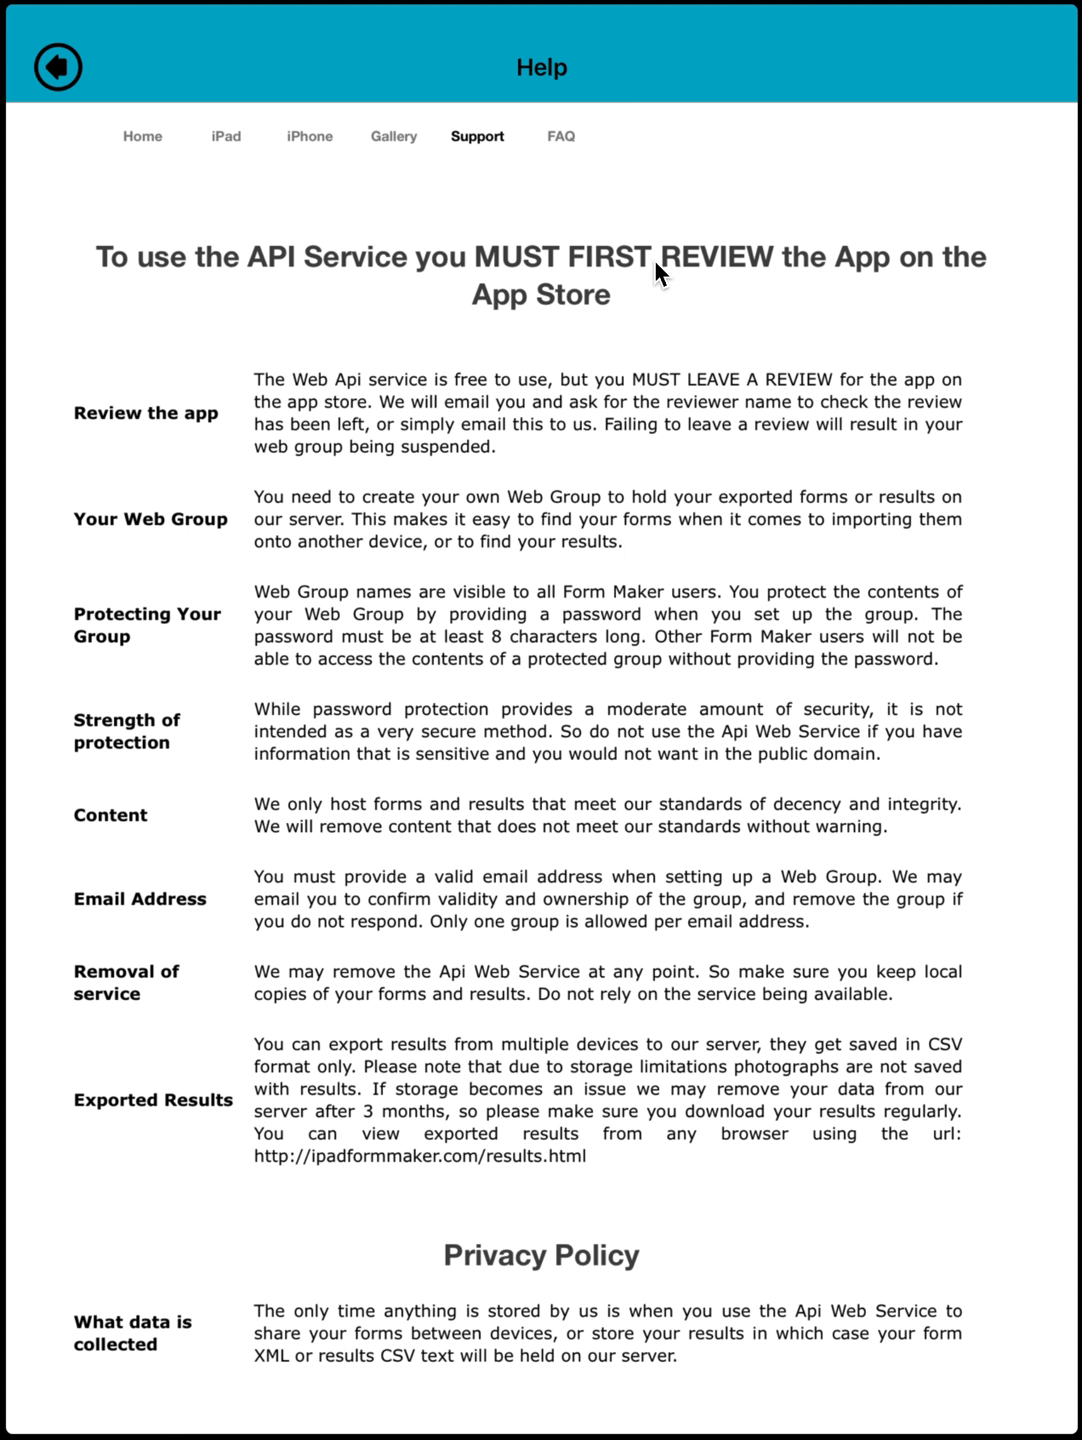
pyautogui.moveTo(647, 337)
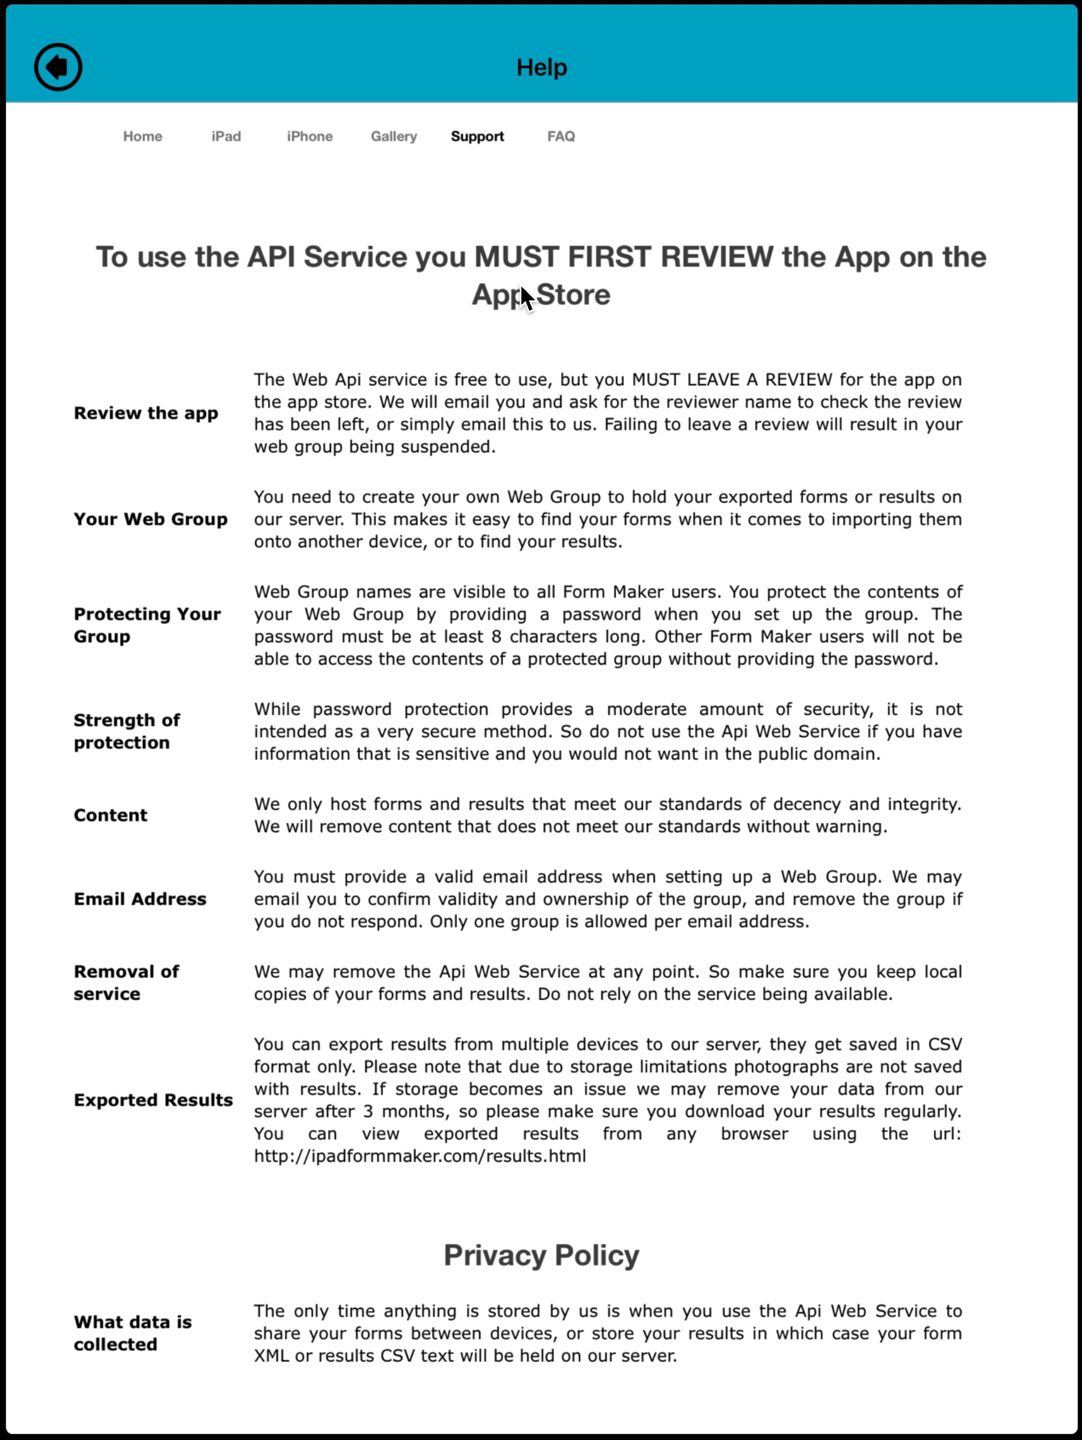
pyautogui.moveTo(420, 1017)
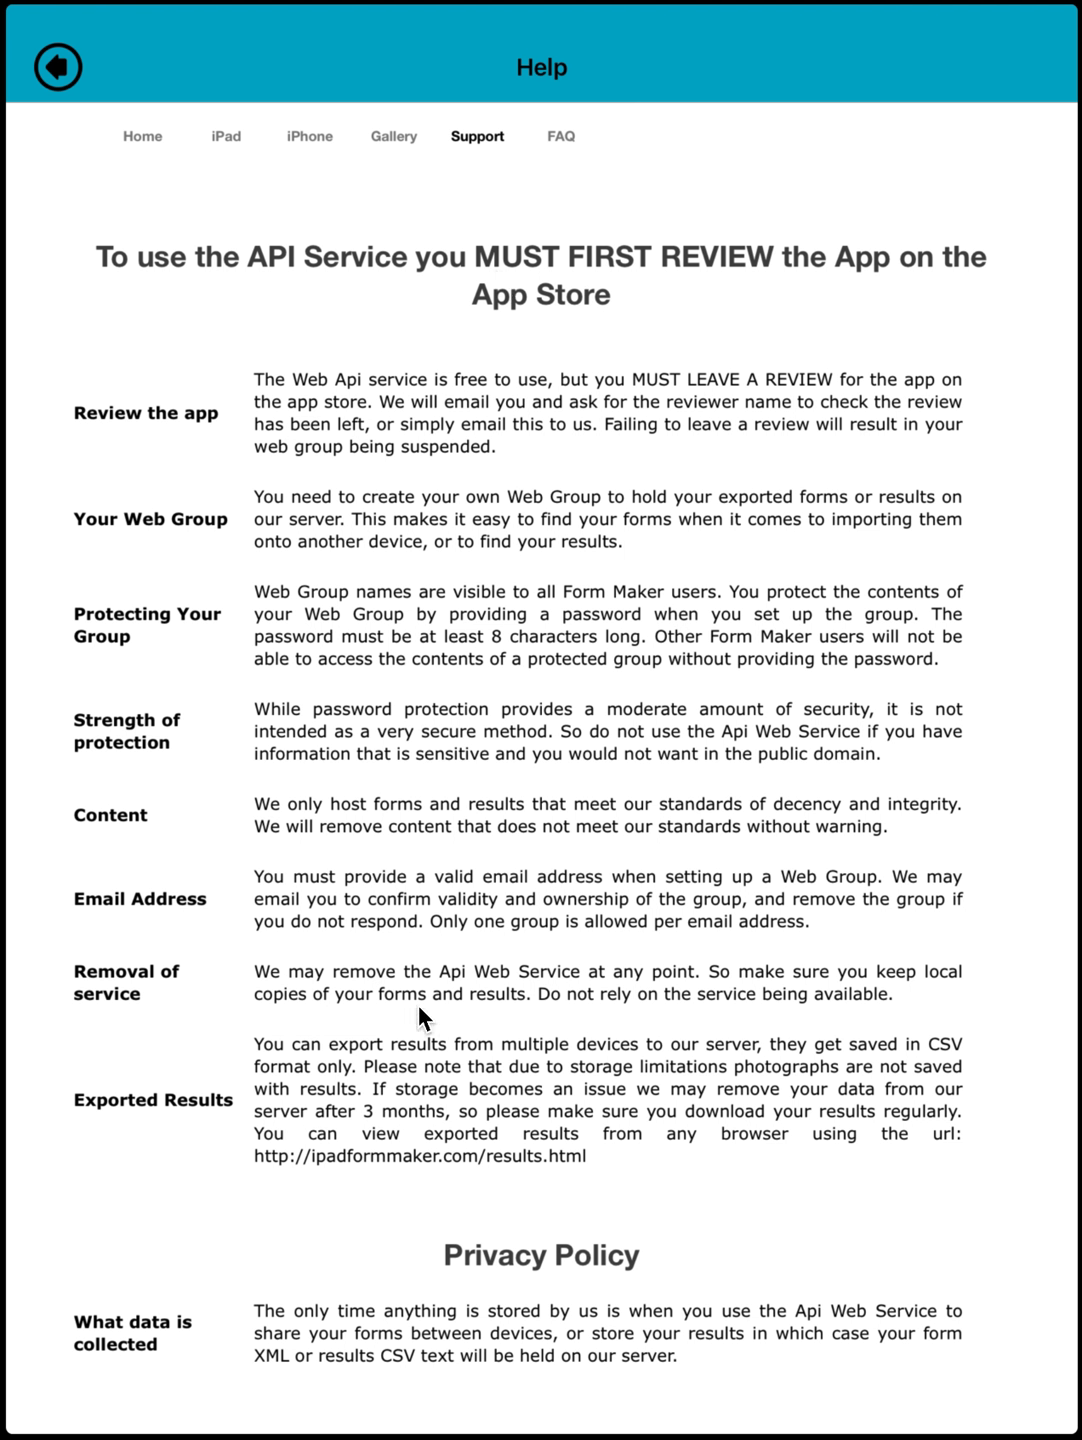
pyautogui.click(57, 66)
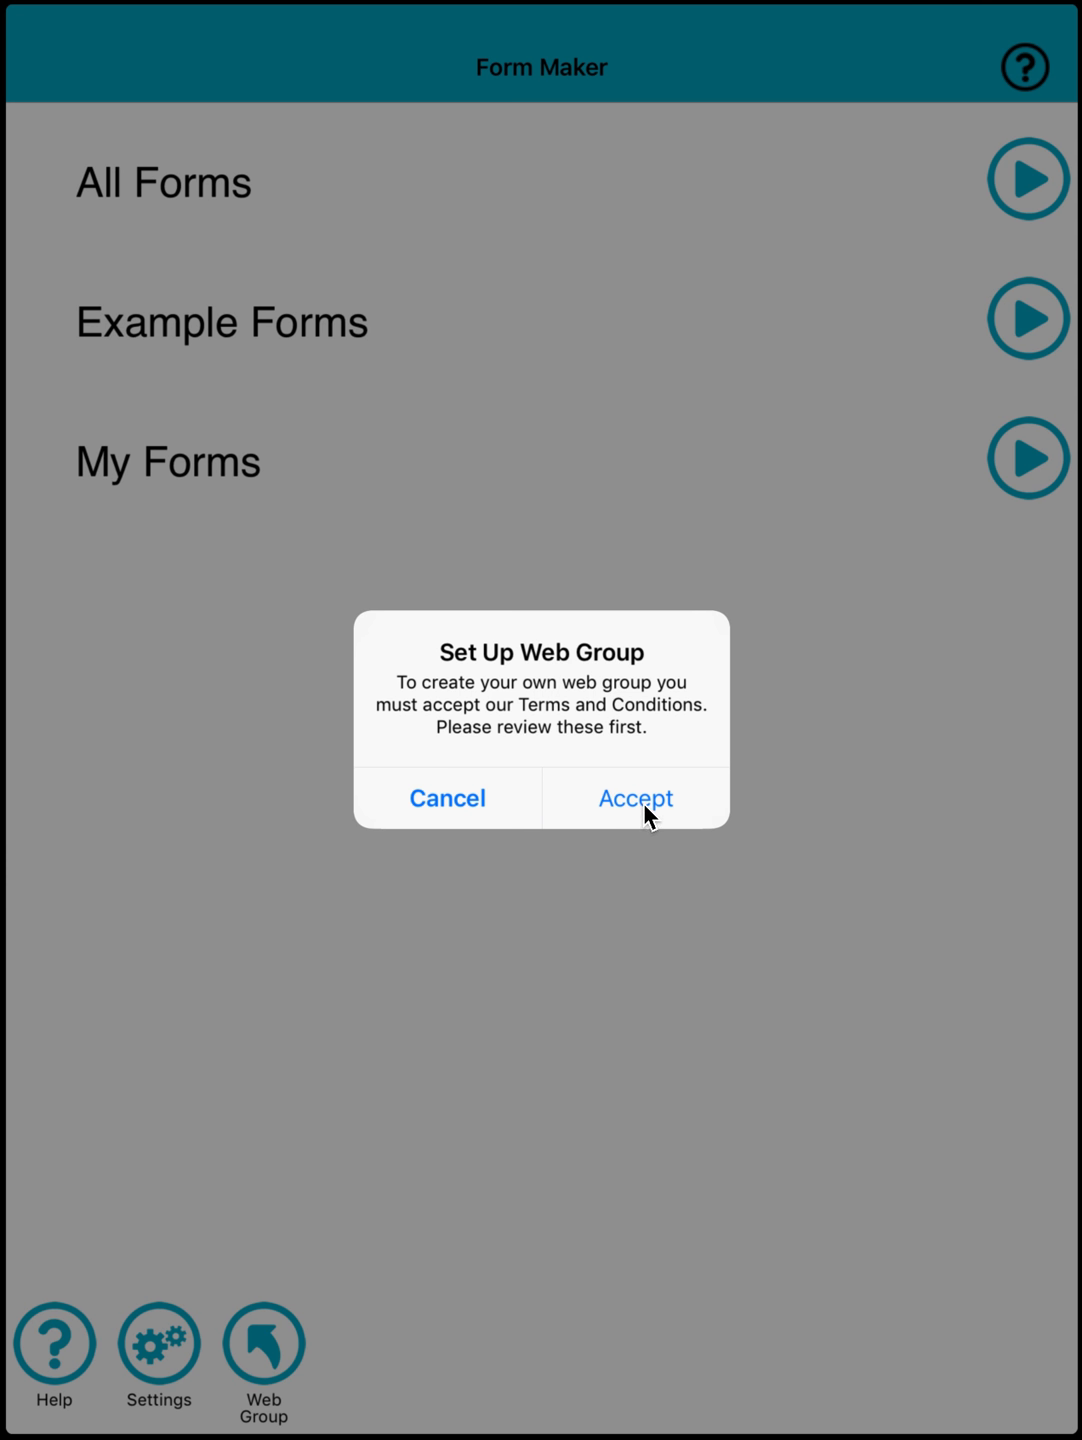
# Accept the terms and conditions to create the IsoTest1 Web Group
pyautogui.click(634, 798)
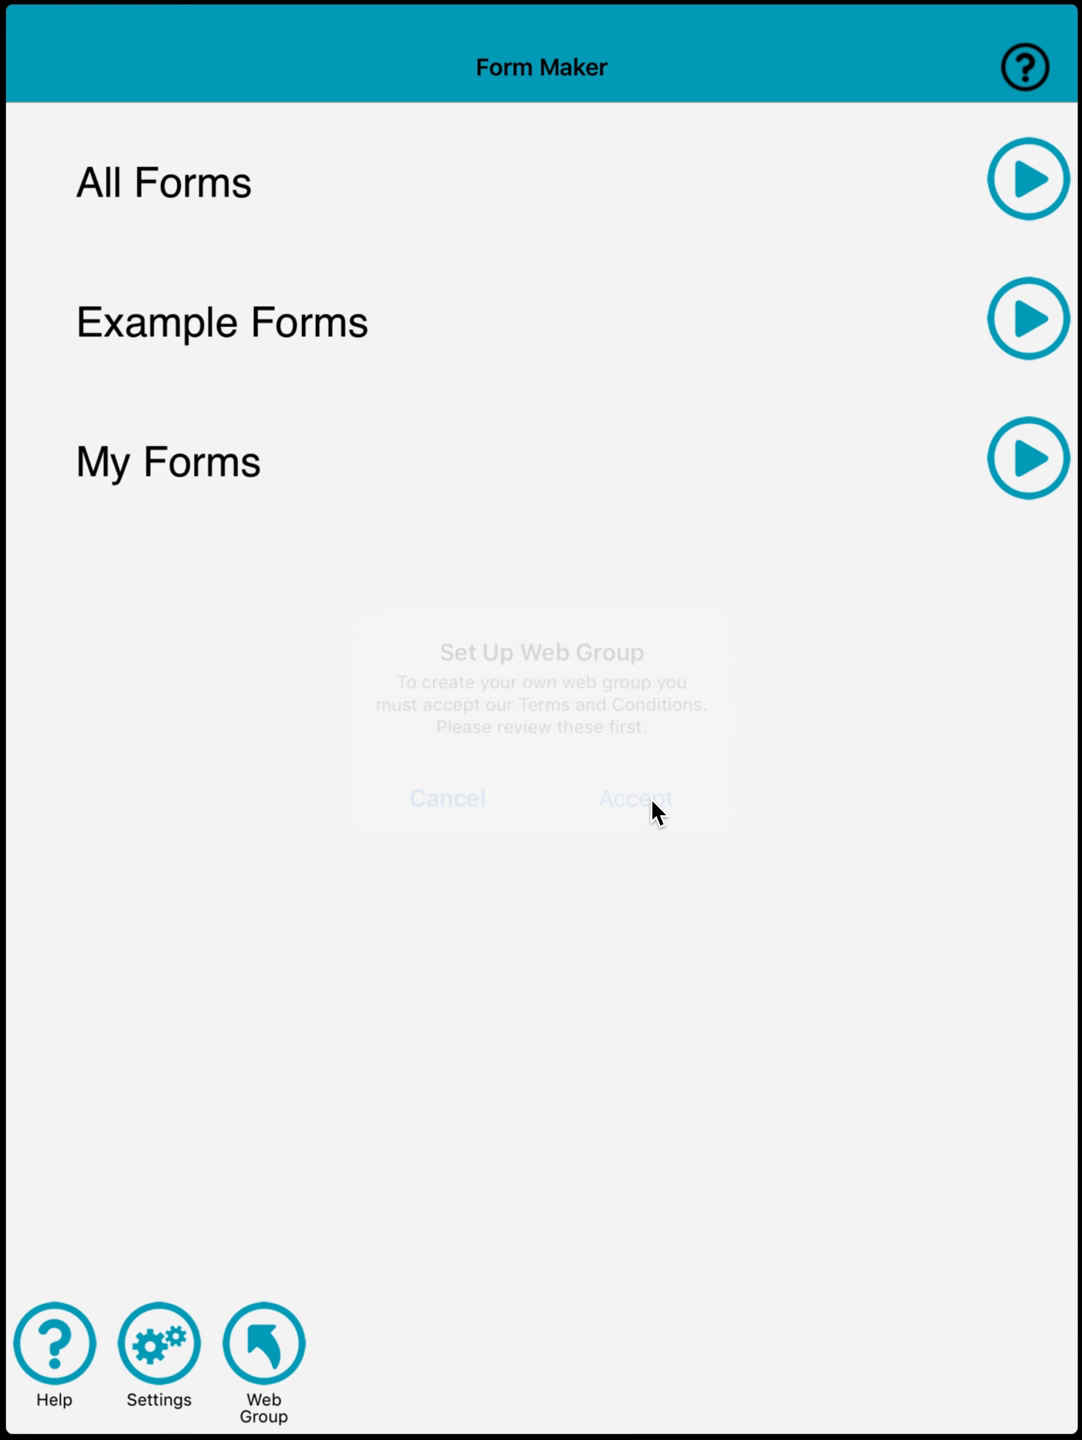
pyautogui.click(635, 798)
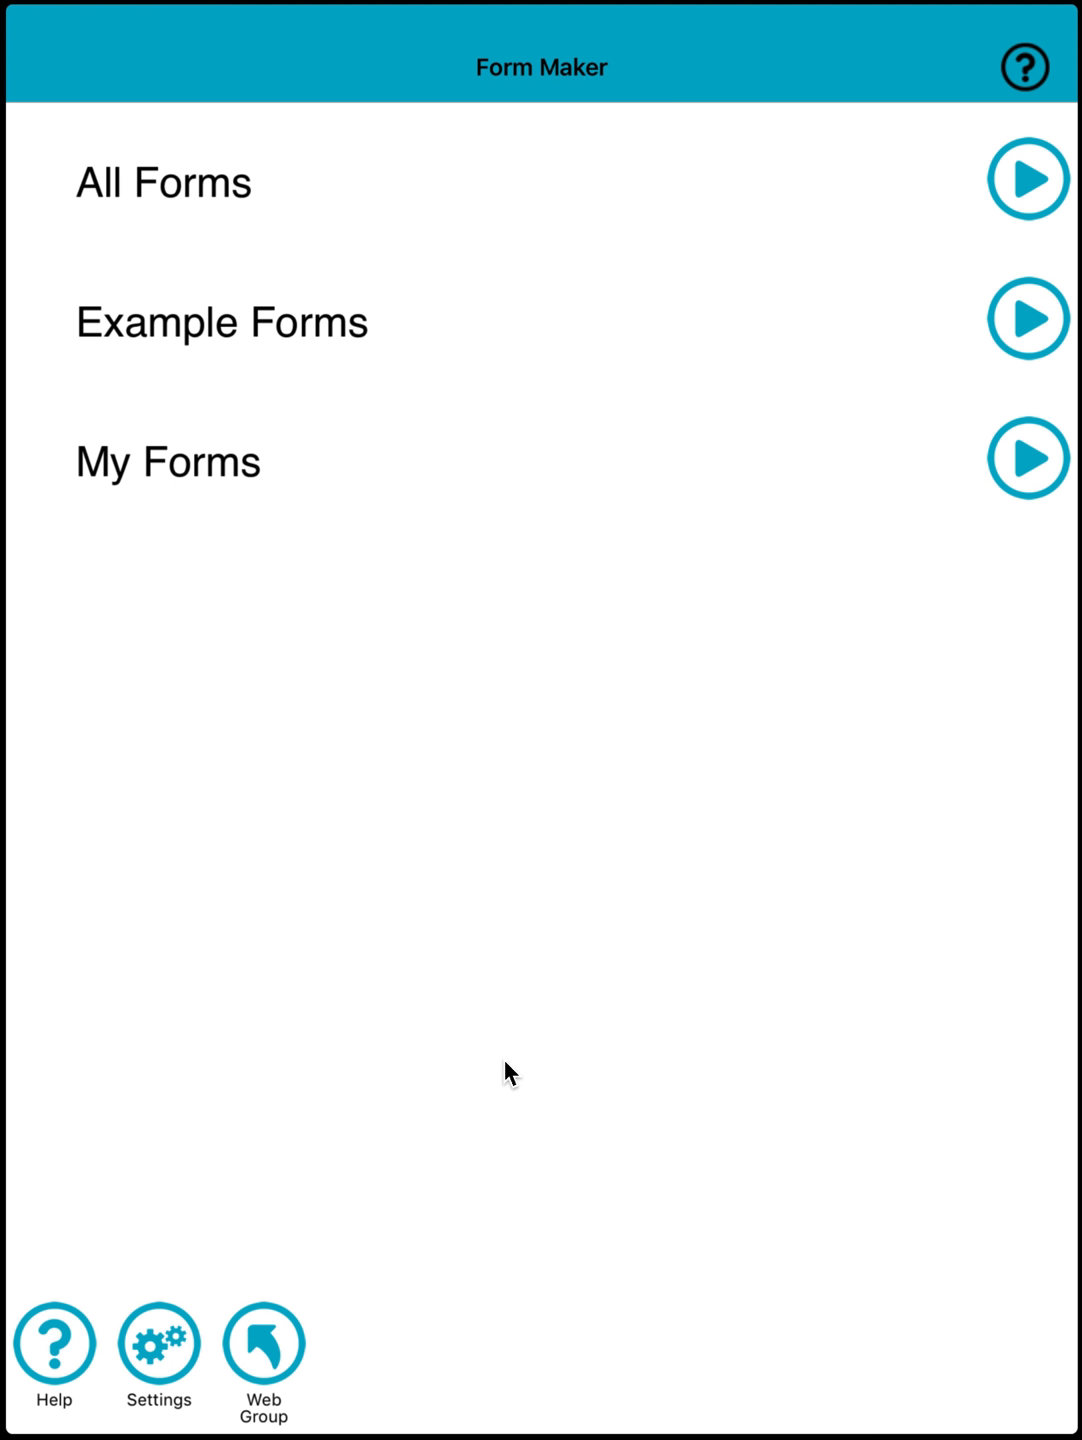
# Revisit Test One's results from All Forms, then return to the forms list
pyautogui.click(1027, 178)
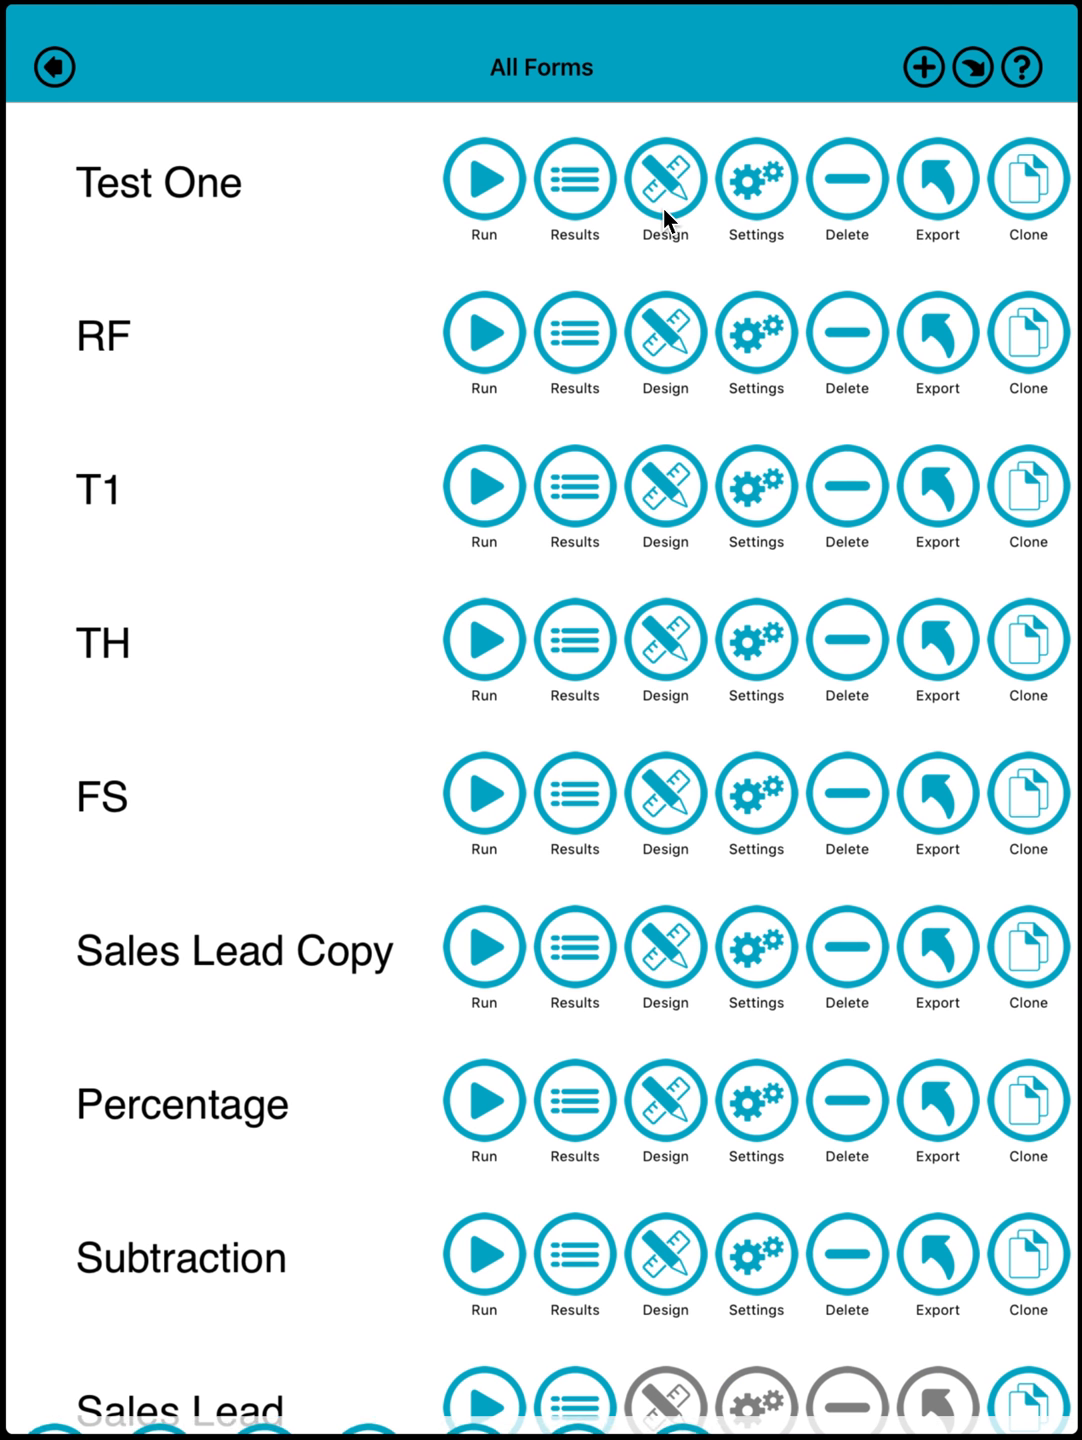
pyautogui.click(574, 180)
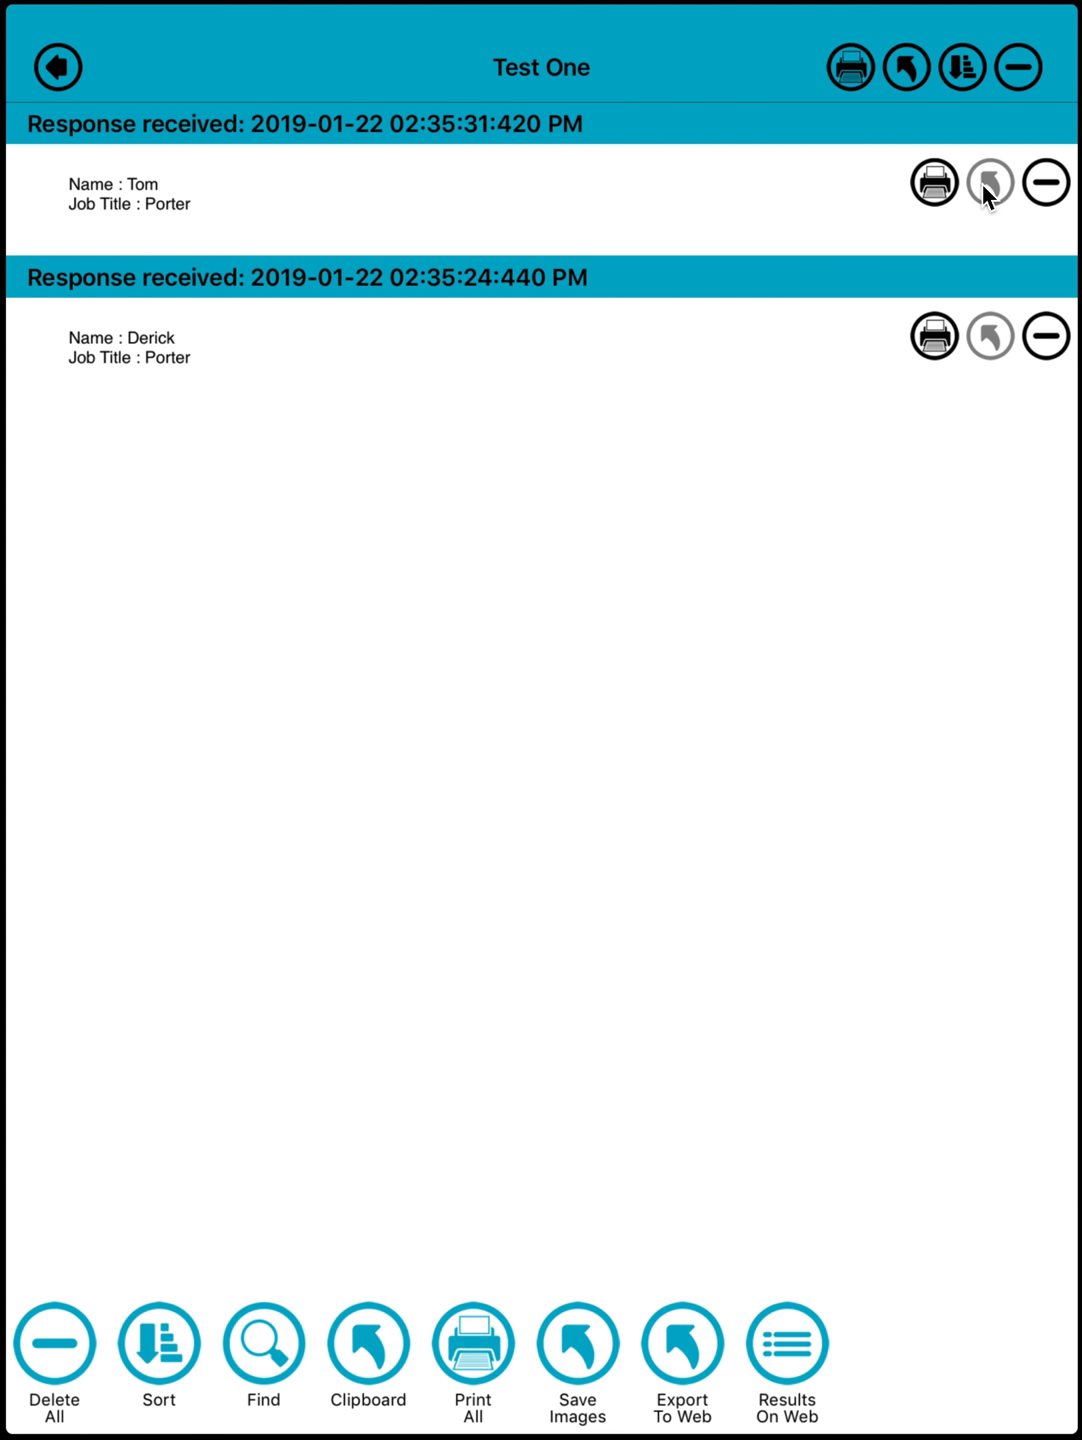
pyautogui.moveTo(991, 158)
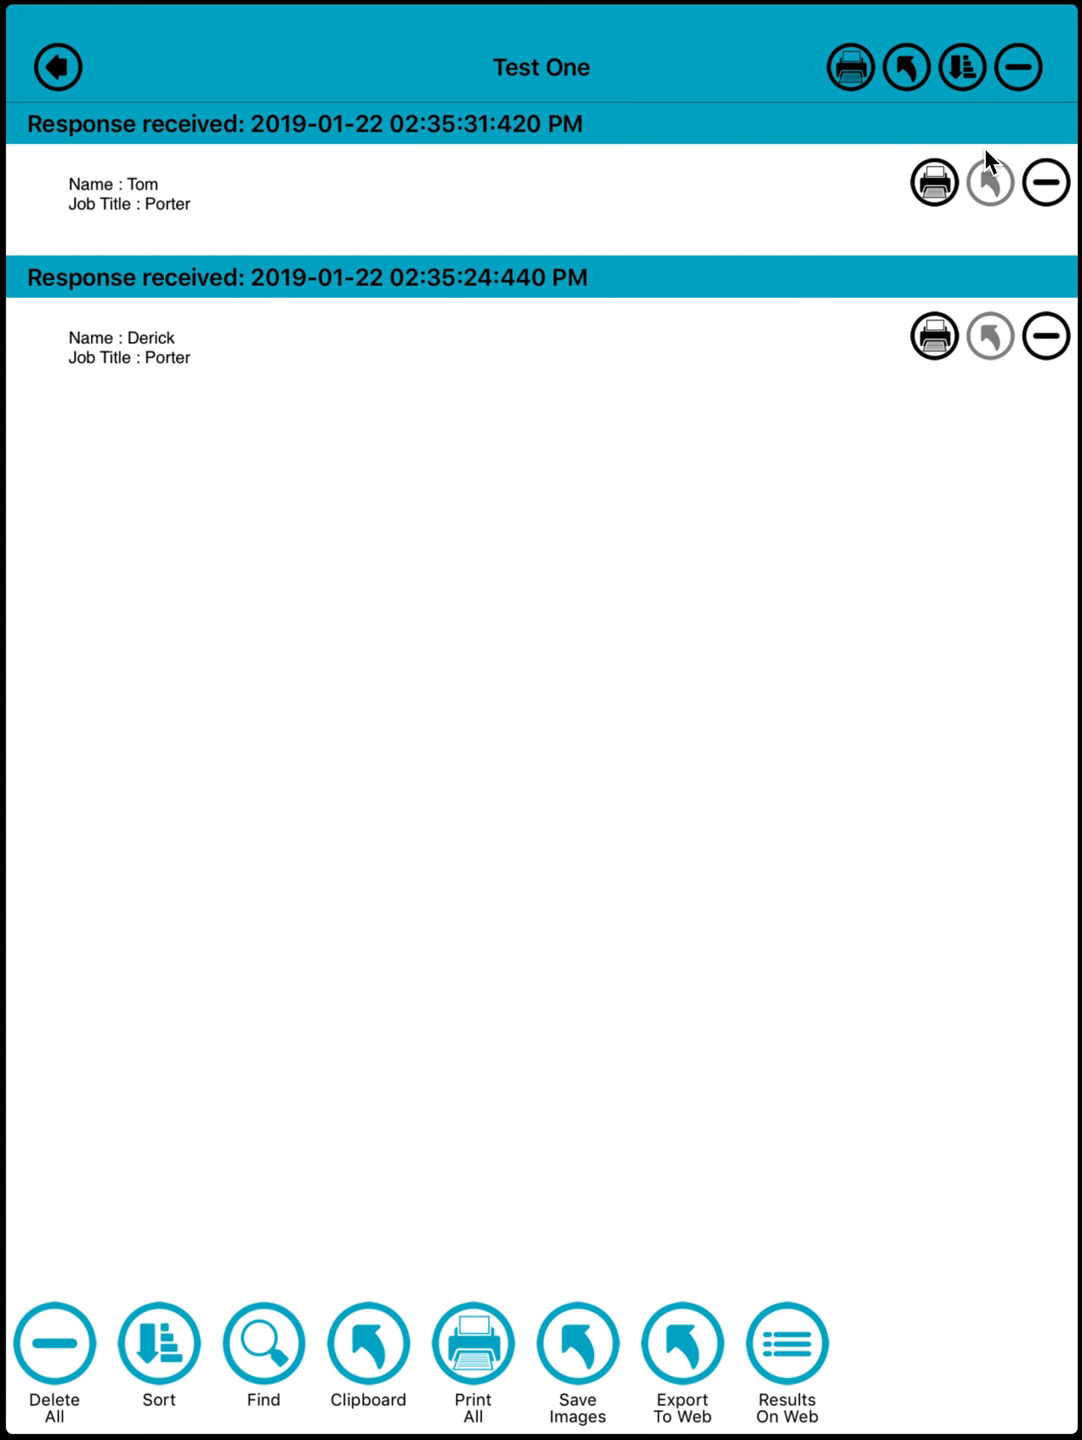
pyautogui.moveTo(989, 200)
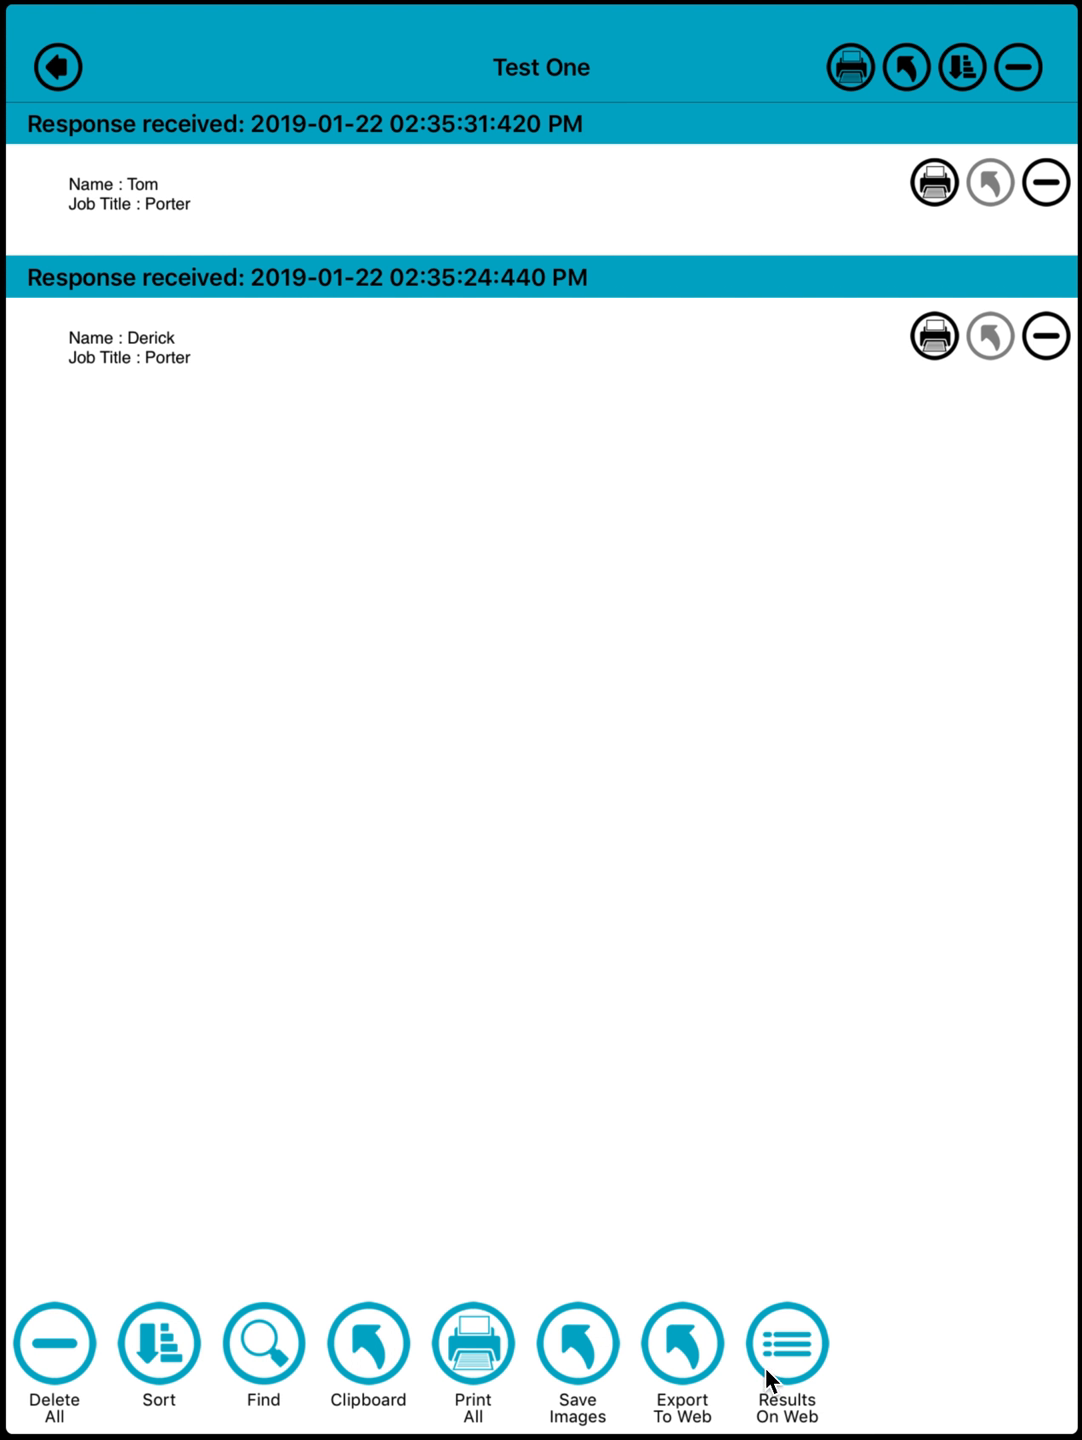
pyautogui.moveTo(787, 1380)
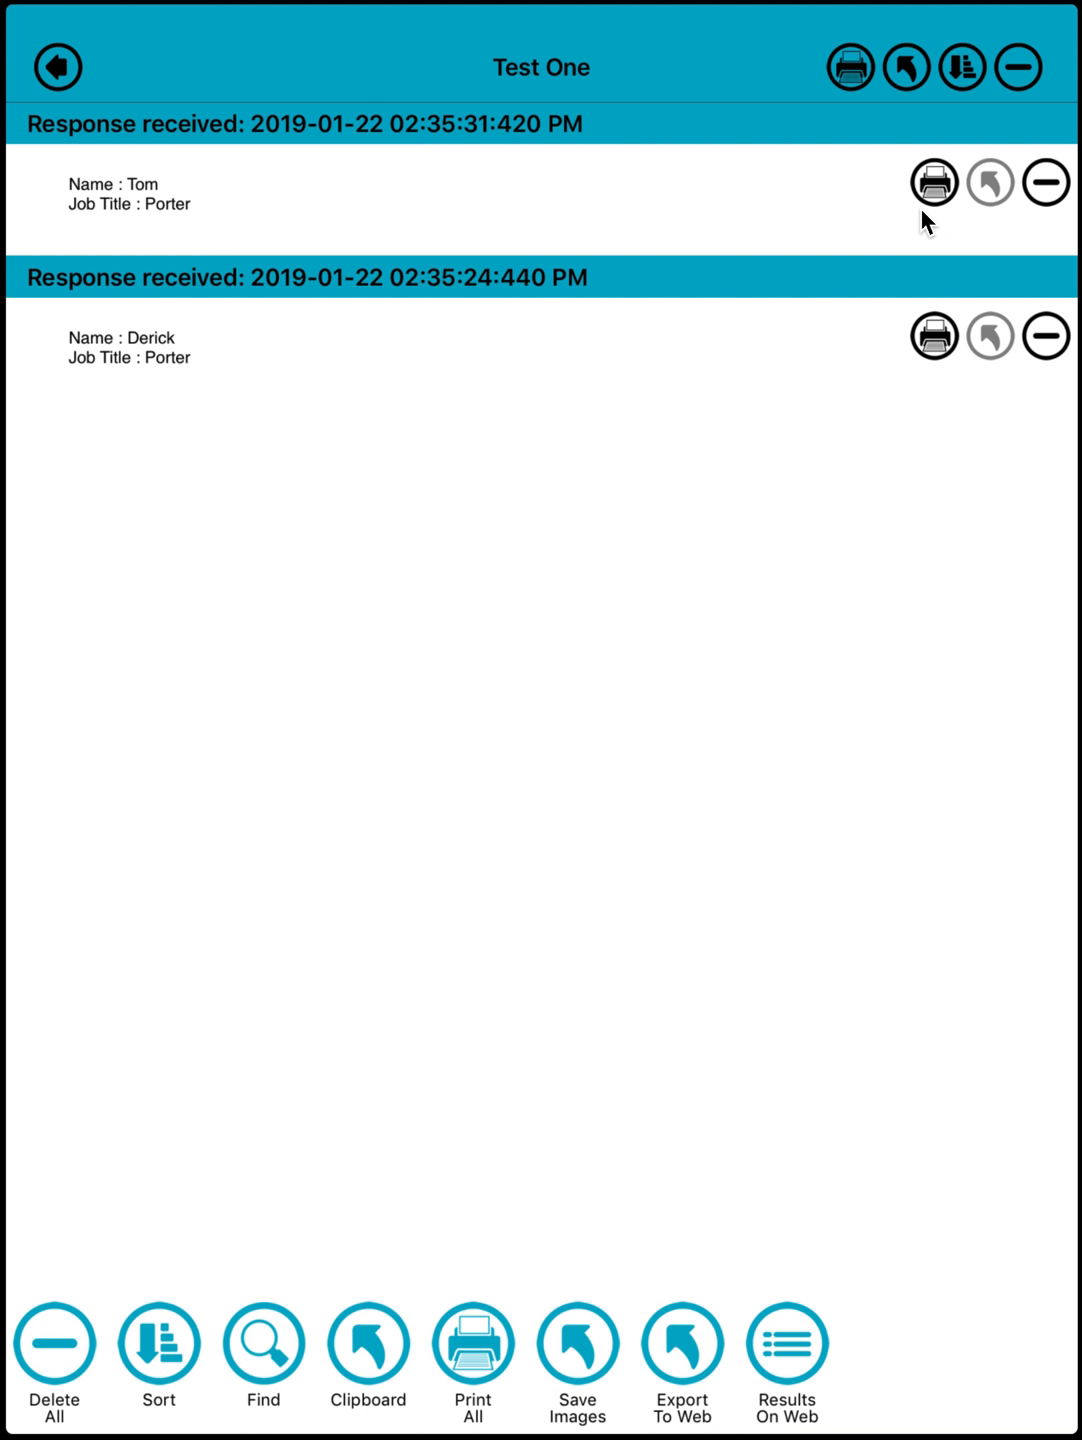
pyautogui.moveTo(630, 1266)
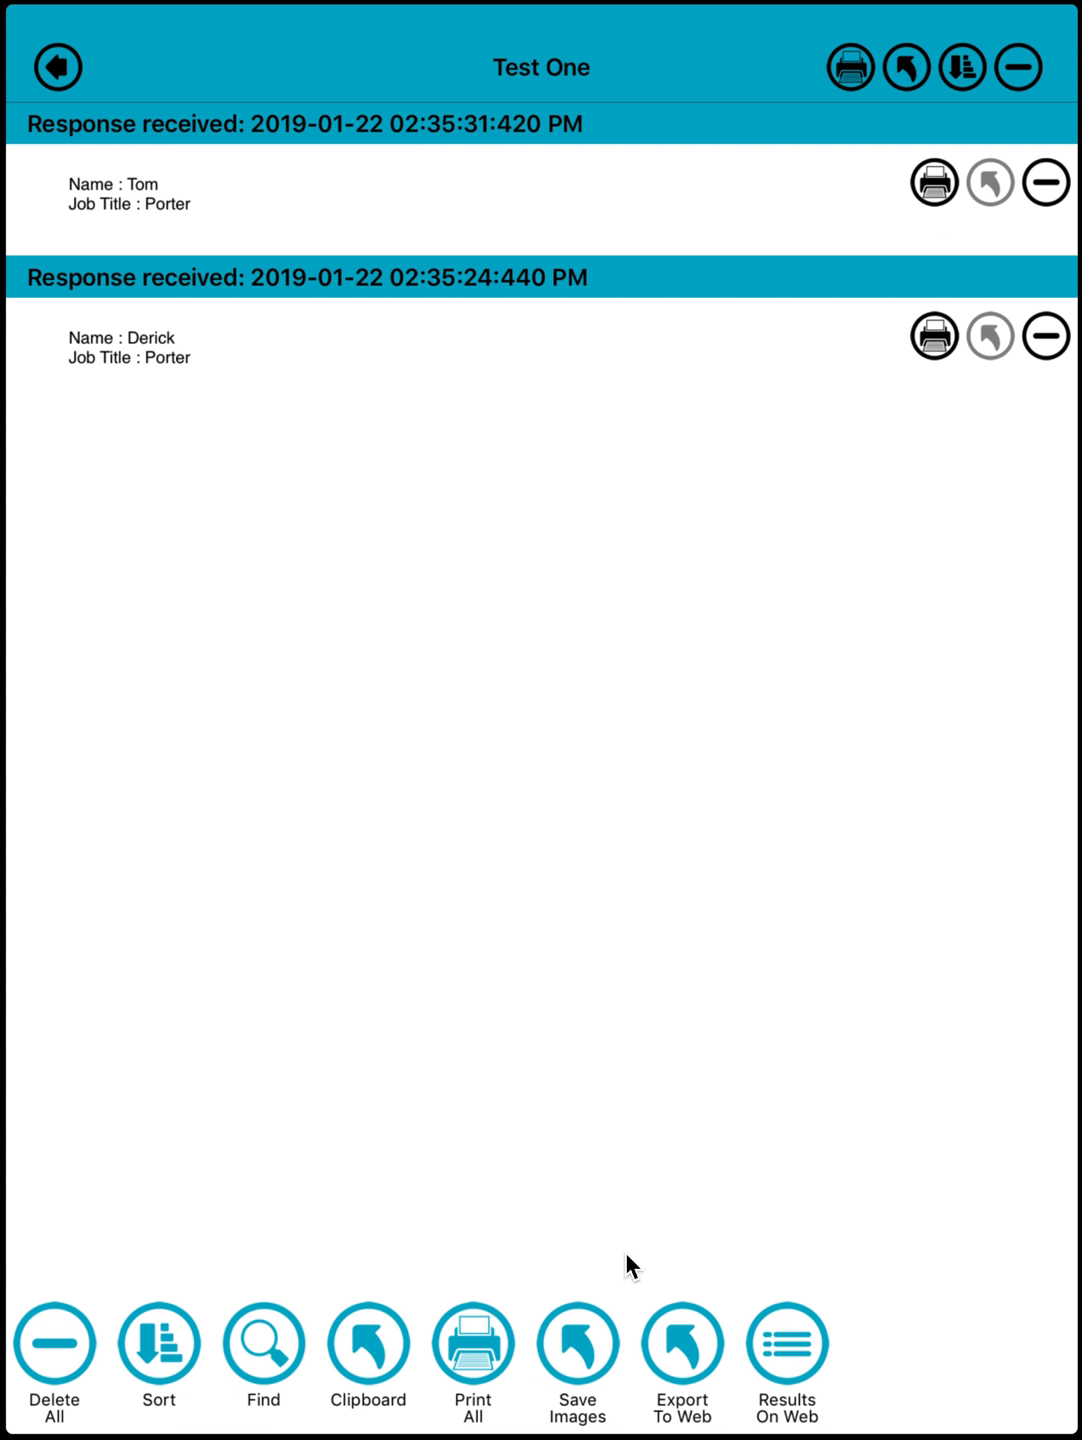
pyautogui.moveTo(671, 1179)
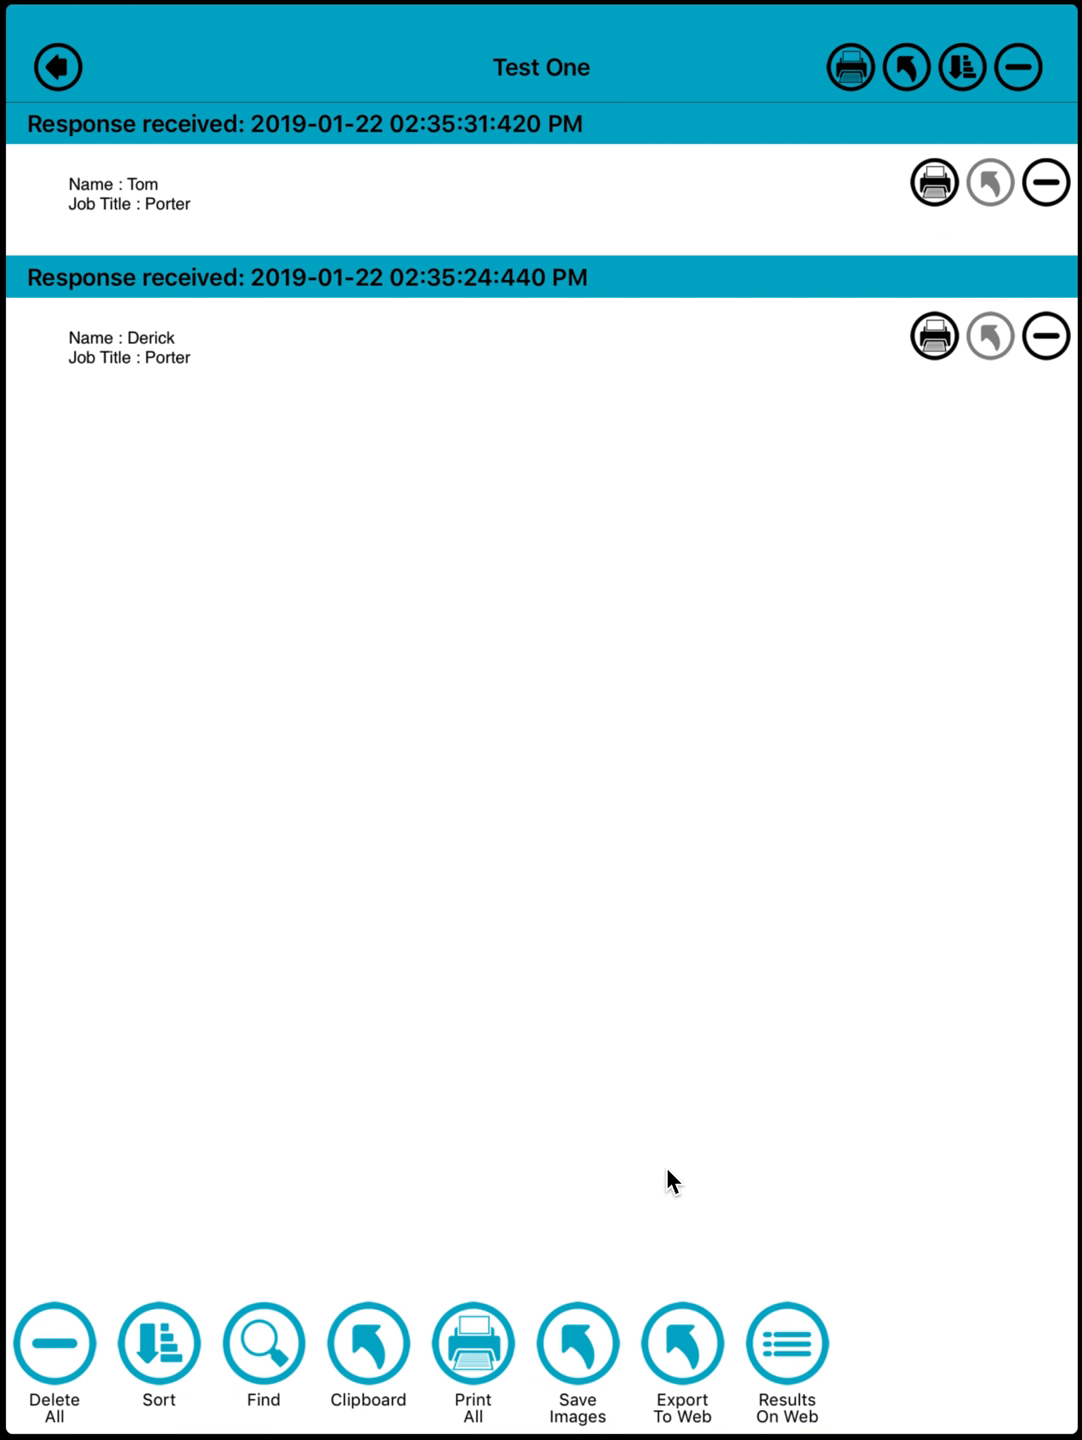
pyautogui.moveTo(655, 1165)
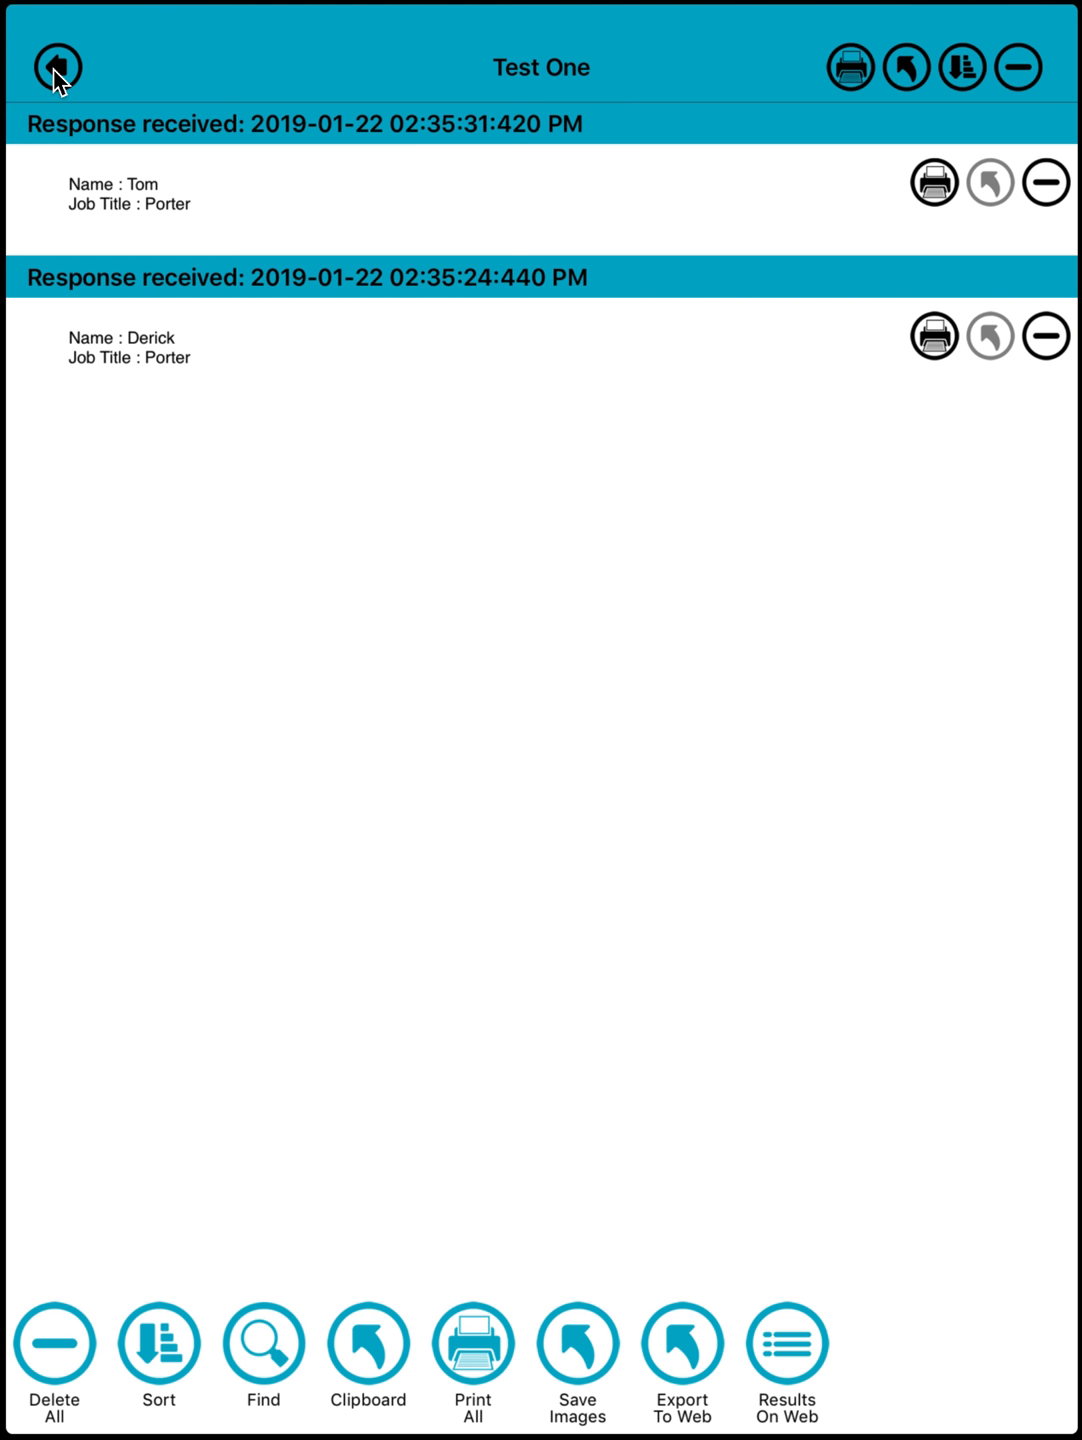
pyautogui.click(55, 67)
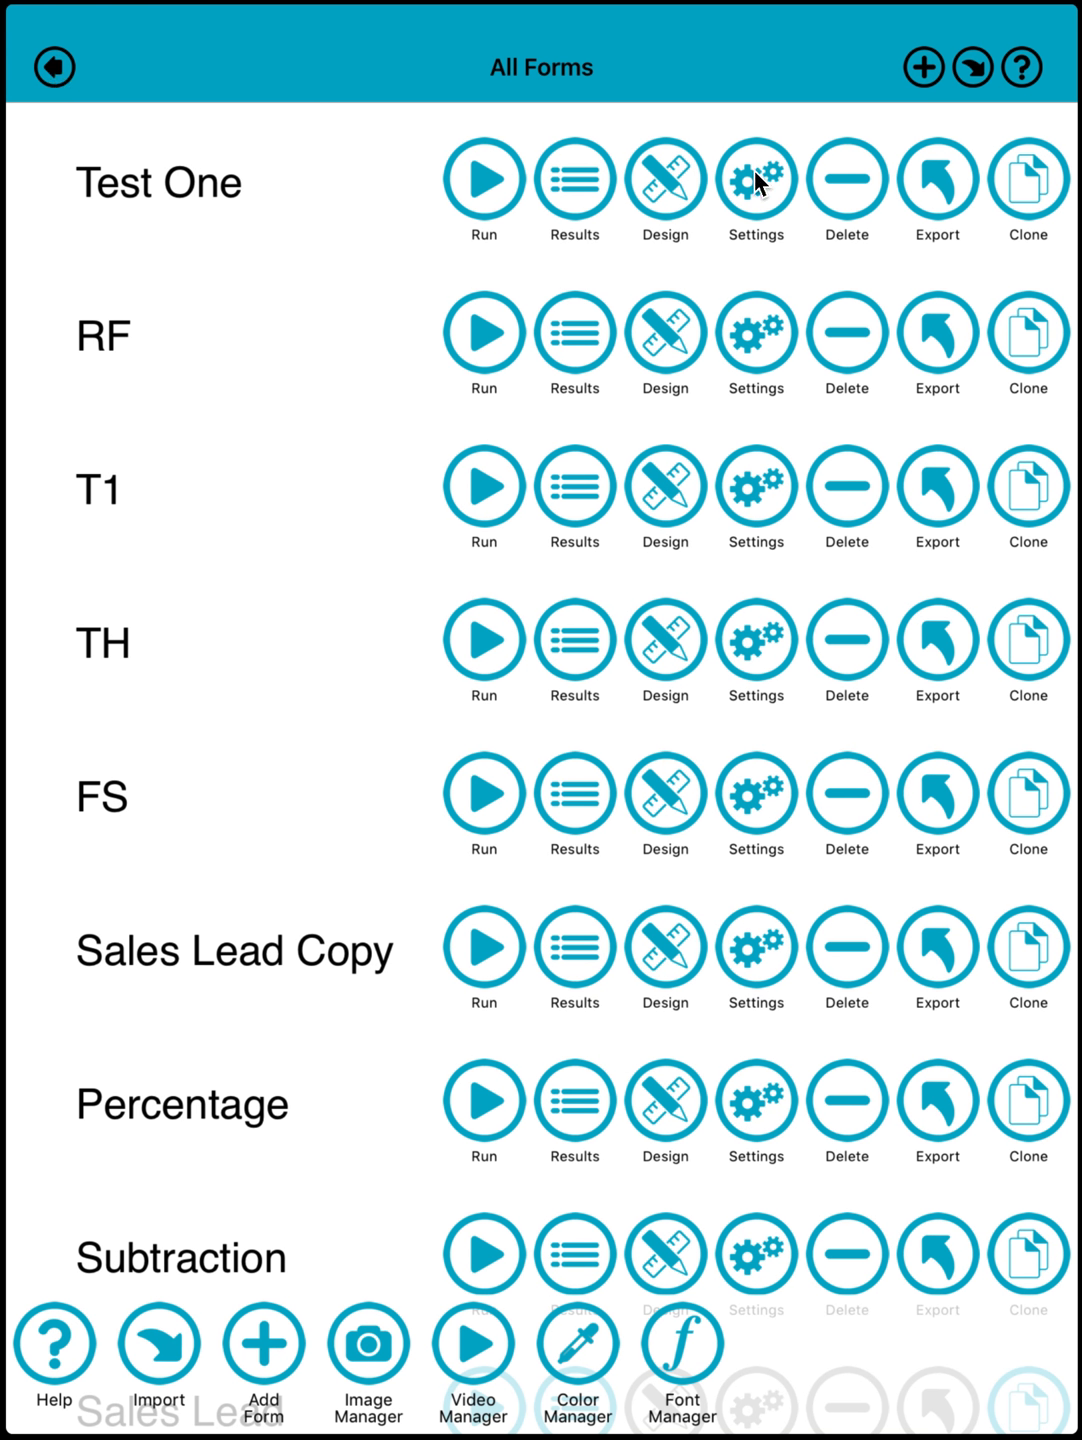
# Set Test One's On submit option to Web, save it and run the form
pyautogui.click(754, 181)
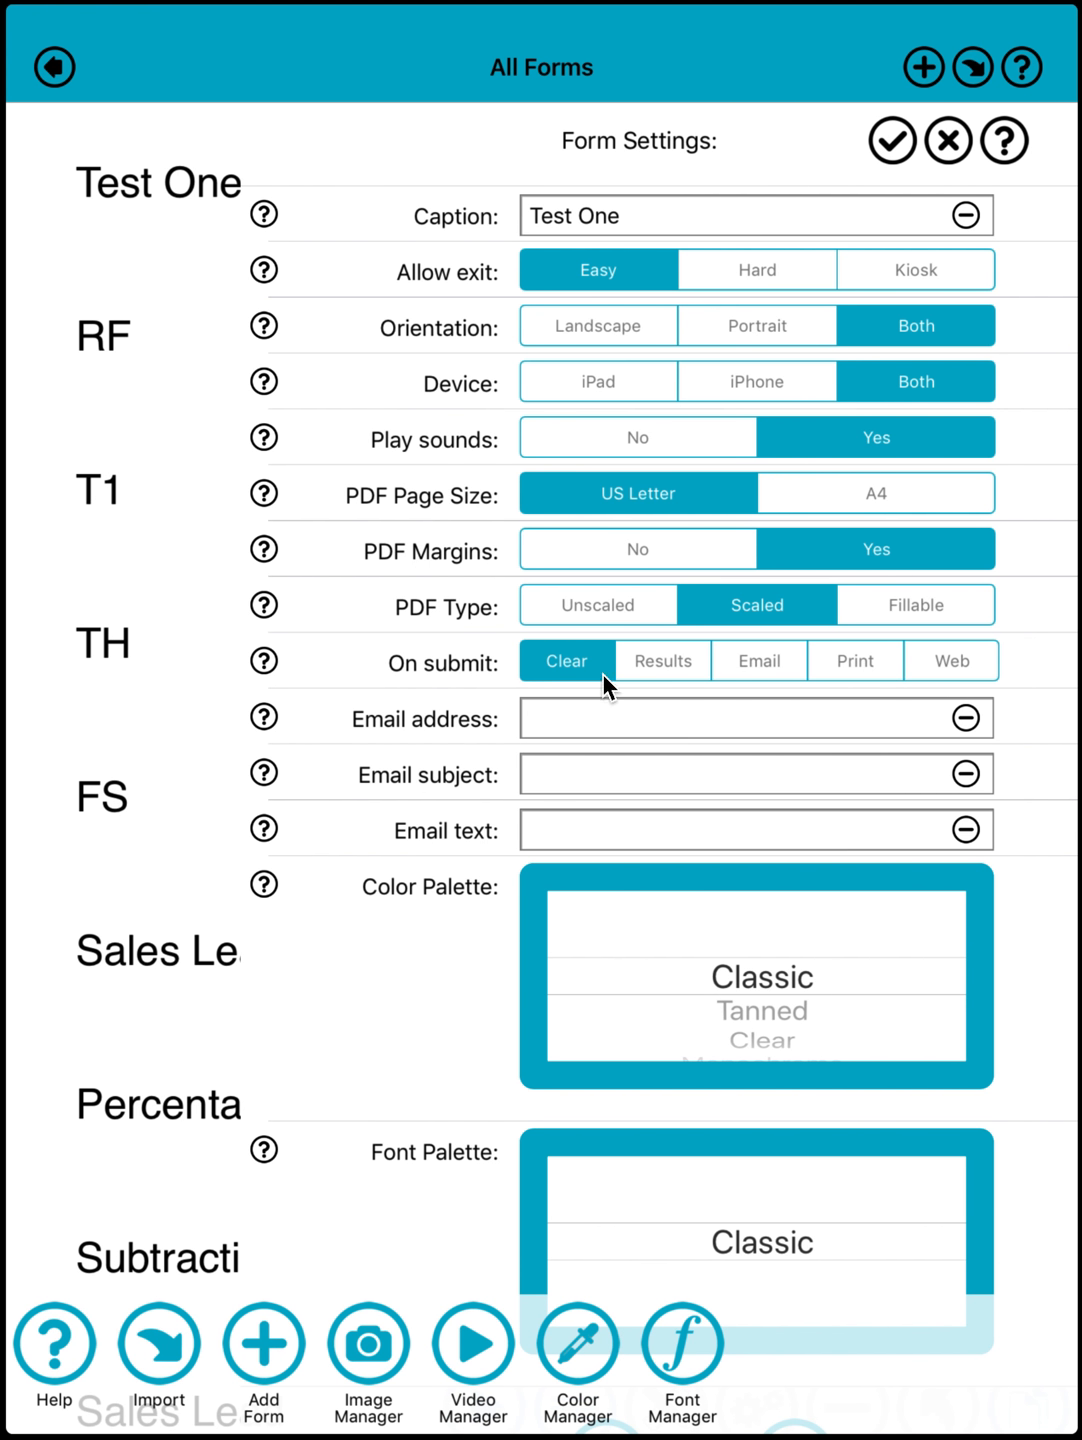
pyautogui.moveTo(476, 677)
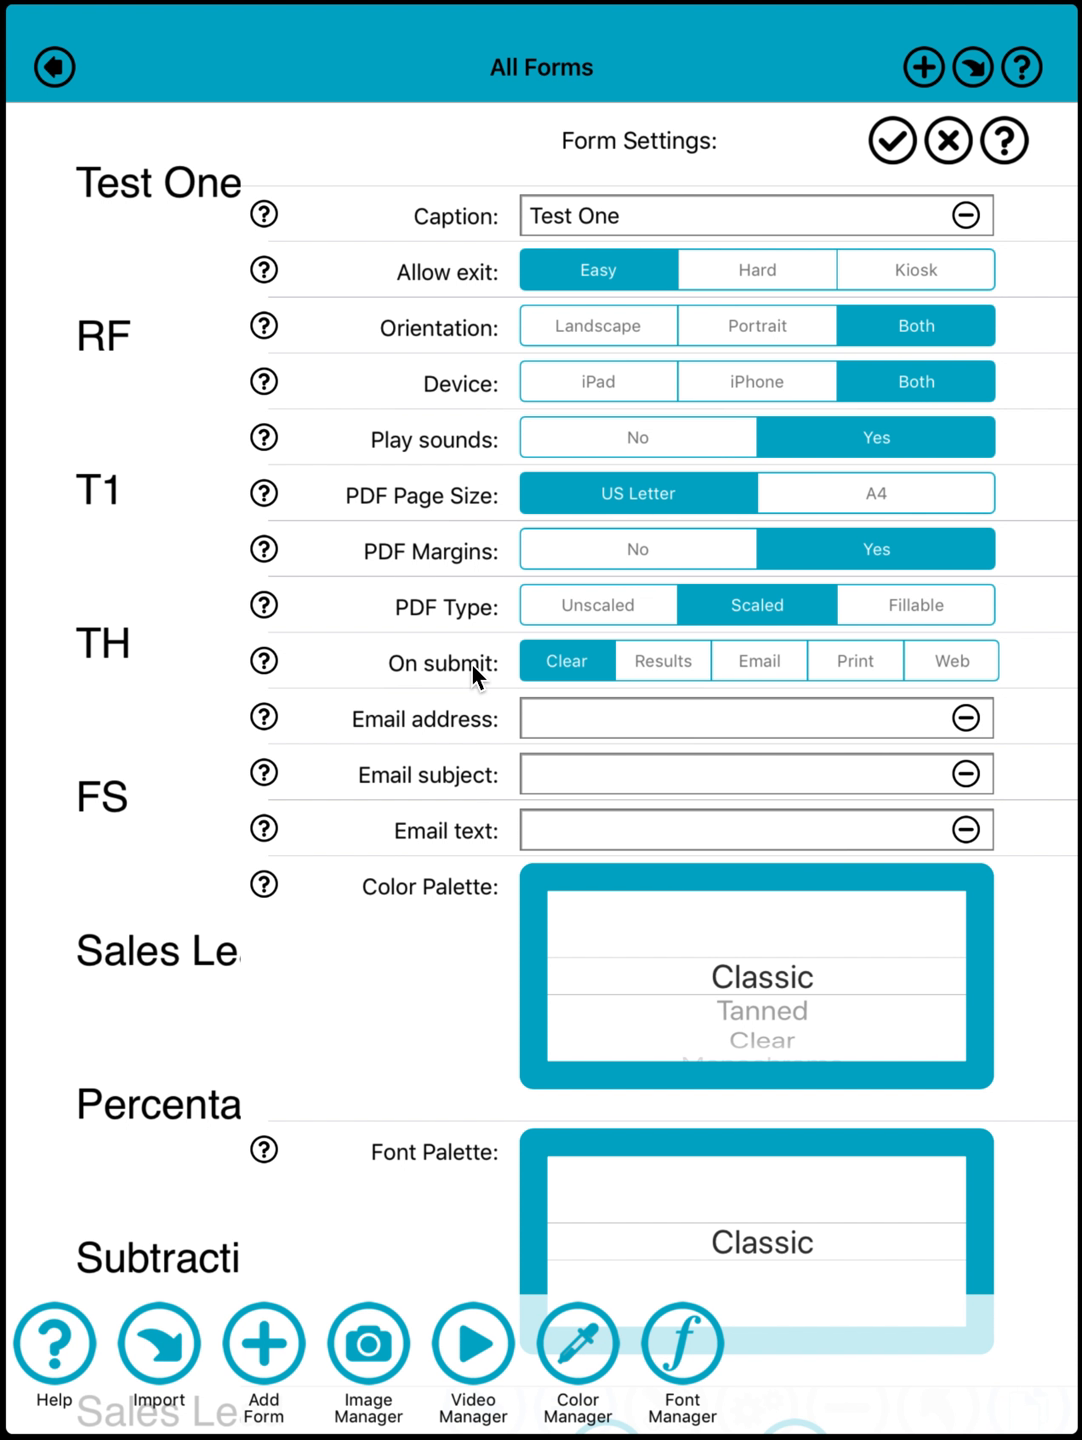
pyautogui.moveTo(655, 680)
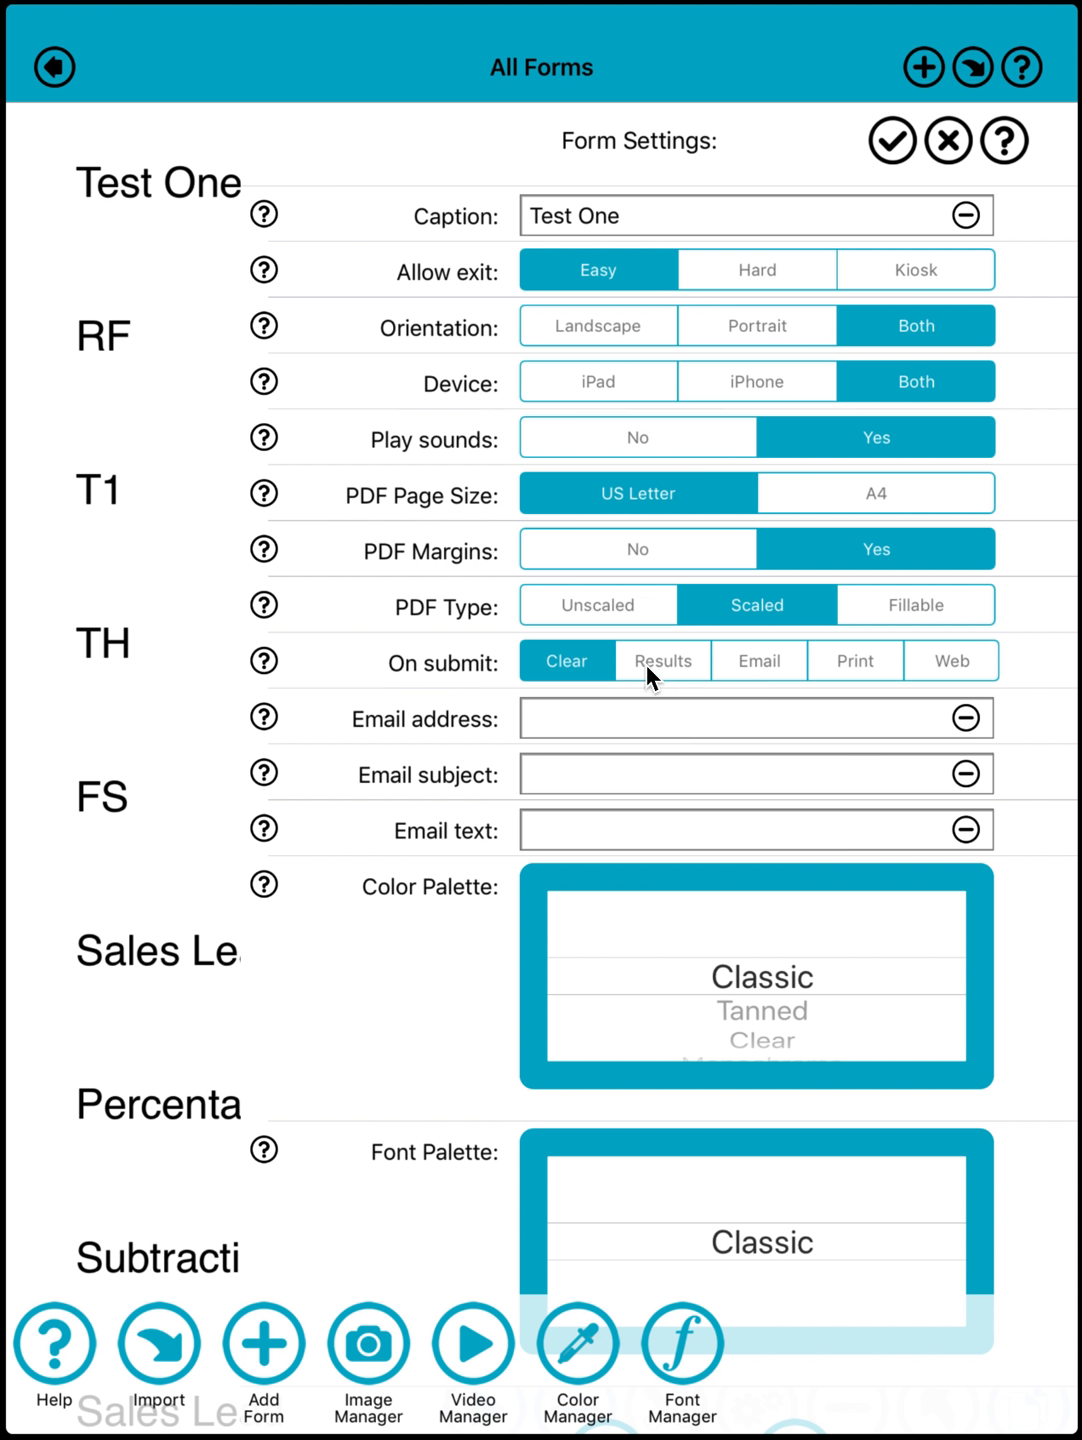
pyautogui.click(950, 660)
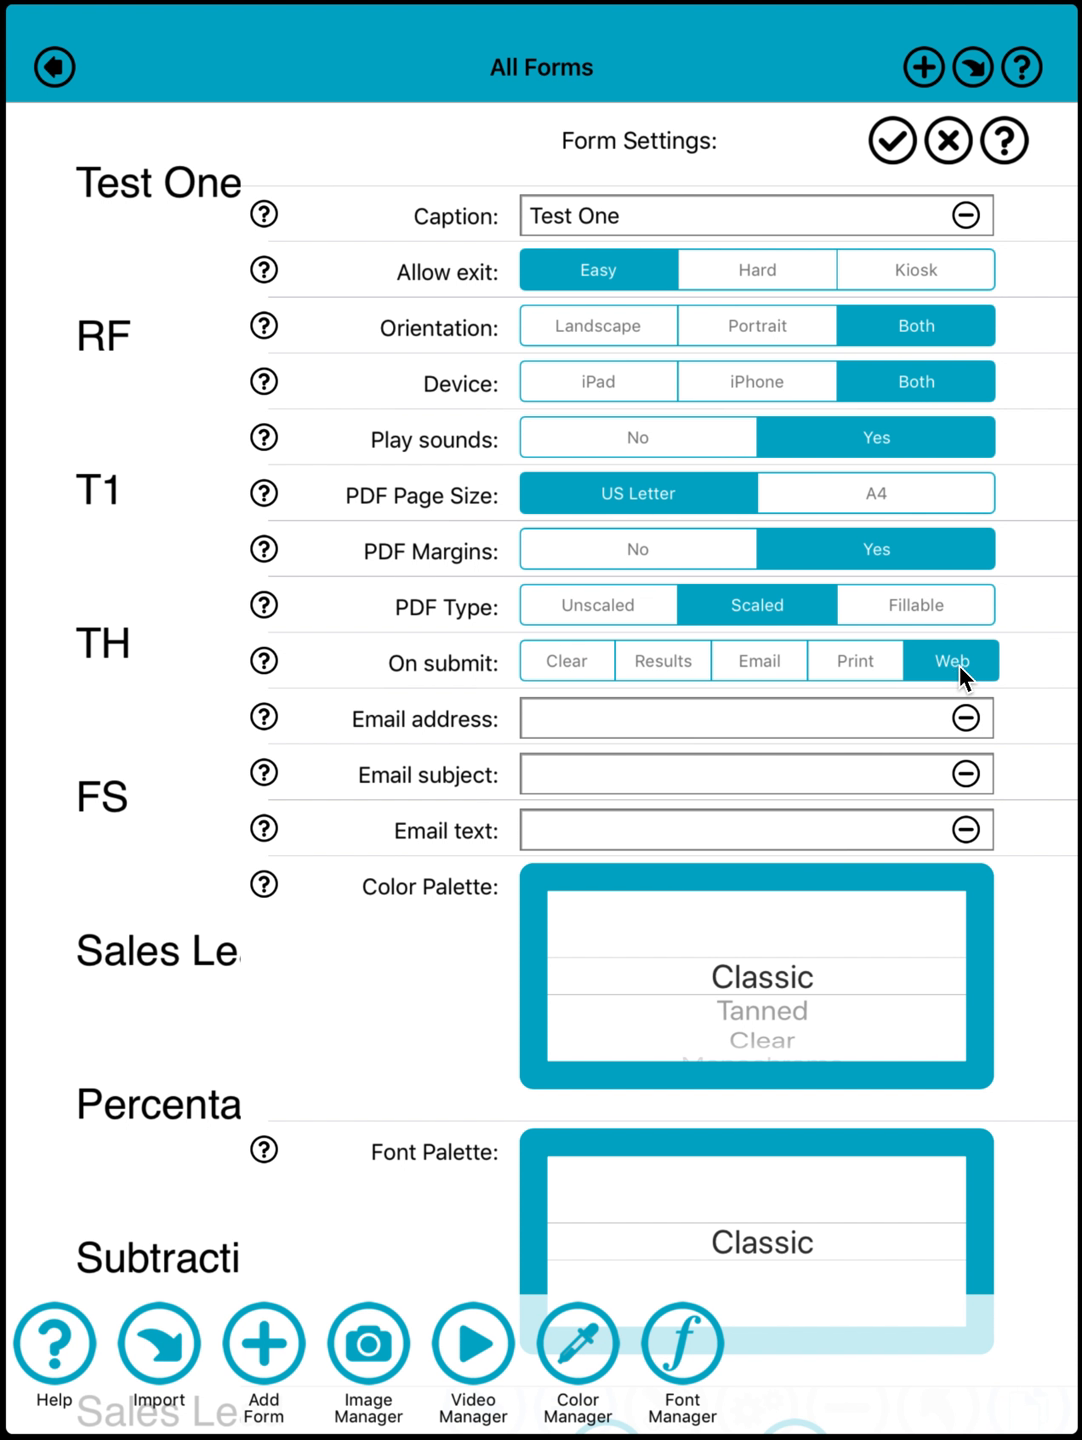
pyautogui.click(946, 139)
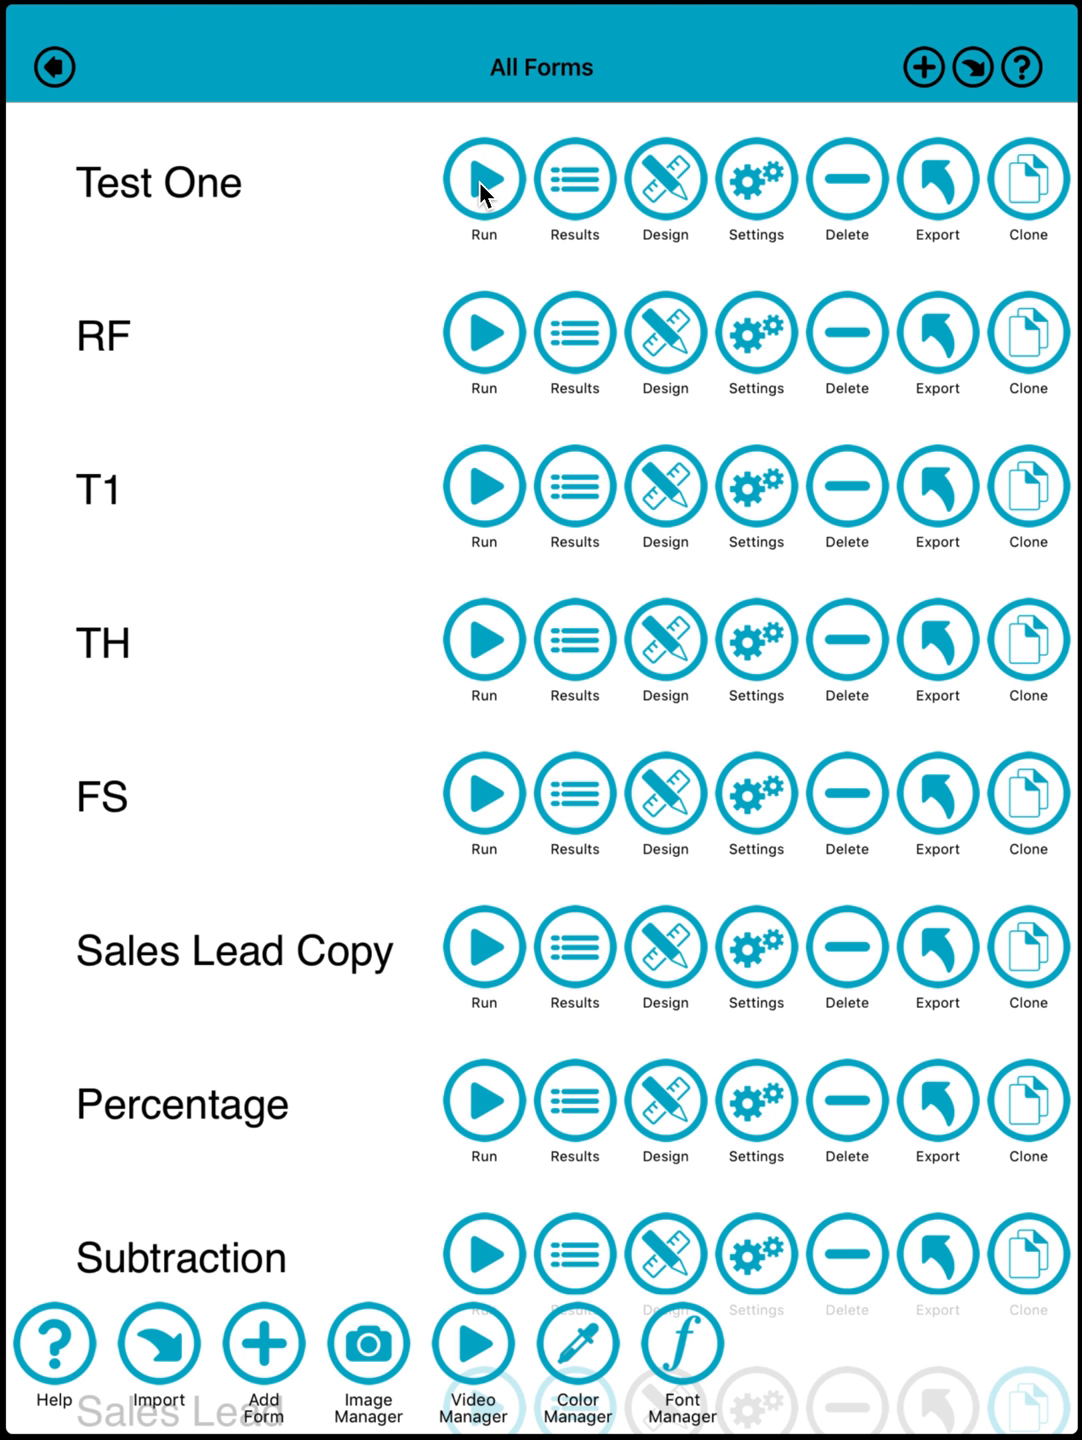
pyautogui.click(482, 182)
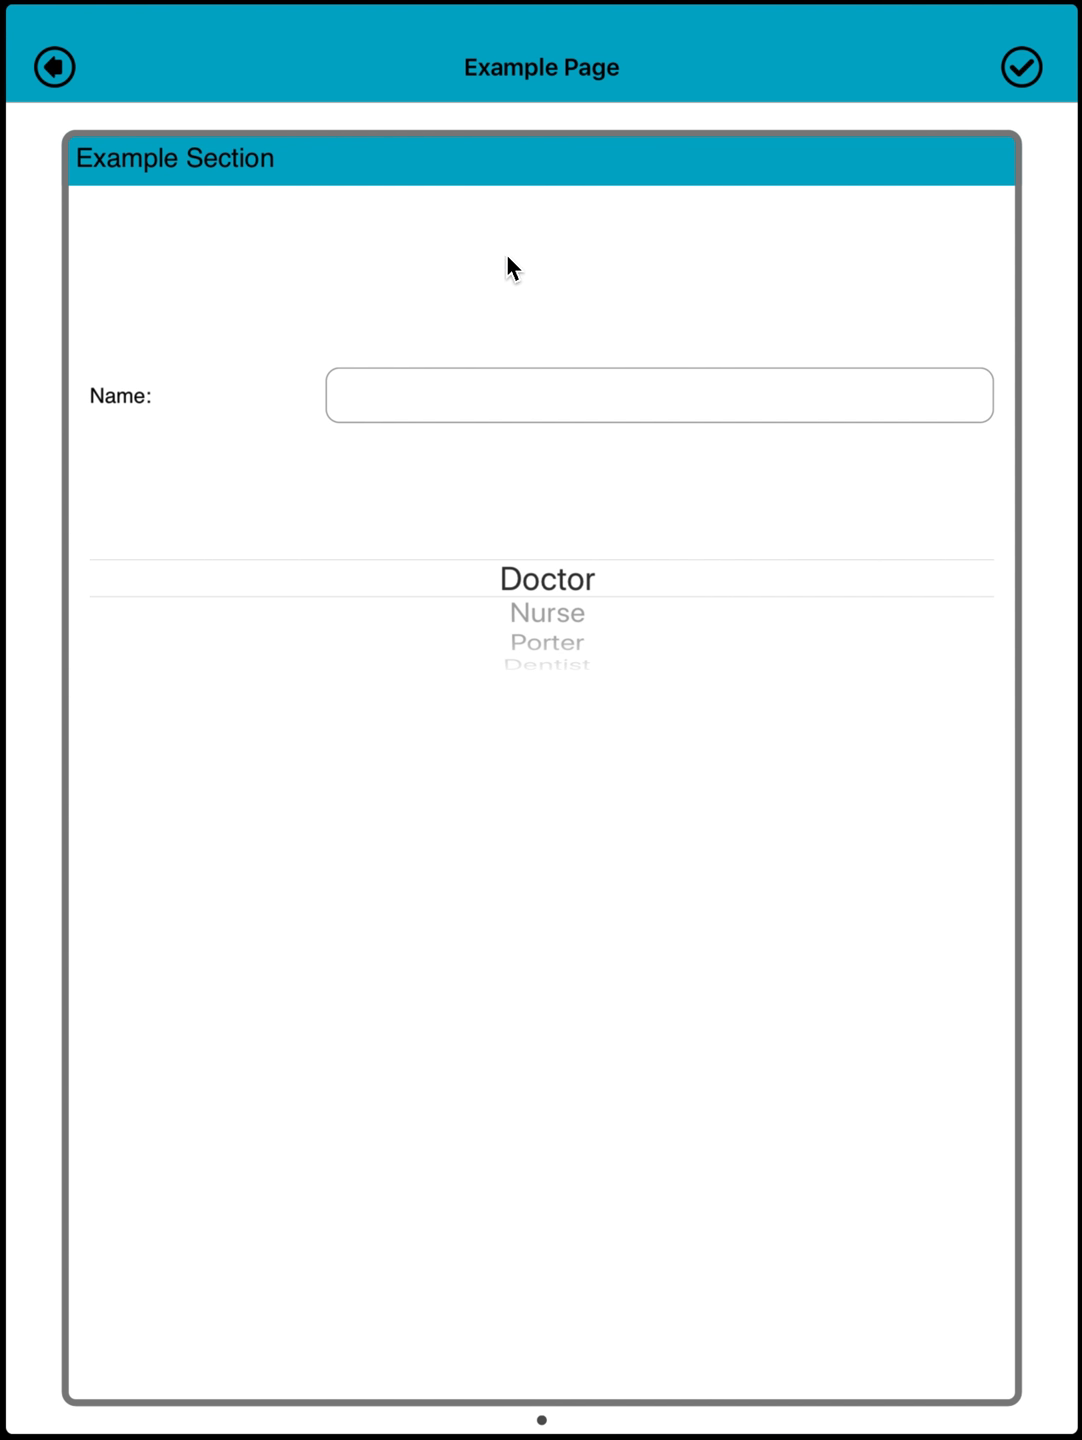
pyautogui.moveTo(400, 410)
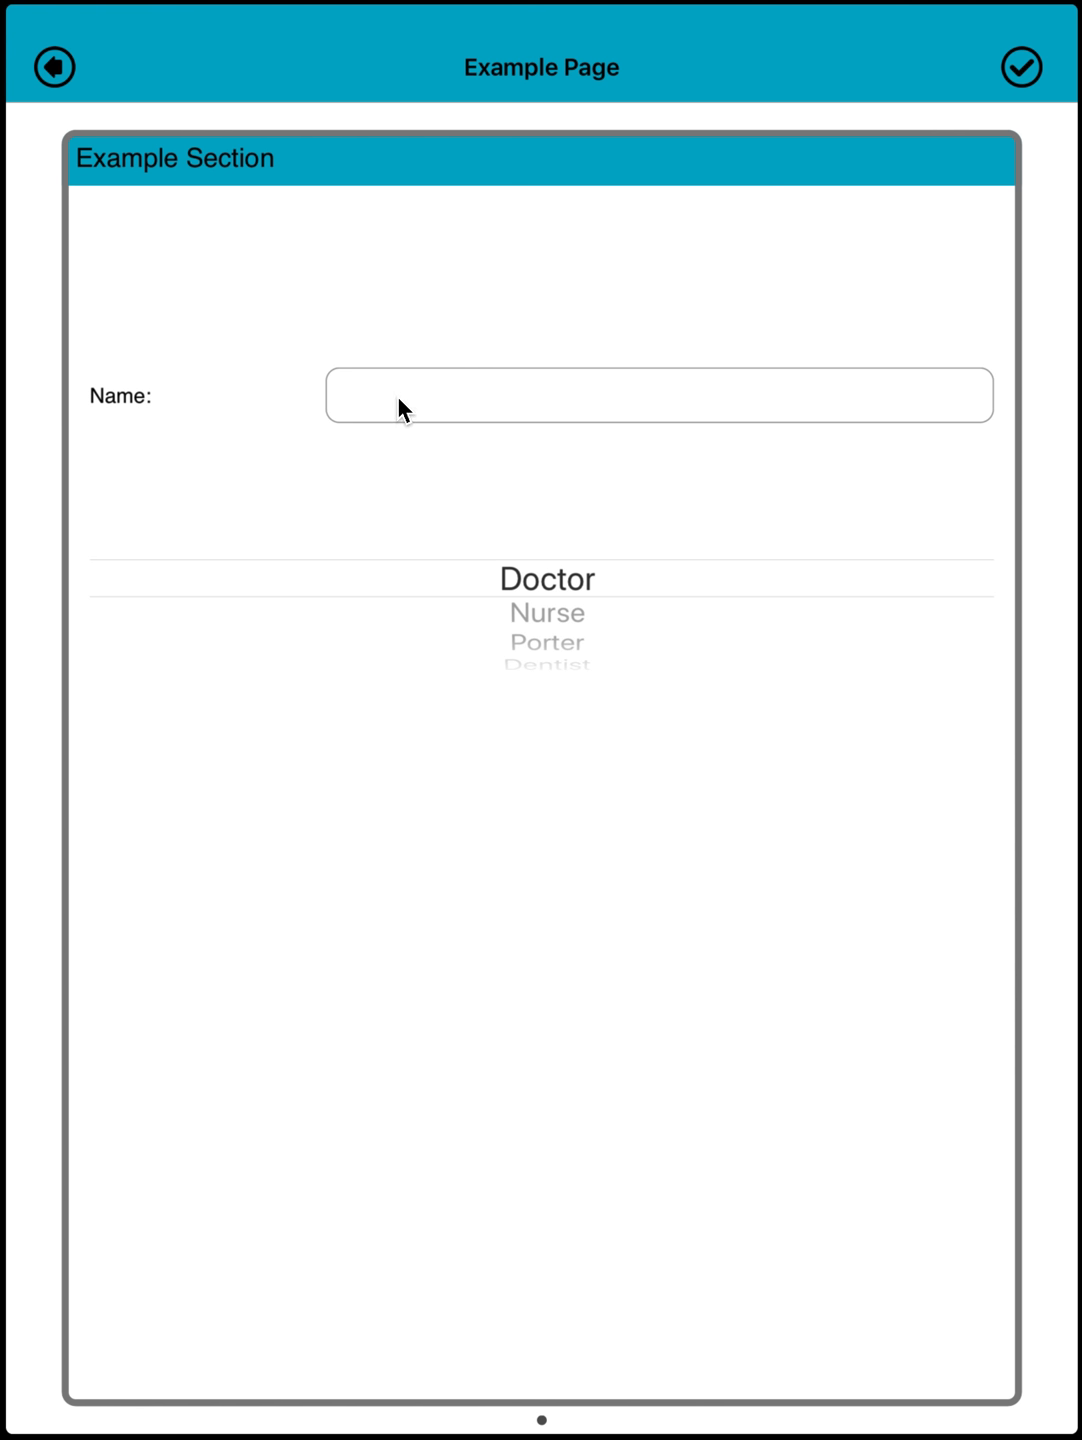
# Submit a response for Harry with job title Nurse, then close the form to its results
pyautogui.click(658, 394)
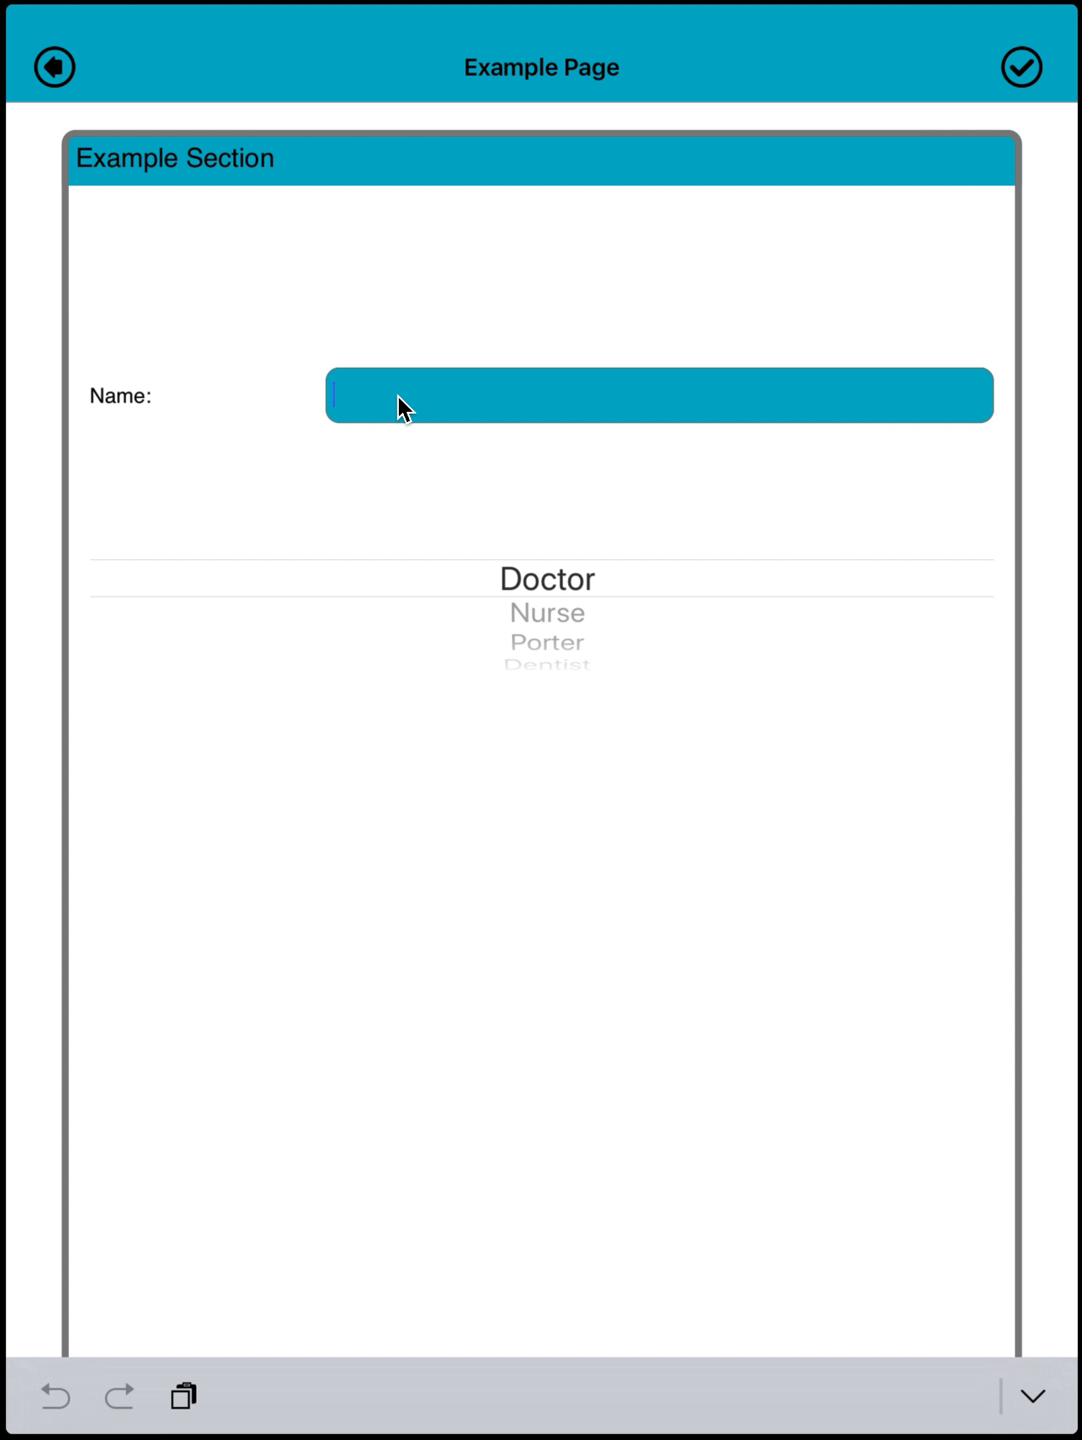
pyautogui.write('Harry')
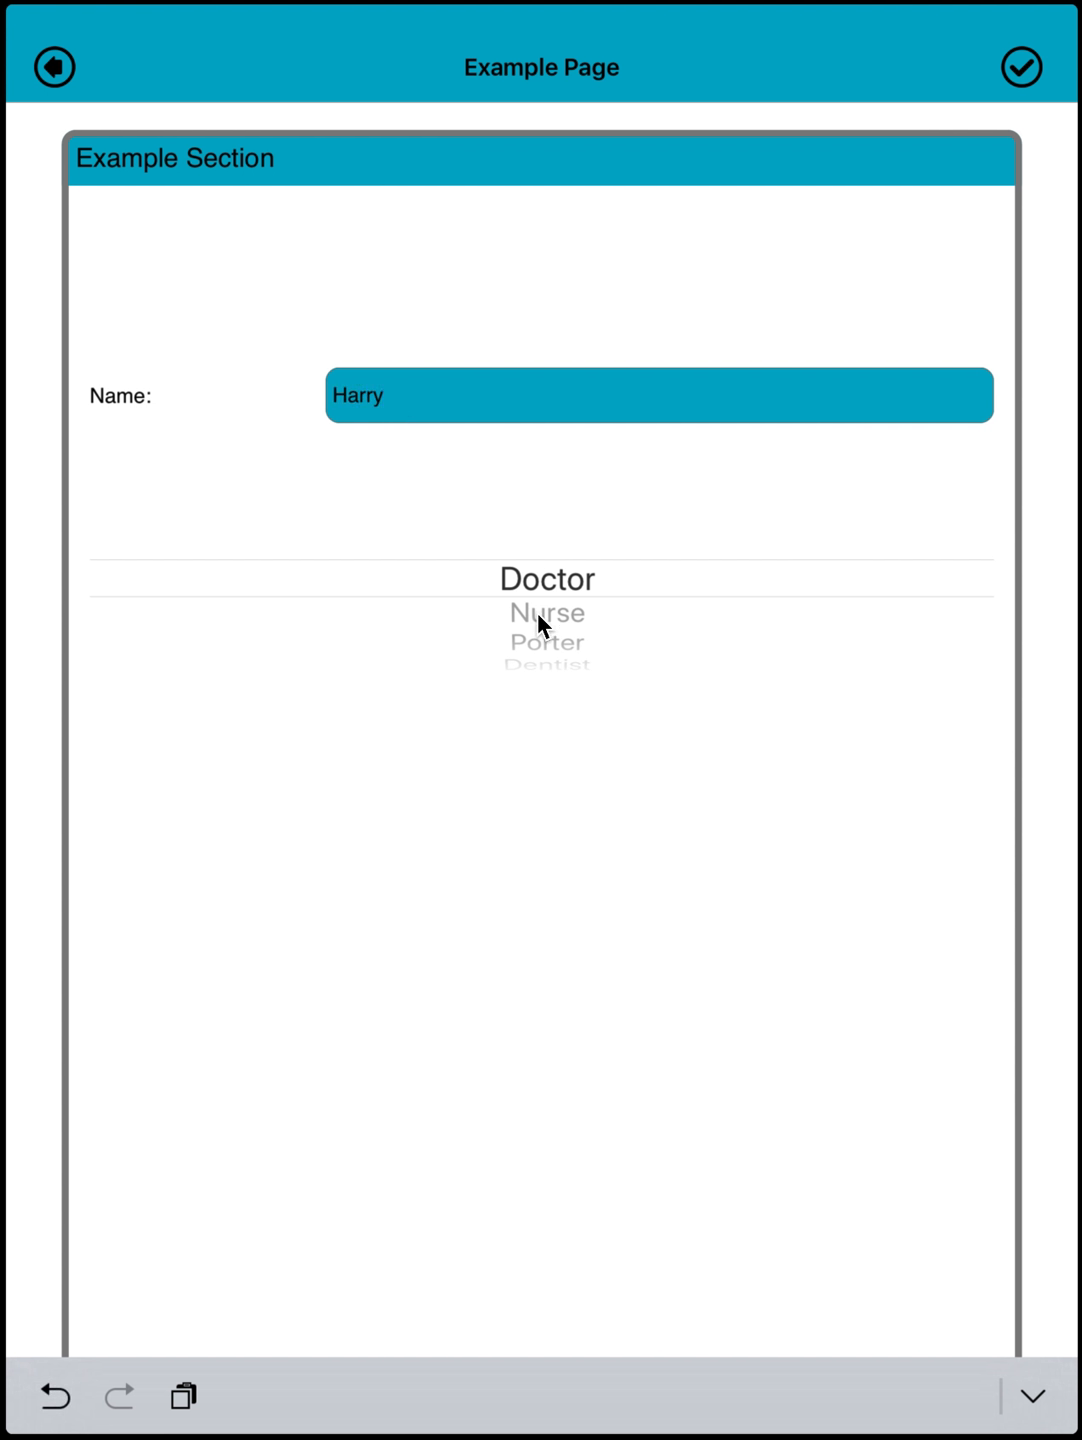
pyautogui.scroll(-3)
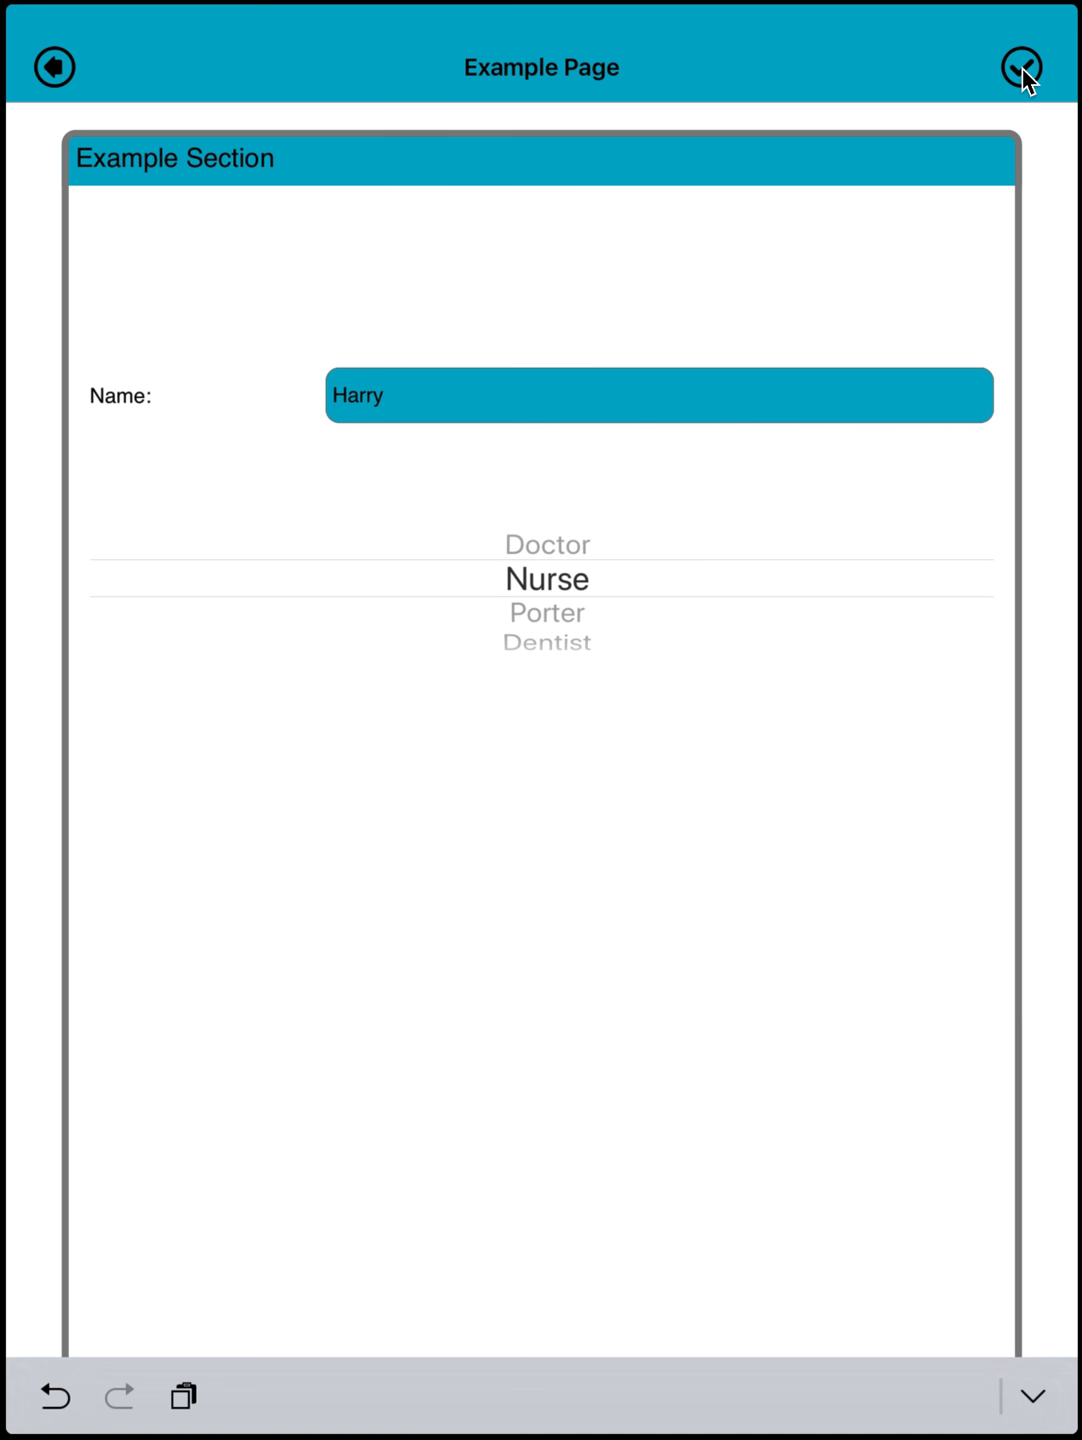
pyautogui.click(1019, 67)
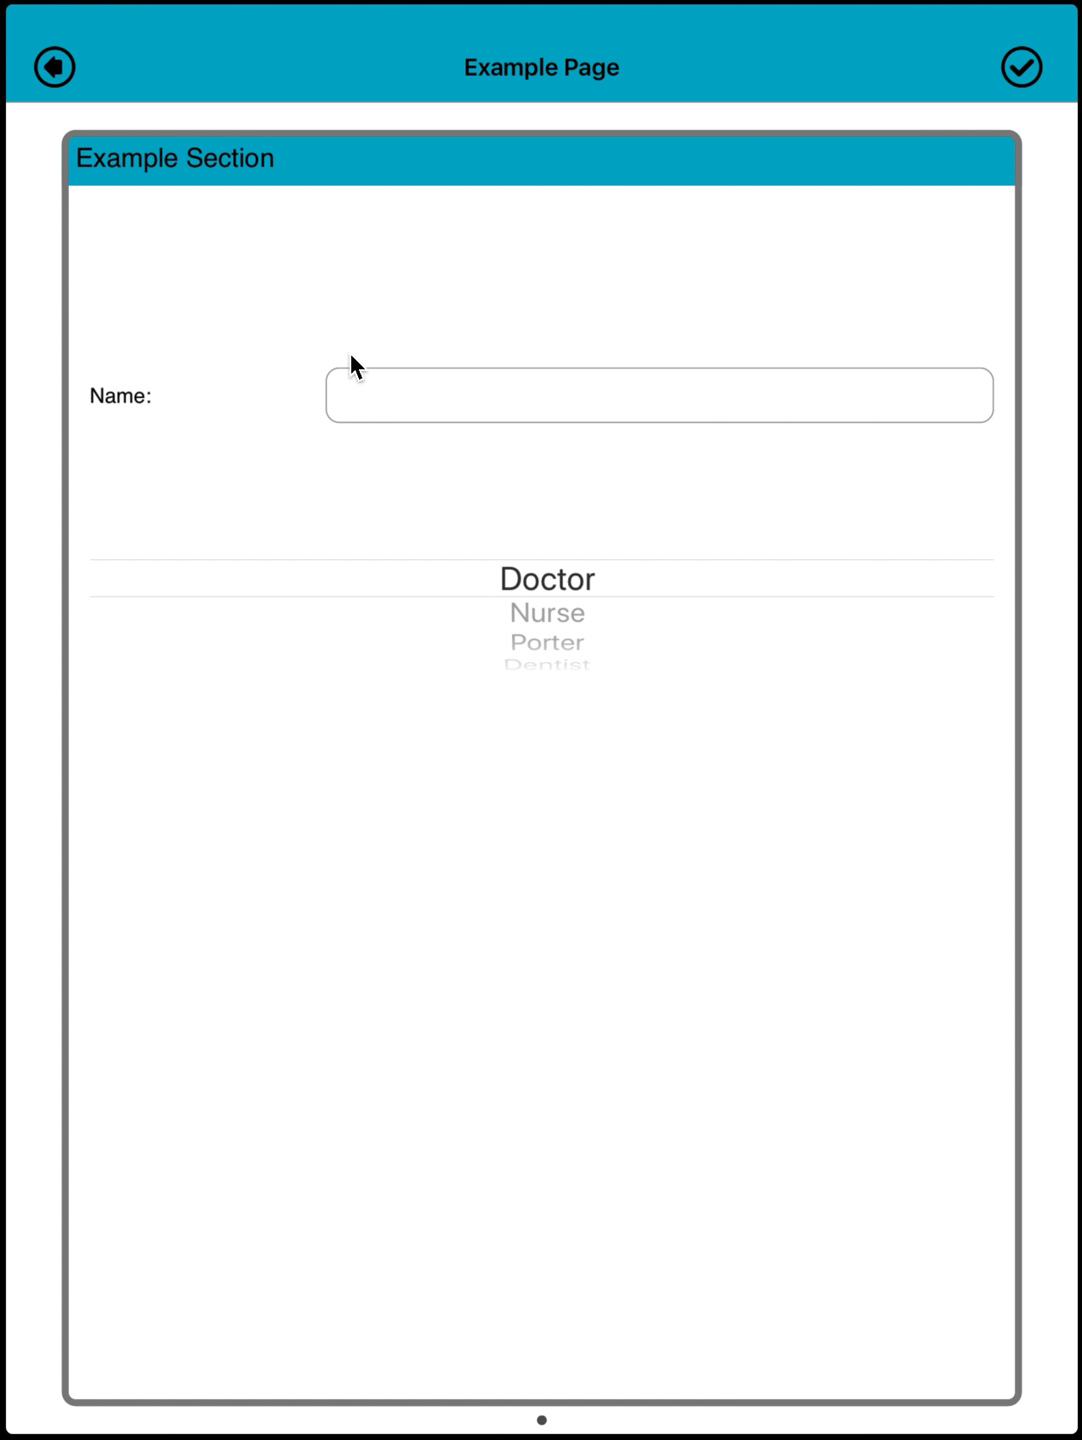
pyautogui.click(658, 394)
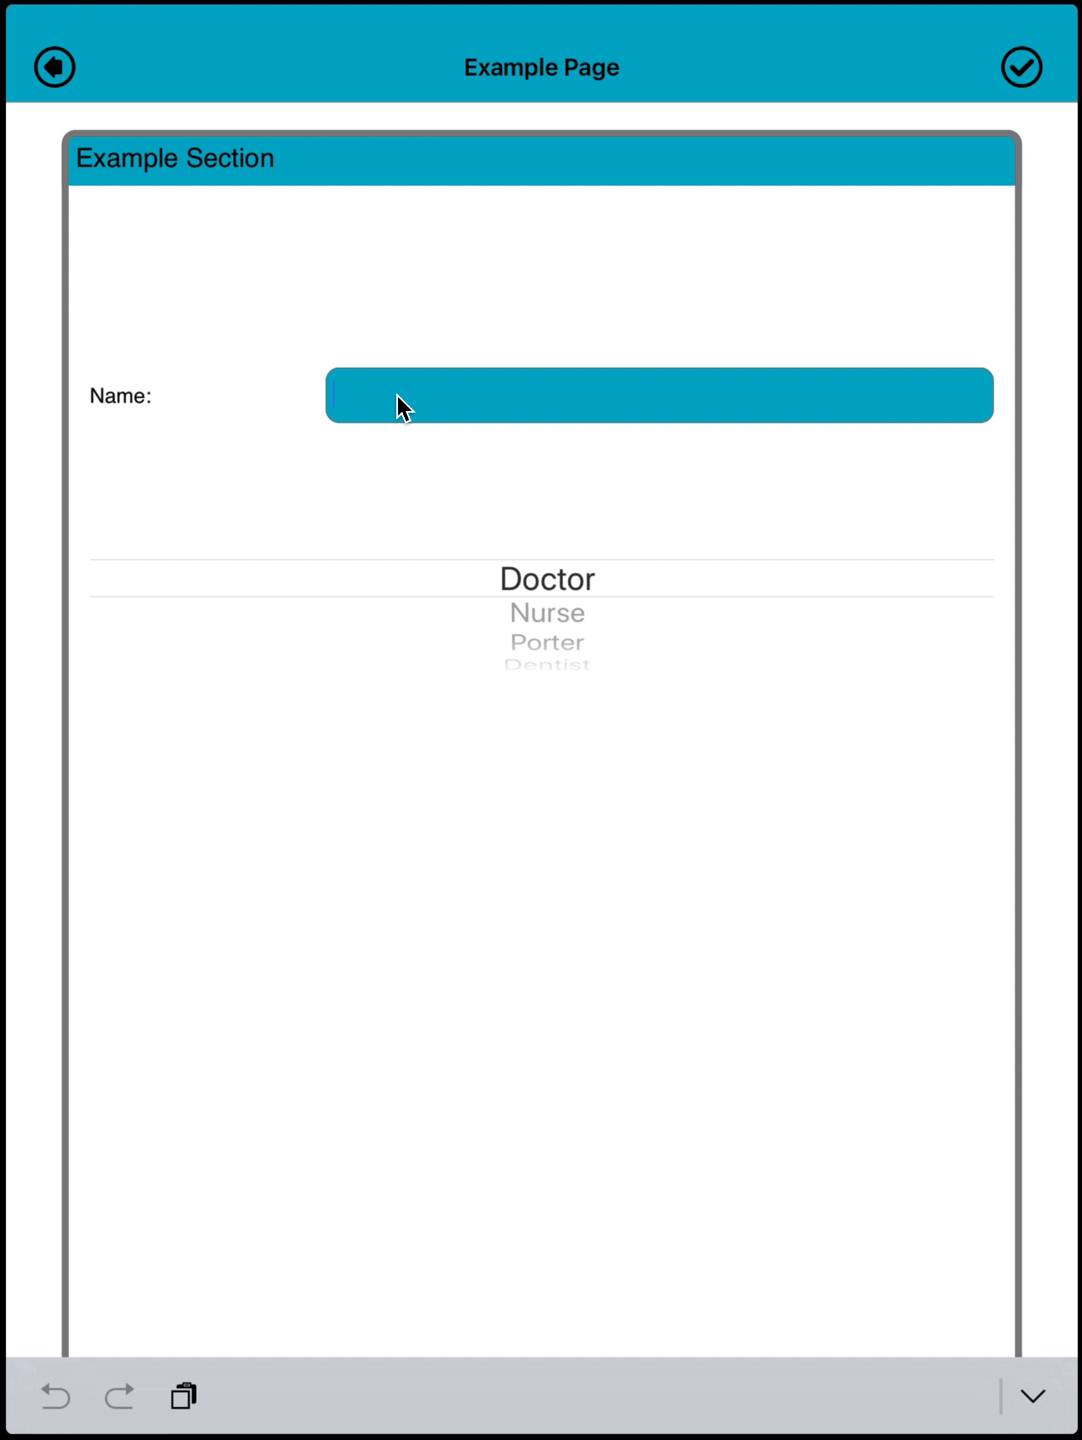
pyautogui.moveTo(54, 66)
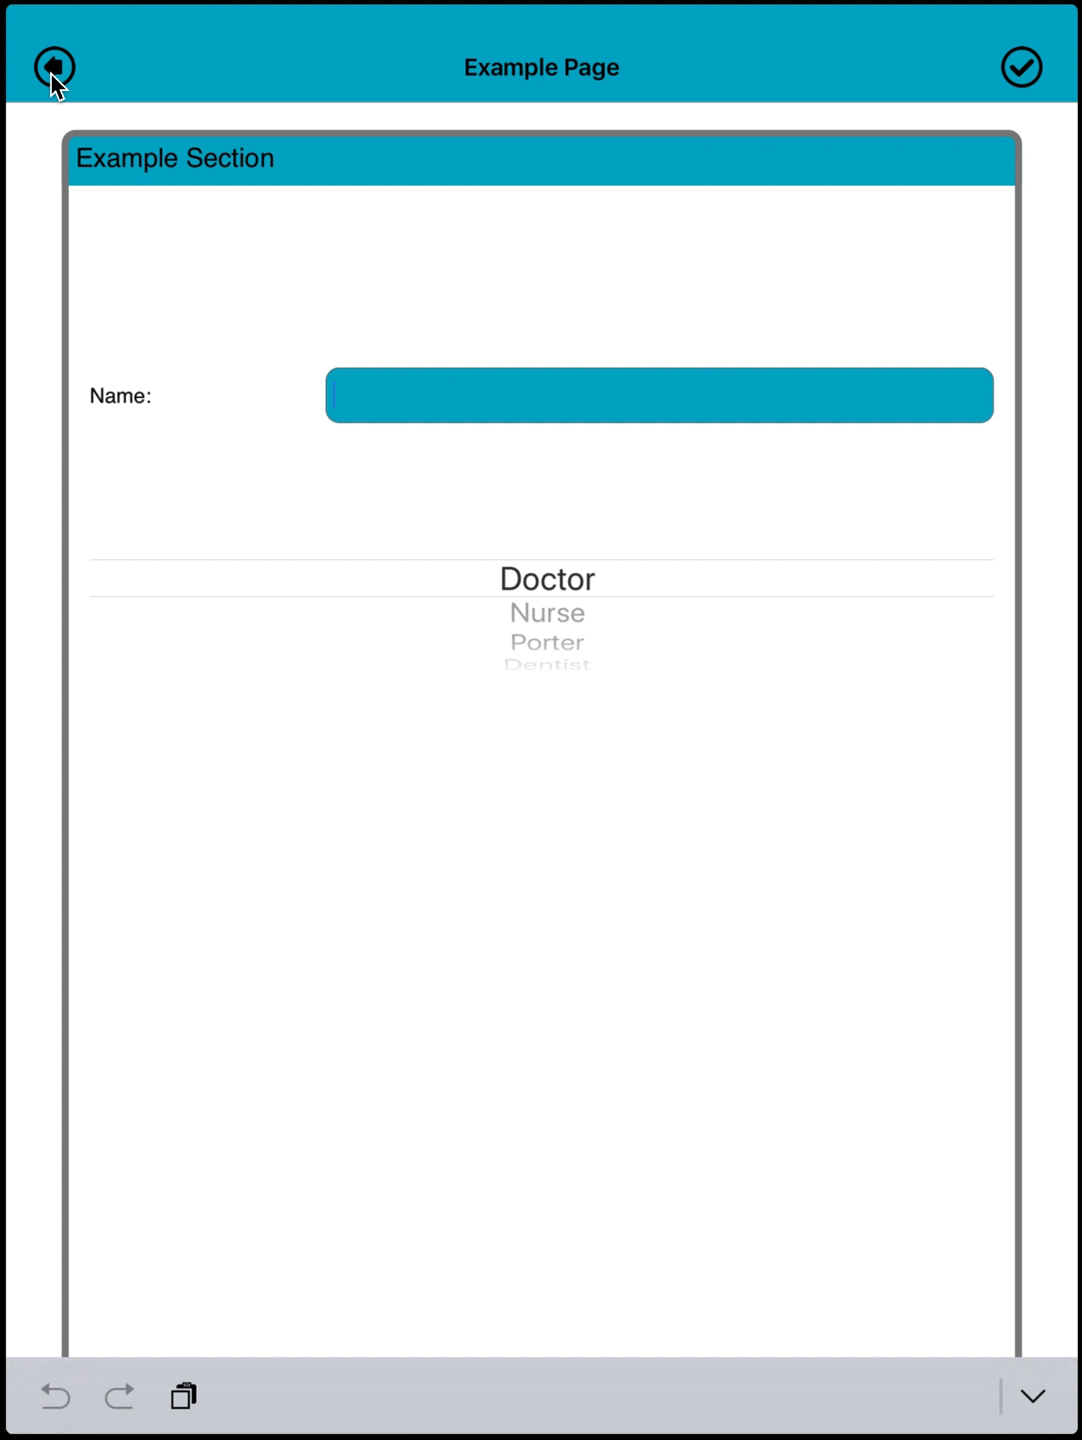
pyautogui.click(54, 66)
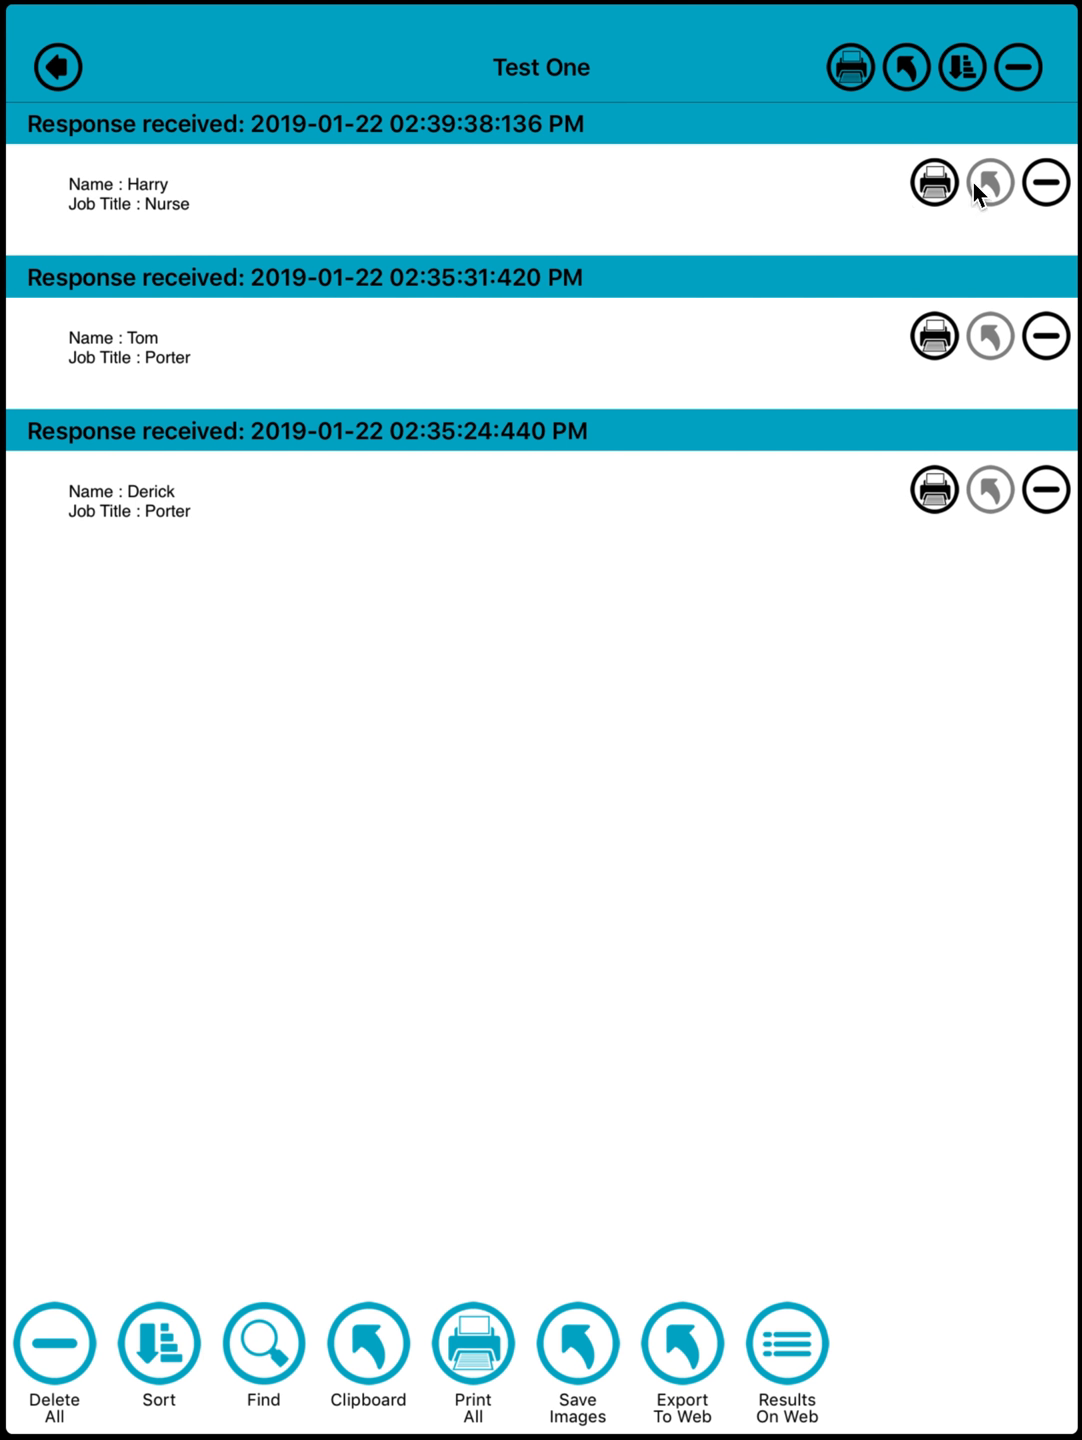
pyautogui.moveTo(936, 183)
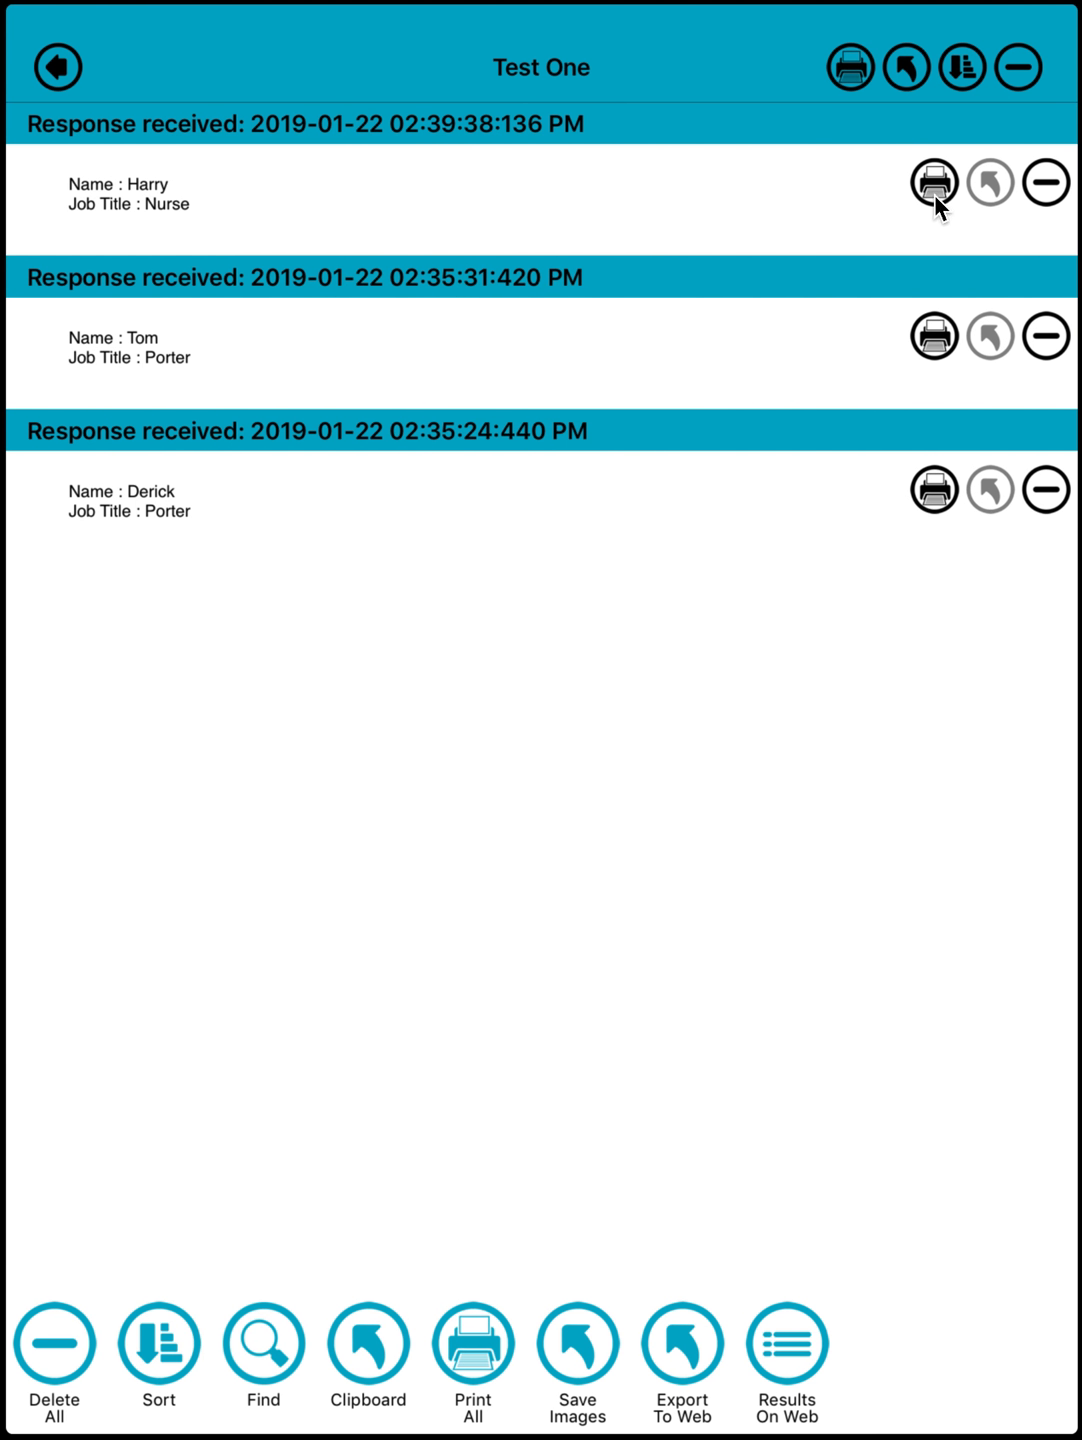
pyautogui.moveTo(211, 213)
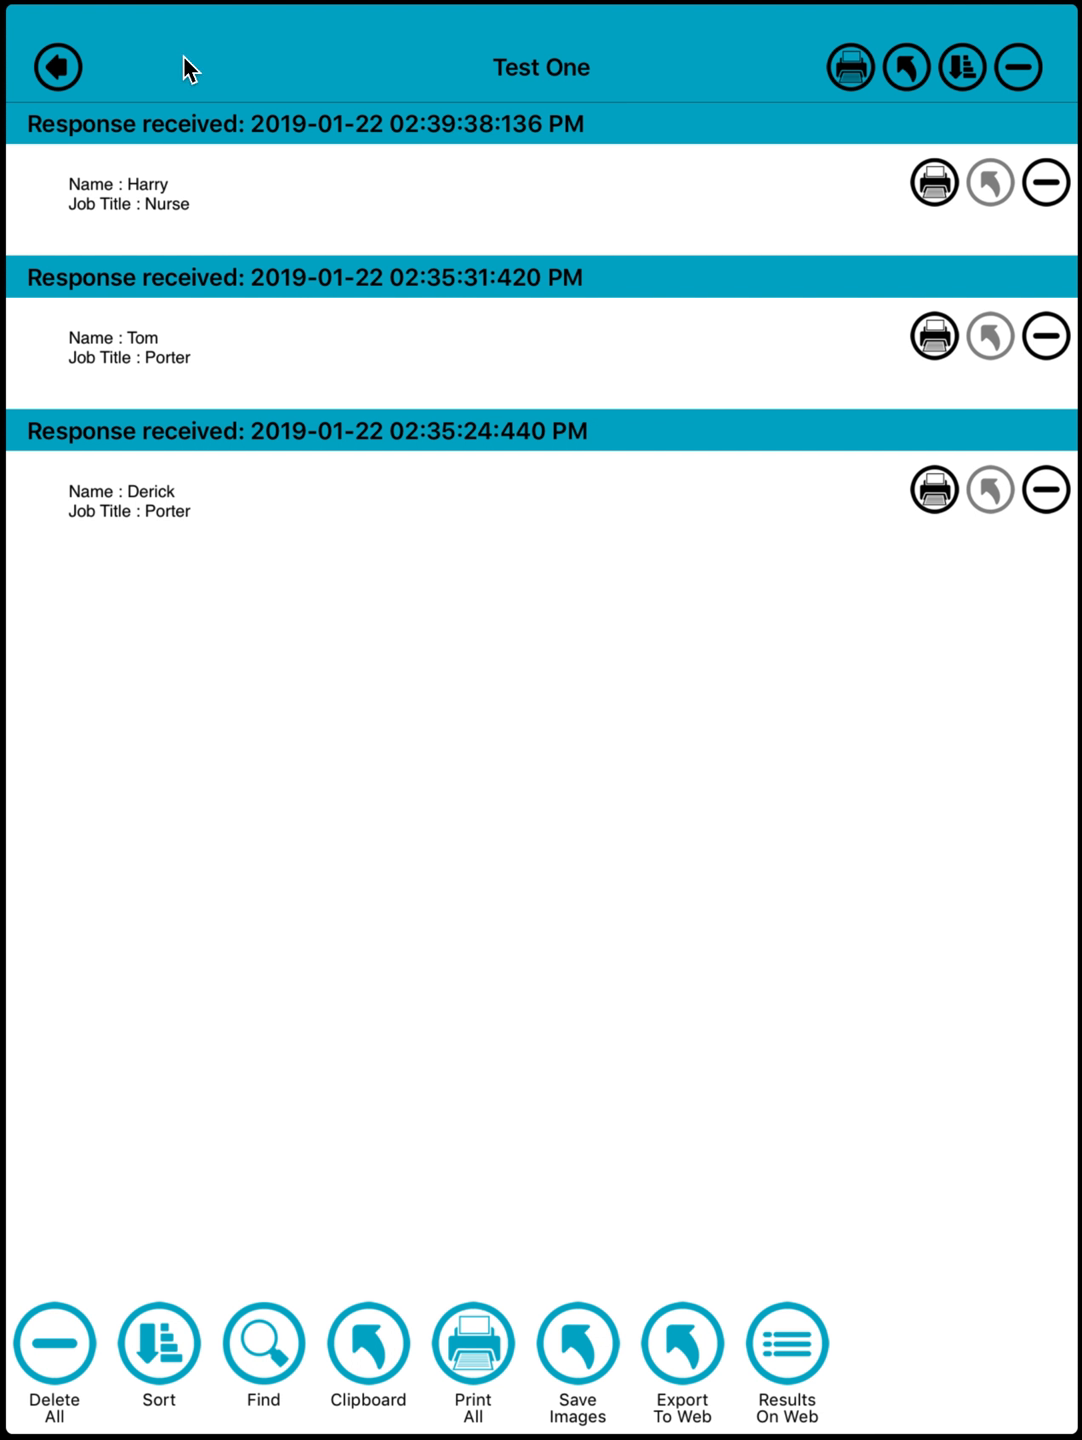
# Leave Test One's results, now headed by Harry, and return to All Forms
pyautogui.click(56, 66)
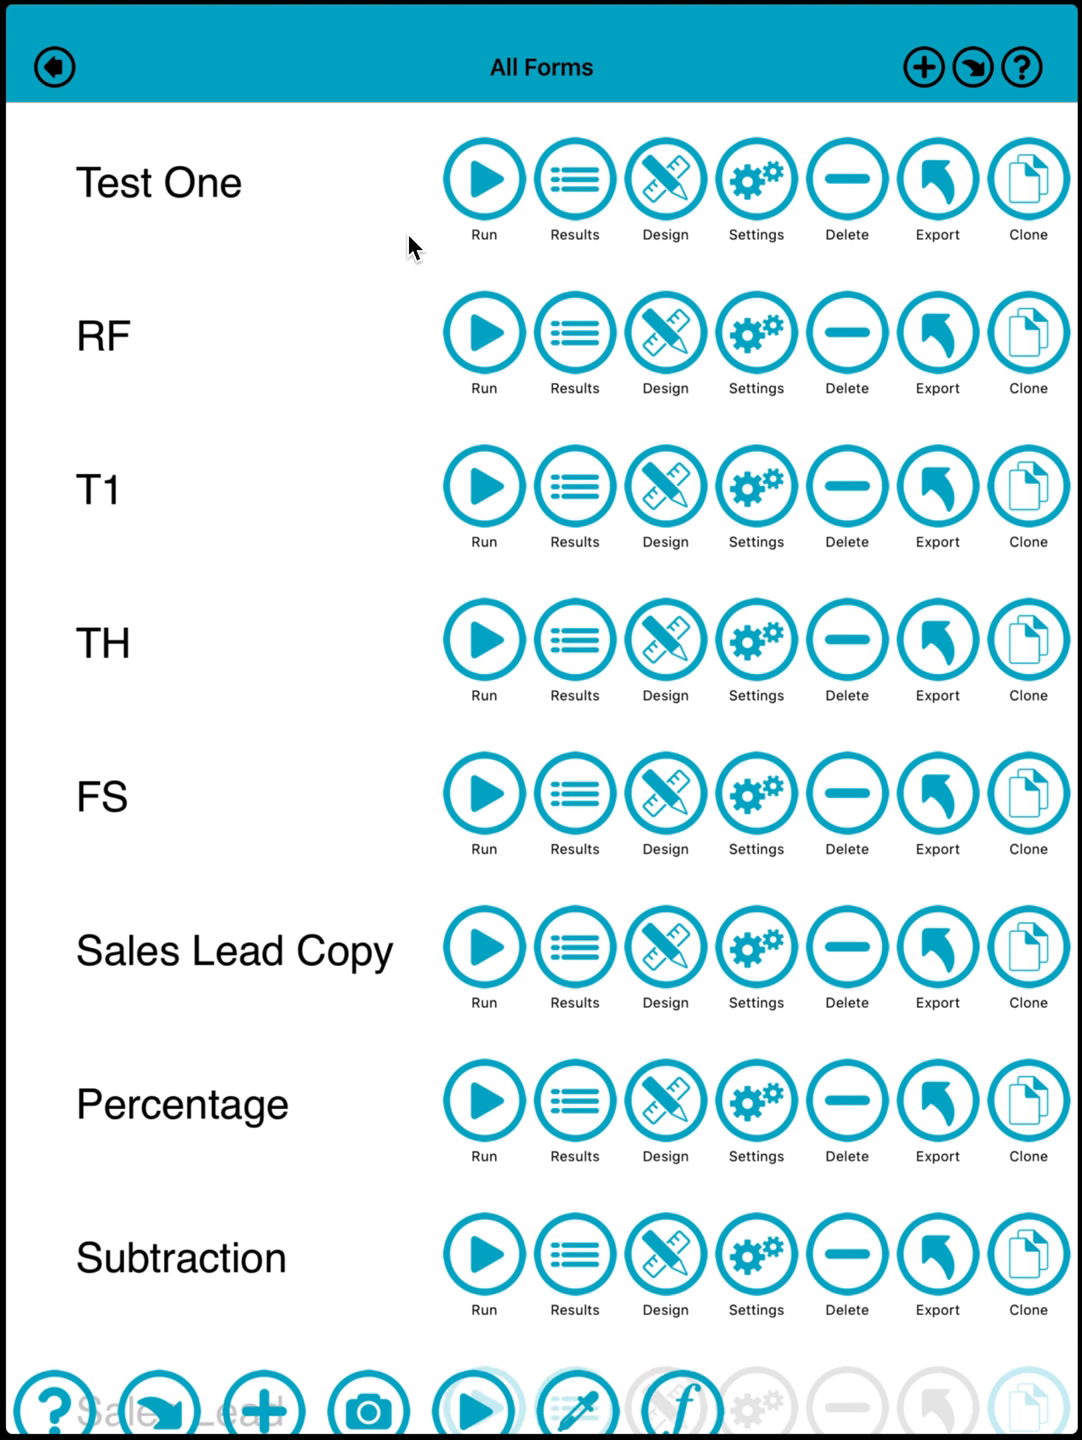